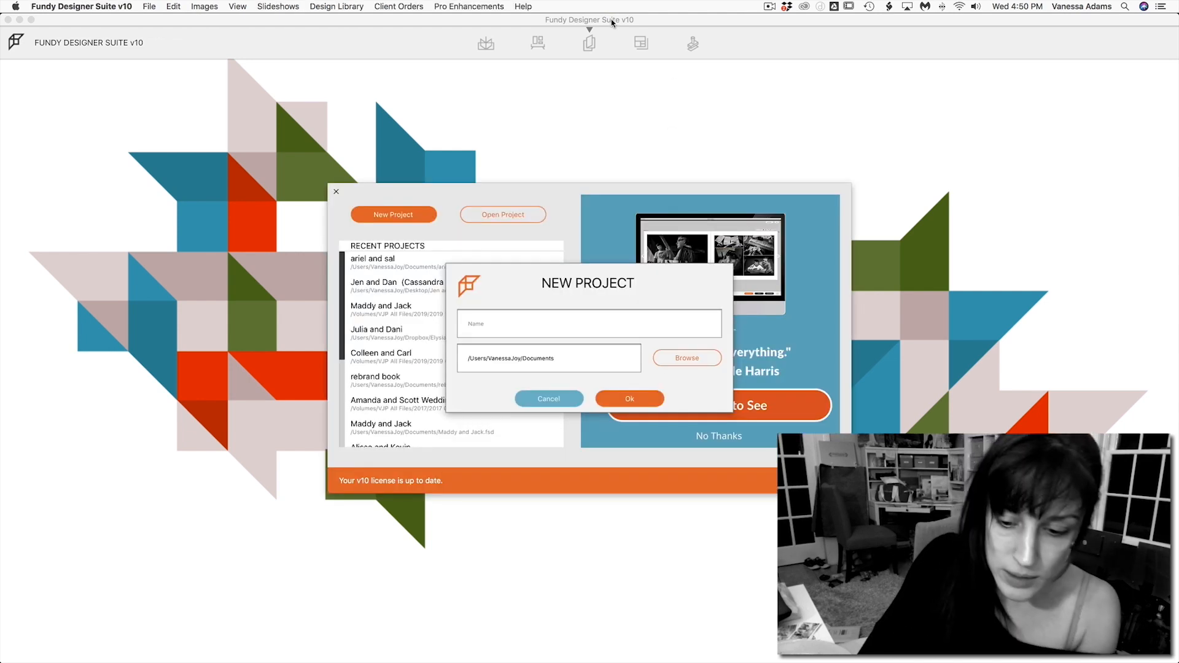
Name the new project 'lindsay an' in the New Project dialog.
type("lindsay an")
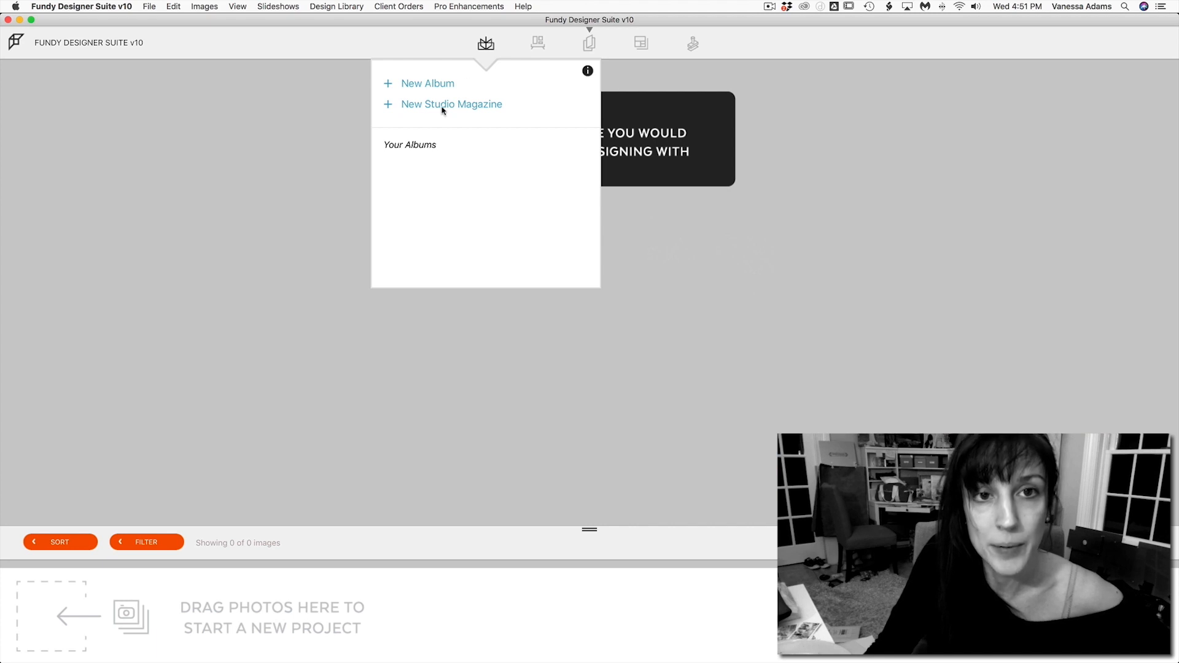
mouse_move(366, 109)
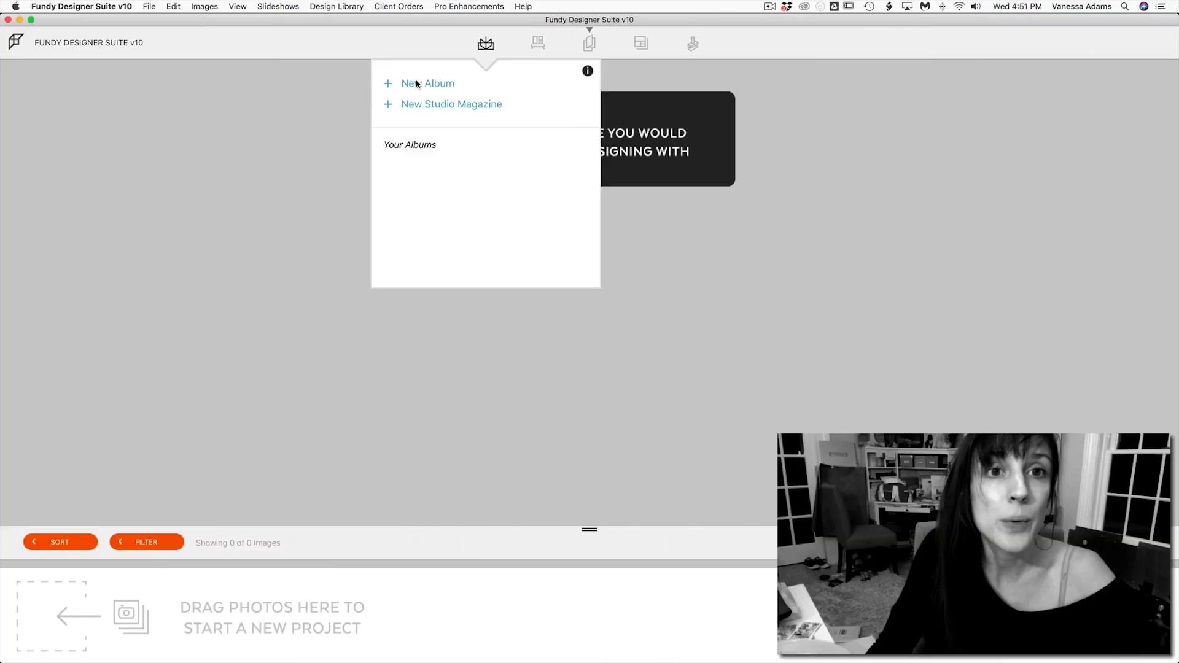
Start a new album and scroll the Print Company list down toward Miller's.
left_click(427, 83)
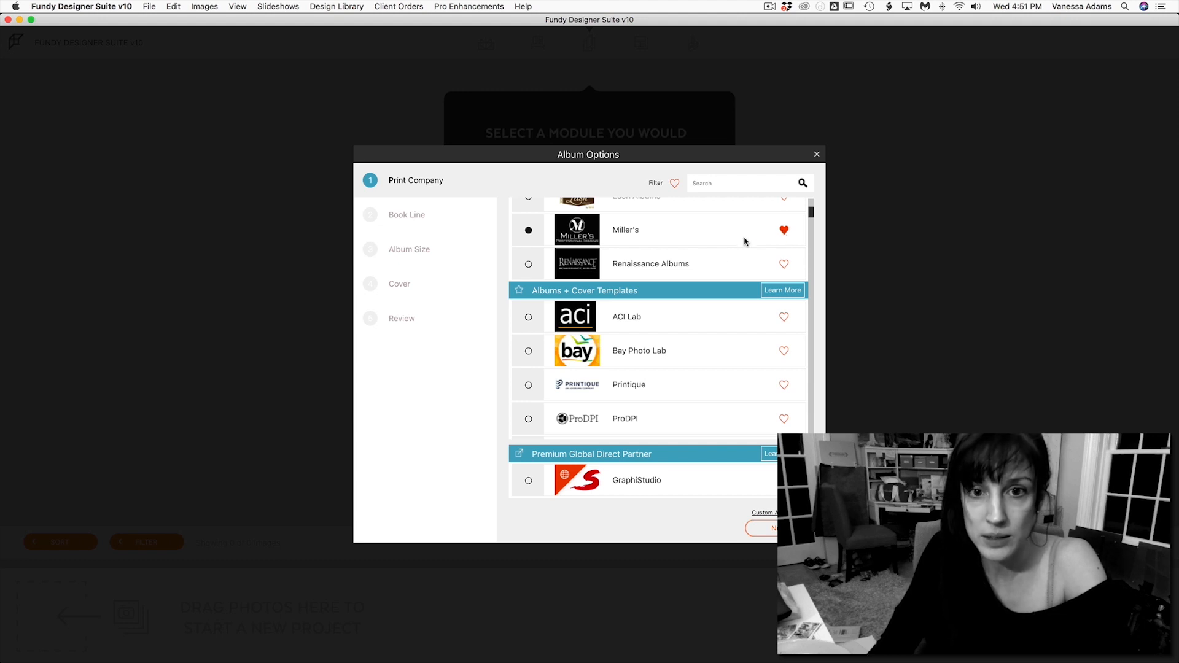
scroll("down", 3)
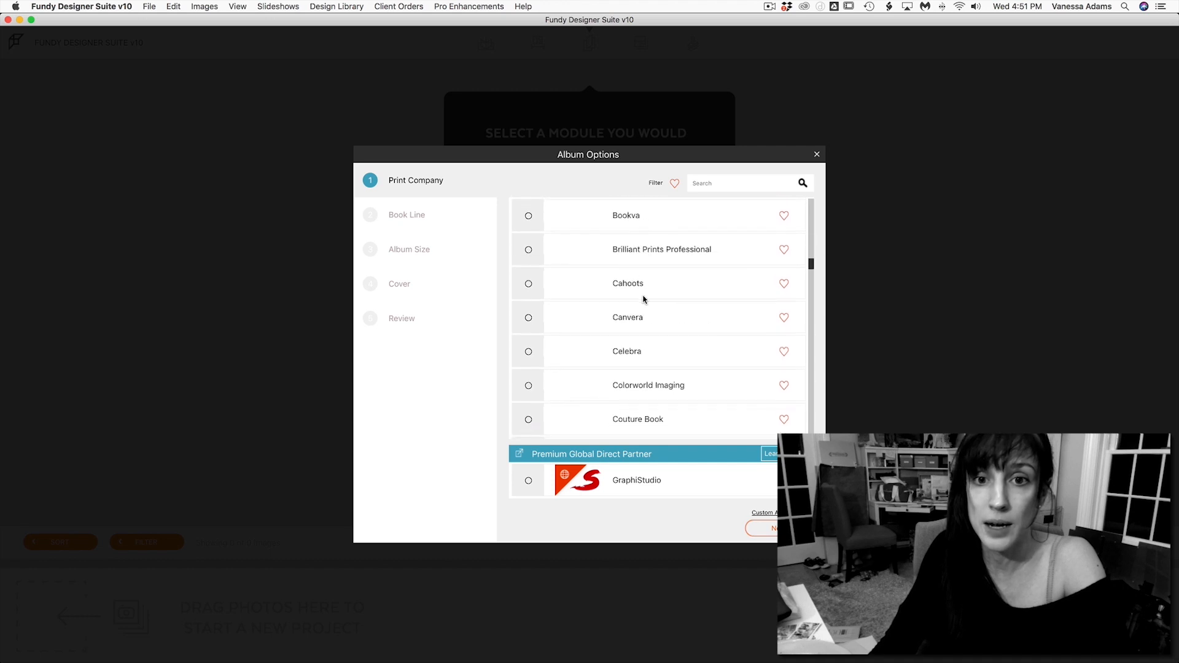
scroll("down", 3)
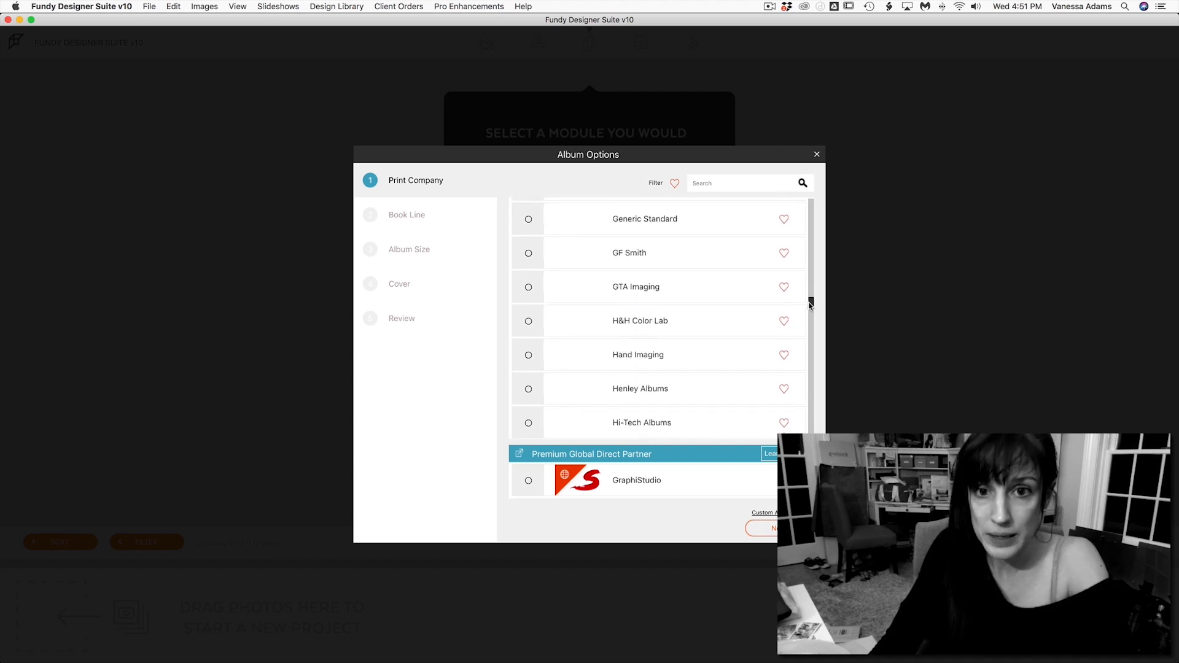
scroll("down", 3)
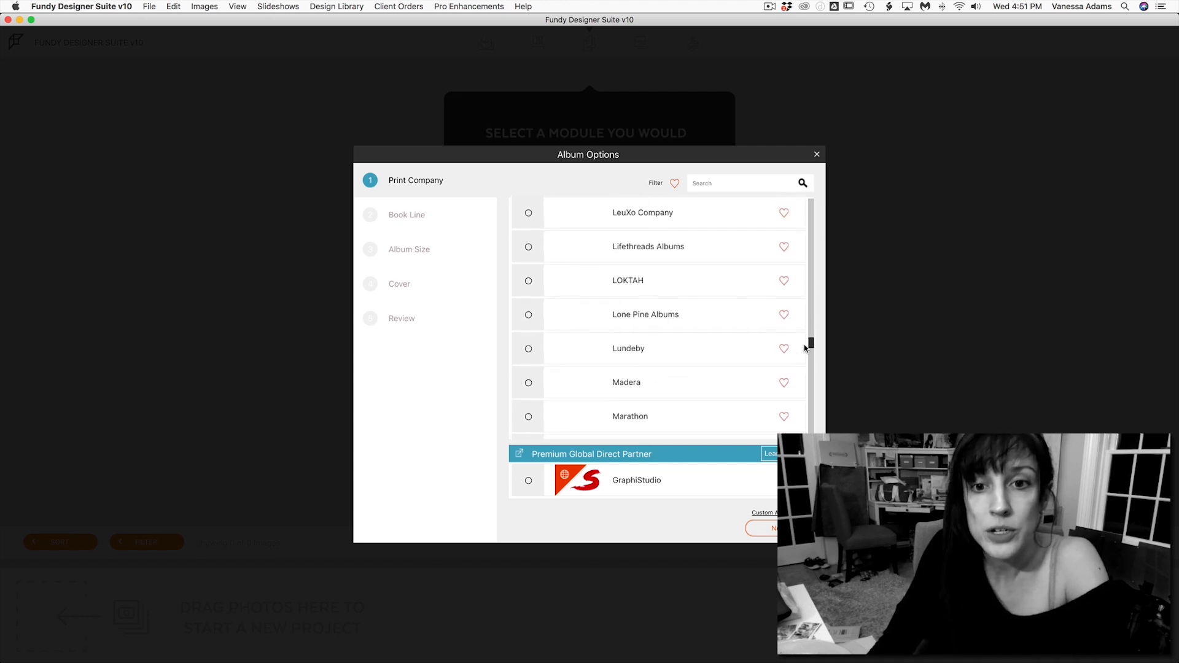
scroll("down", 3)
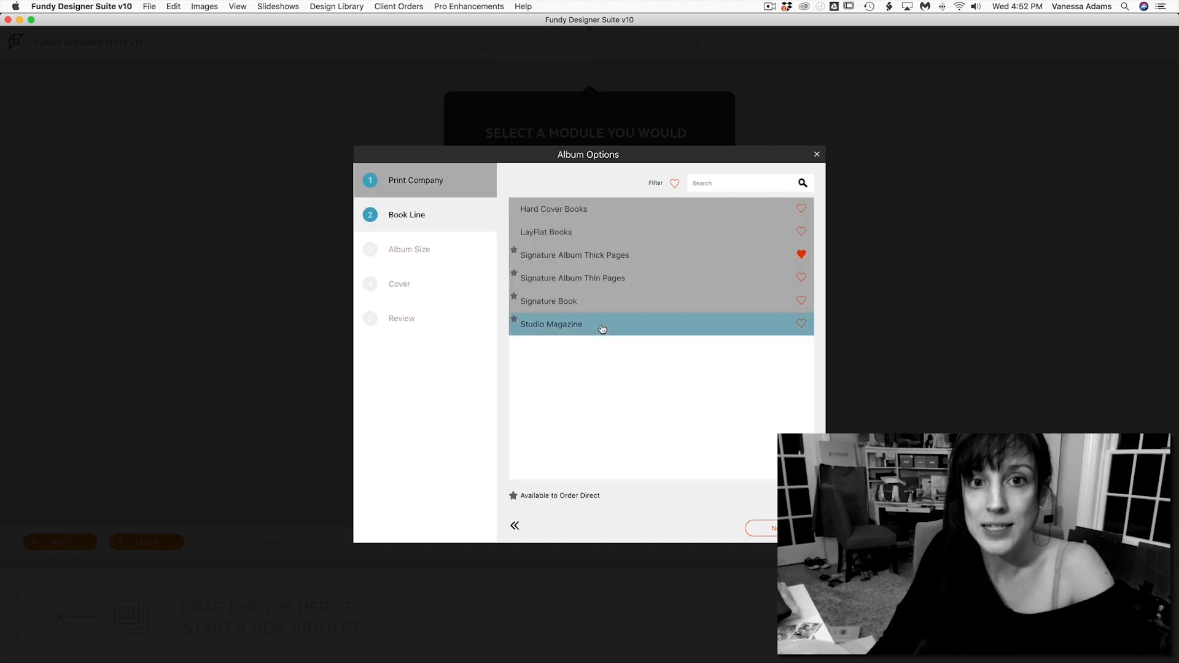
Choose Signature Album Thin Pages as the book line and Signature 12x12 as the size.
left_click(575, 254)
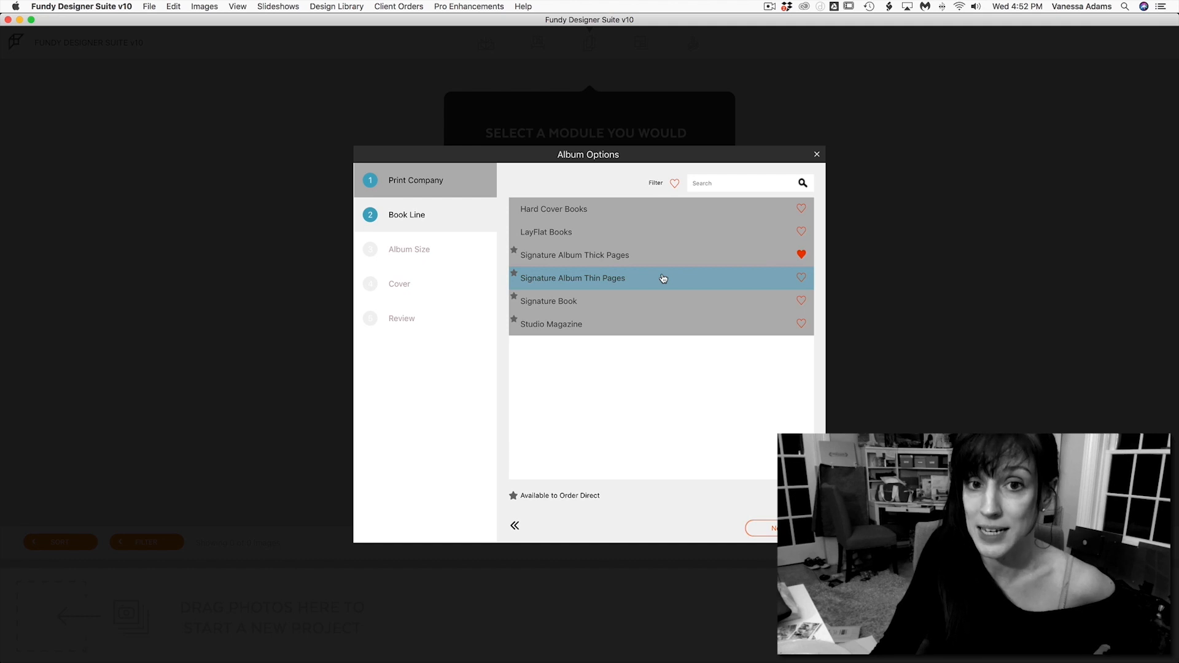
left_click(572, 278)
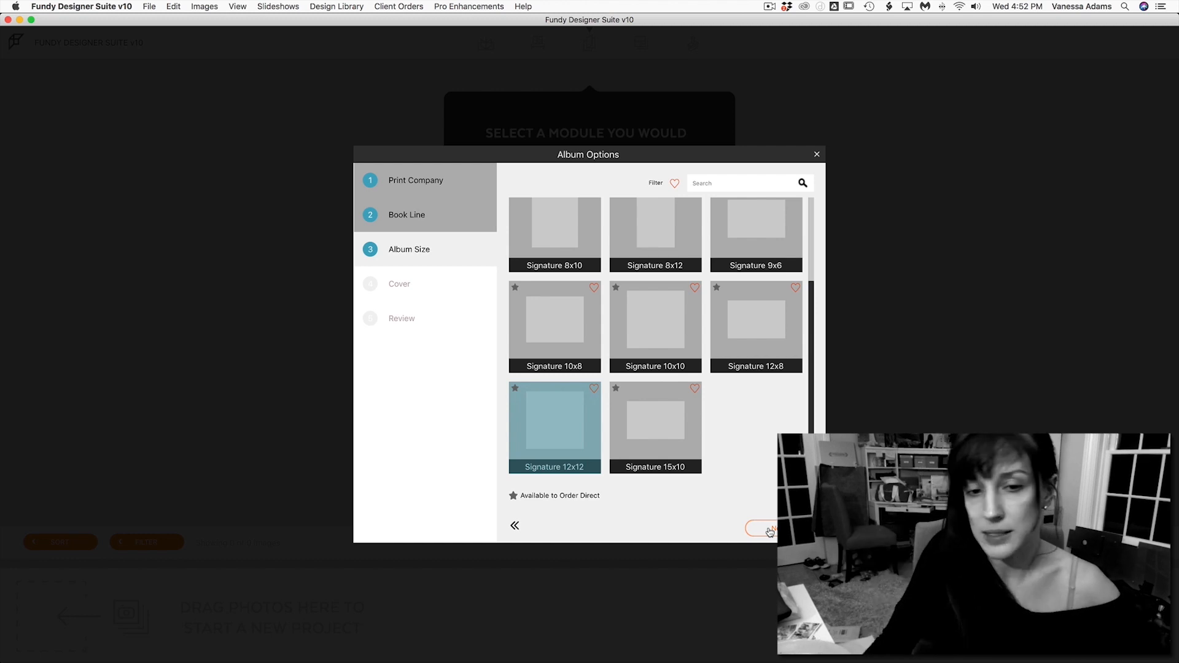
left_click(761, 526)
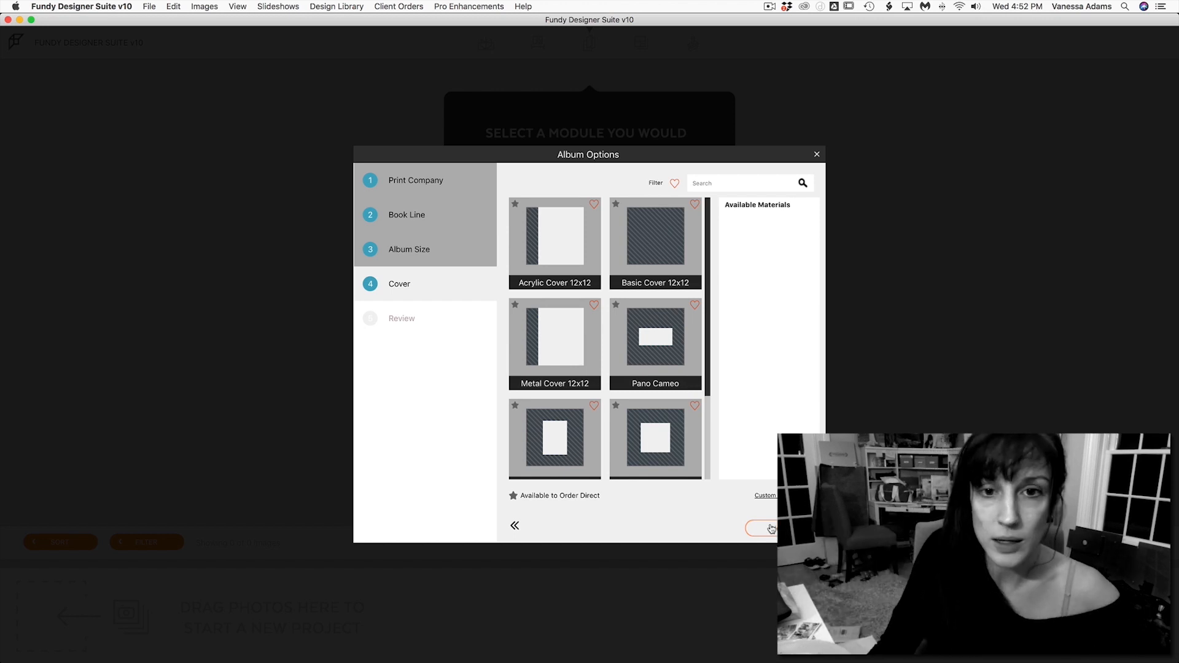
Pick the Basic Cover 12x12 and create the album named 'wedding album'.
left_click(654, 241)
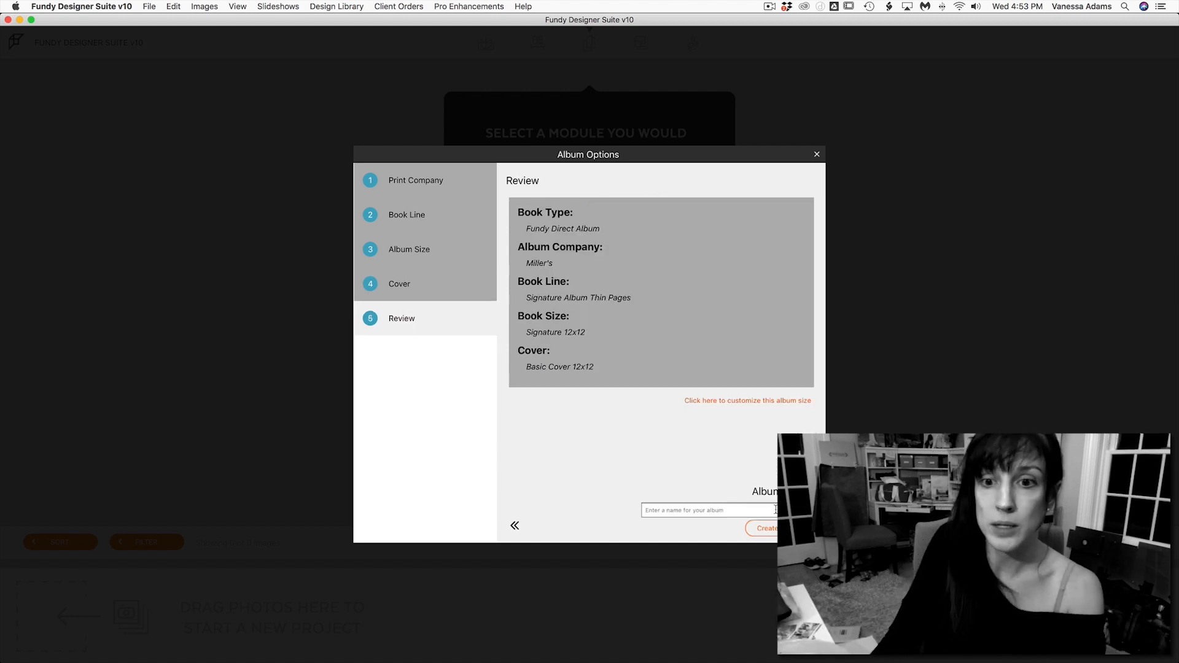
type("wedding albu")
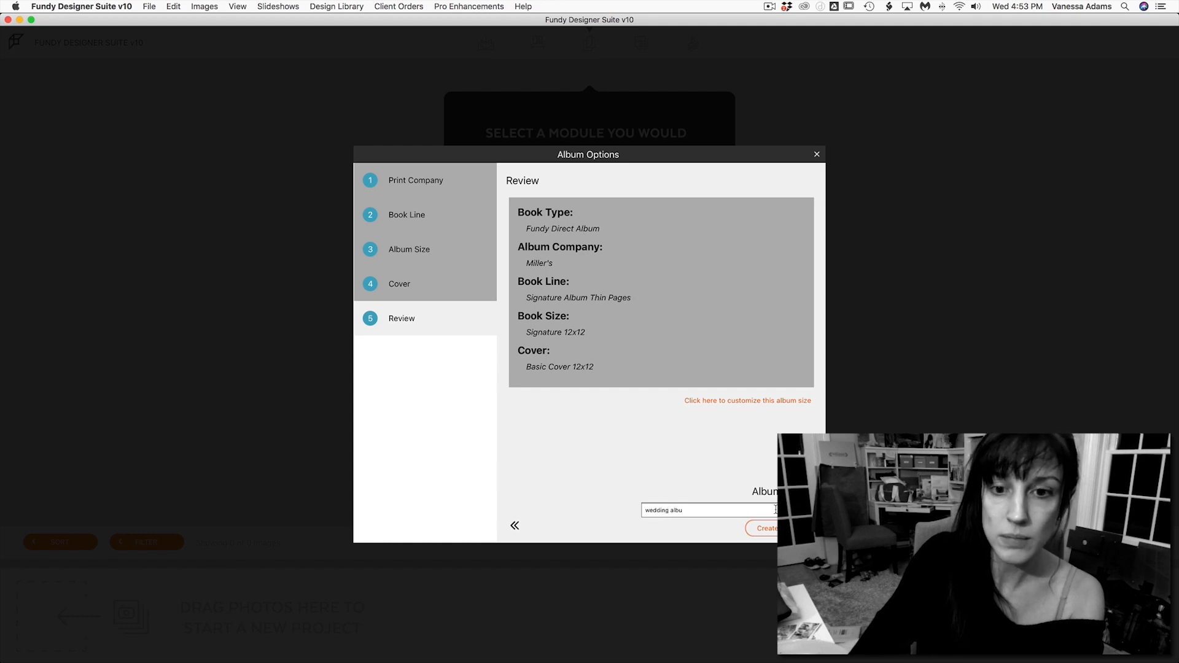
left_click(764, 528)
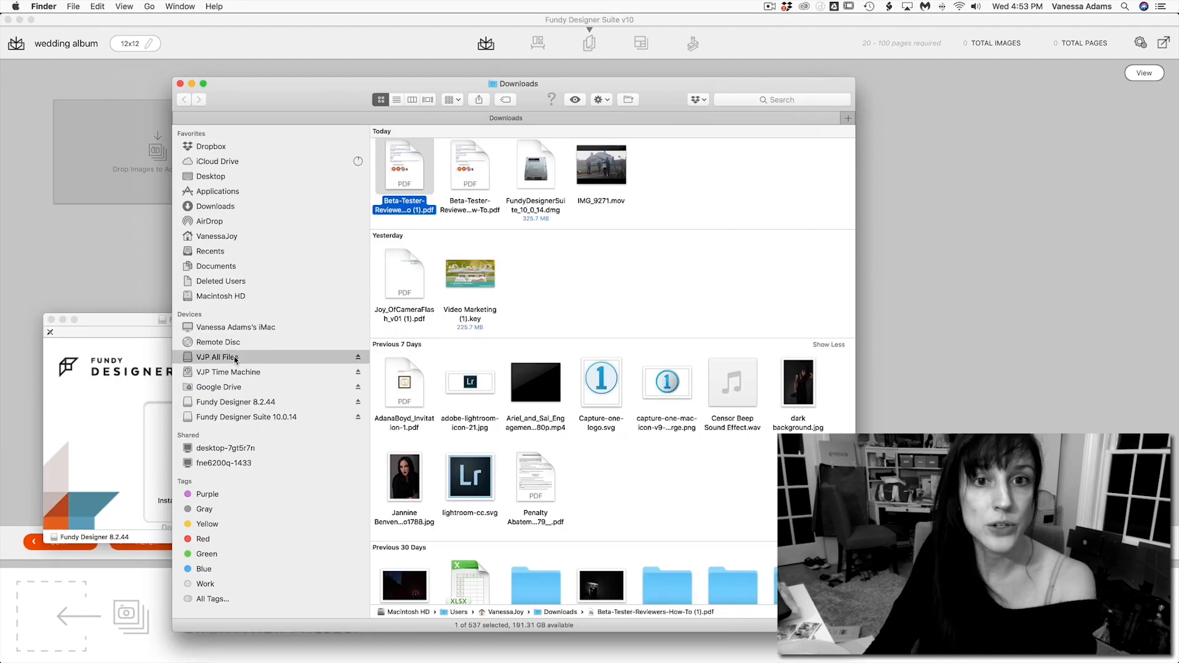
Browse VJP All Files in list view into the 2019 11 16 shoot's jpgs folder.
left_click(218, 357)
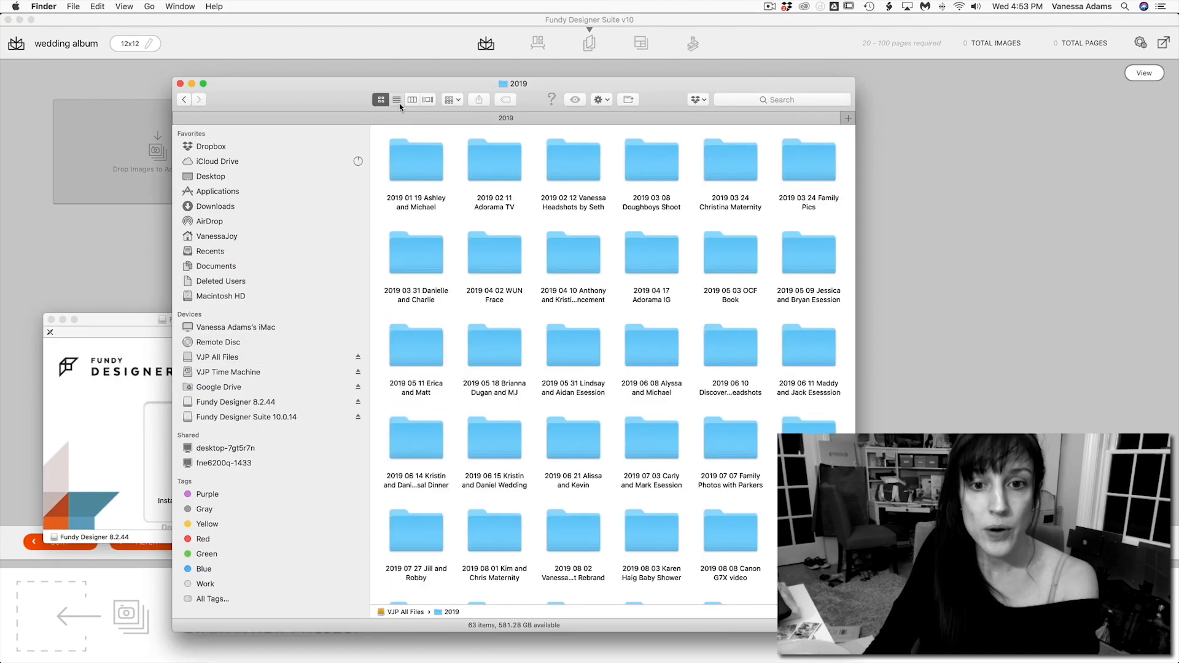
left_click(396, 99)
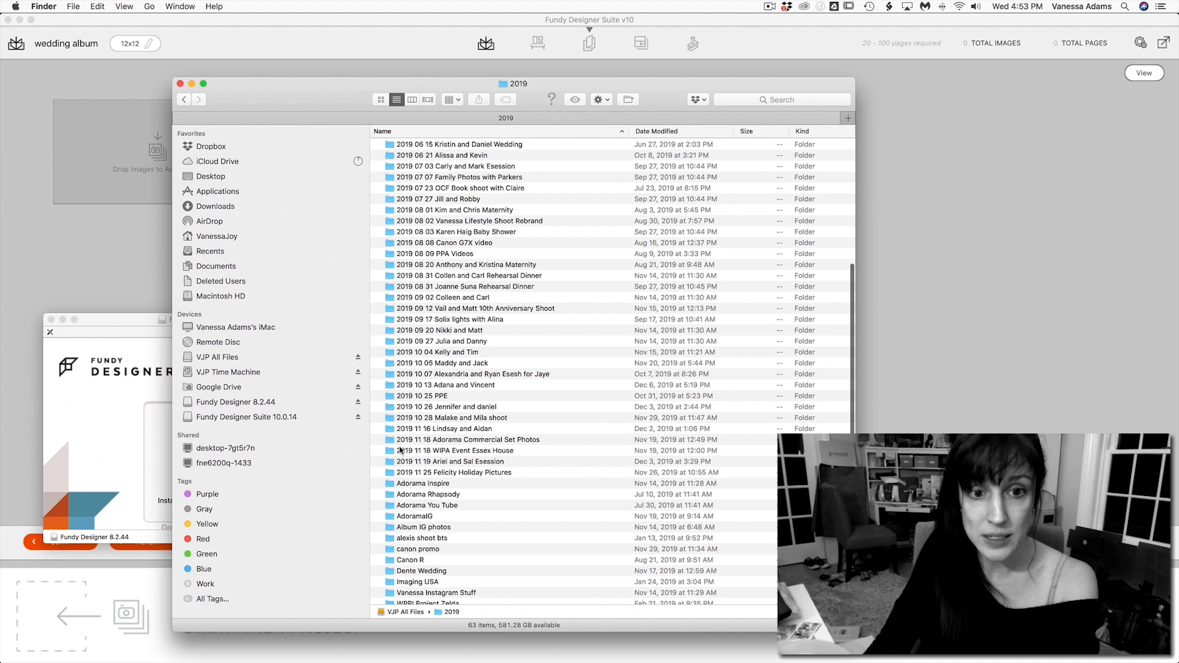
double_click(449, 429)
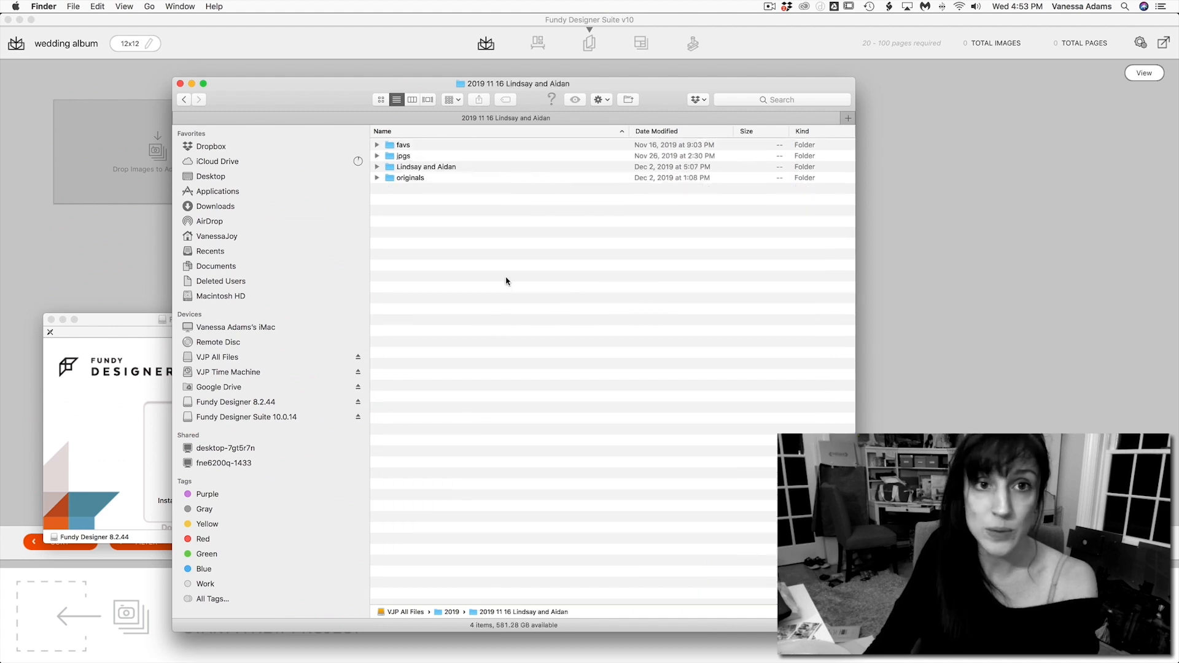
double_click(404, 156)
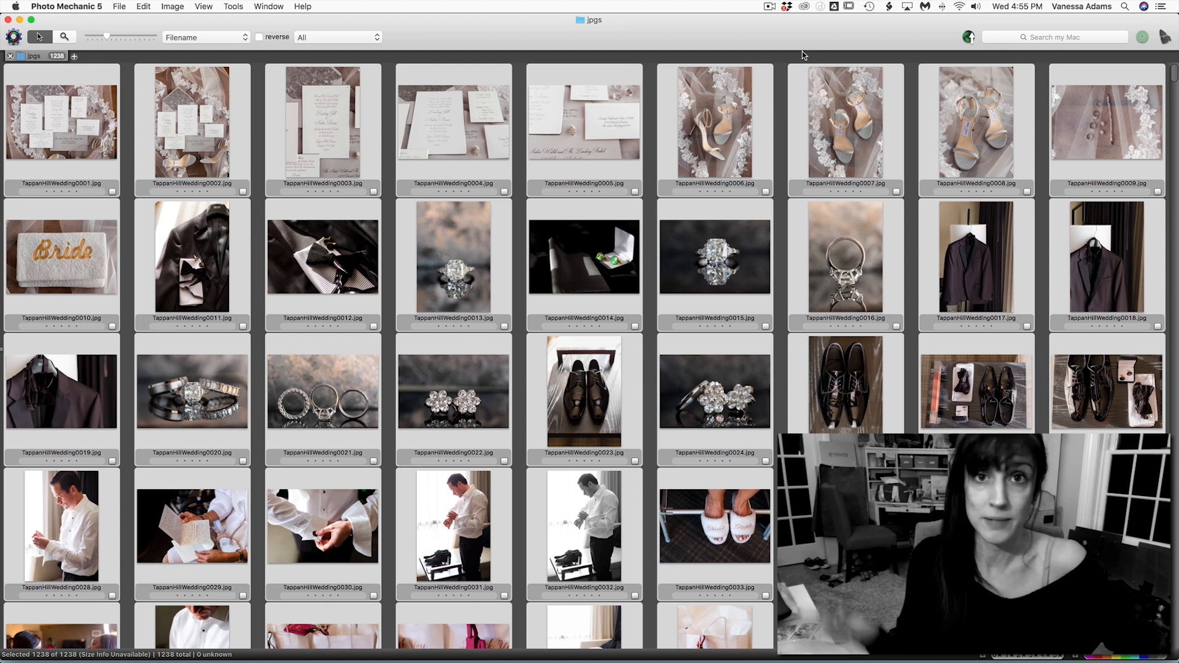
Clear the selection, then mark the bride clutch, three-rings, detail and hanging jacket photos.
left_click(192, 123)
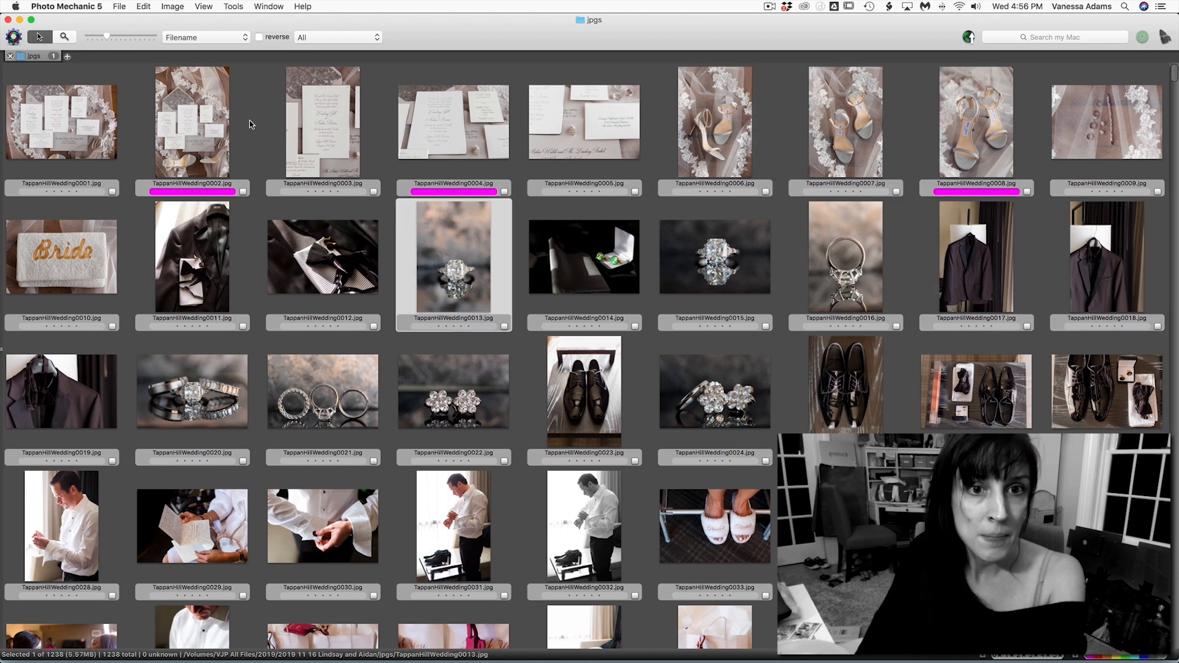
left_click(61, 256)
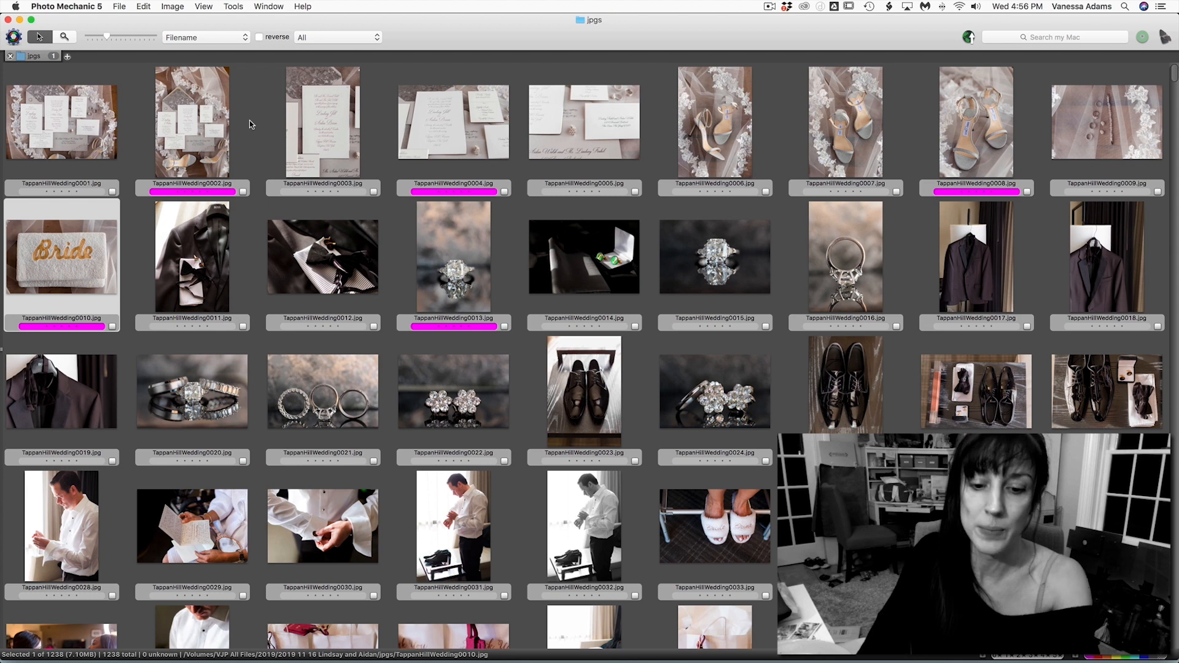
left_click(322, 391)
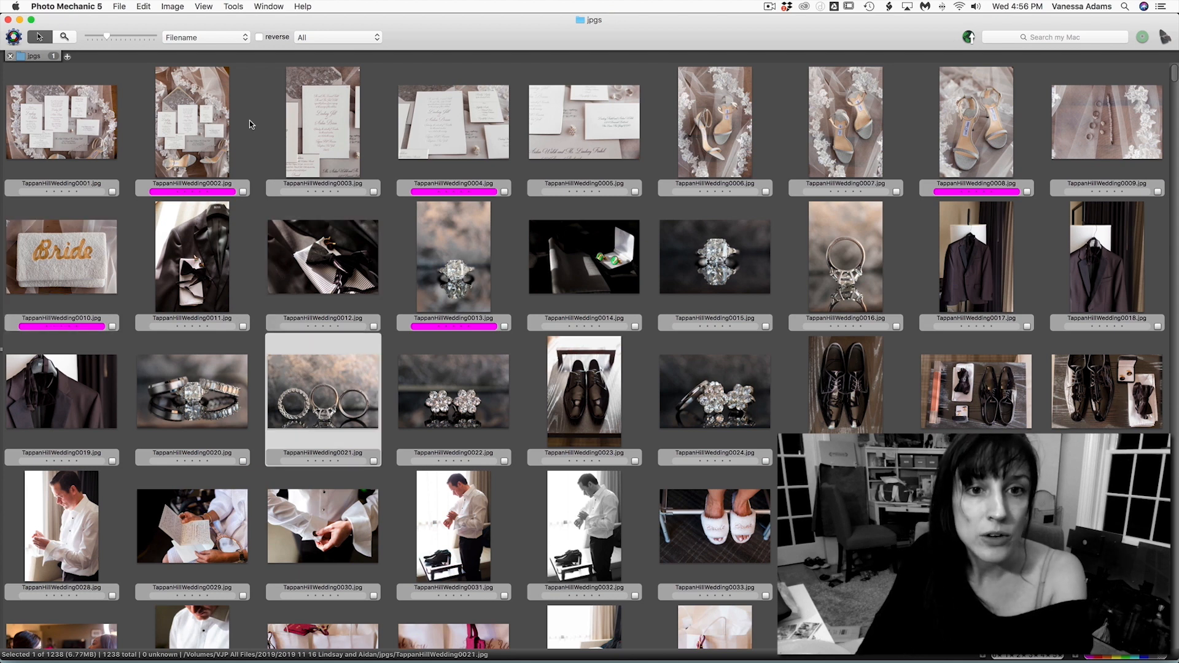
left_click(583, 257)
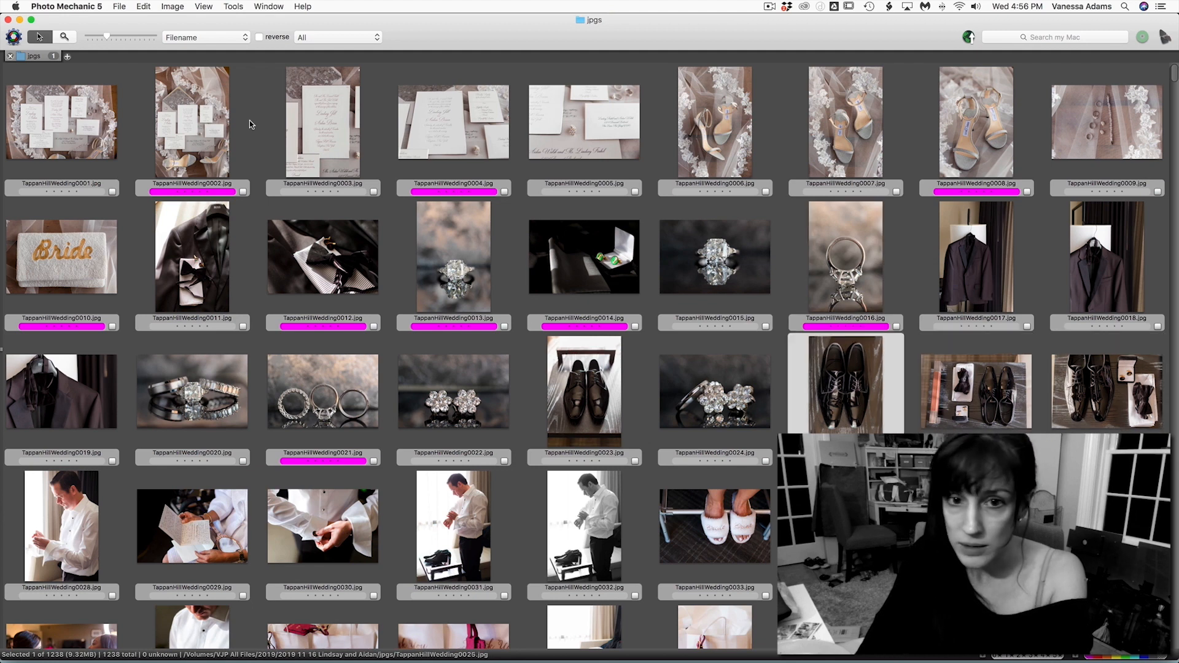
left_click(61, 391)
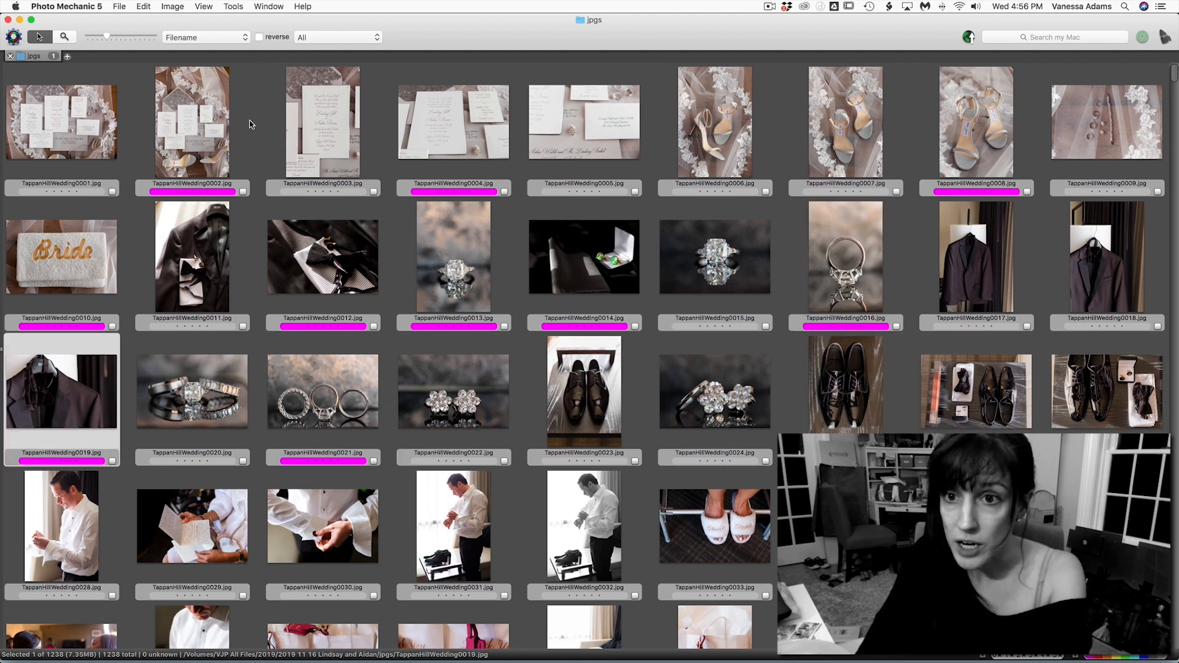
Mark the slippers, makeup chair and buttoning shirt photos magenta.
scroll("down", 3)
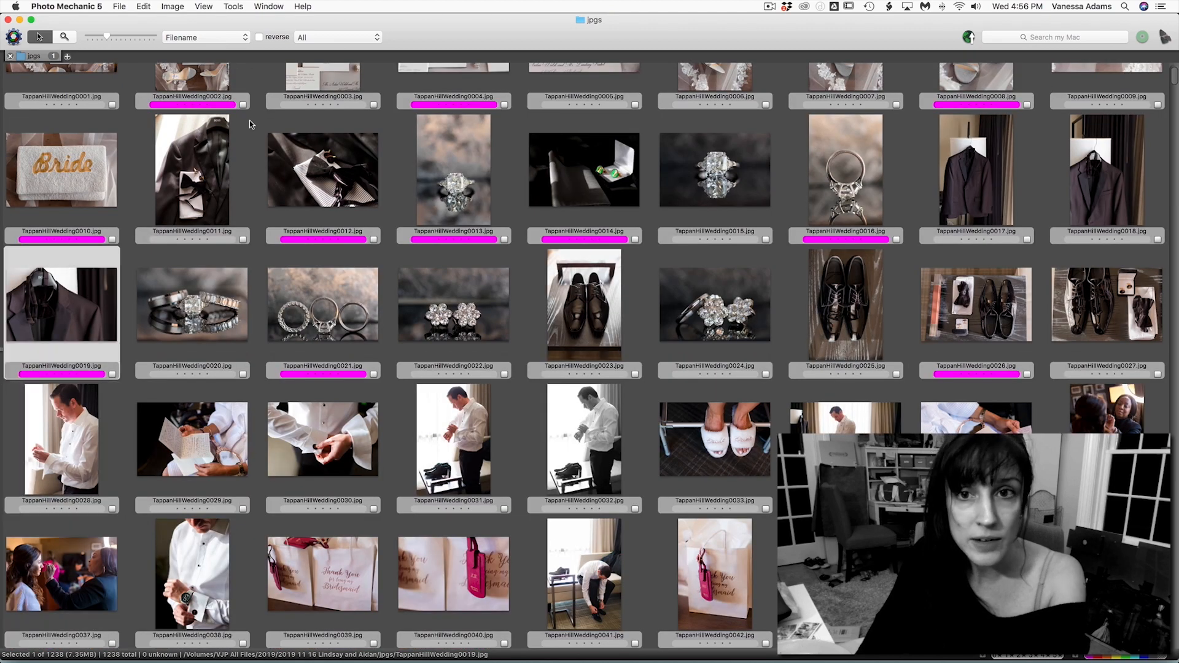
left_click(714, 439)
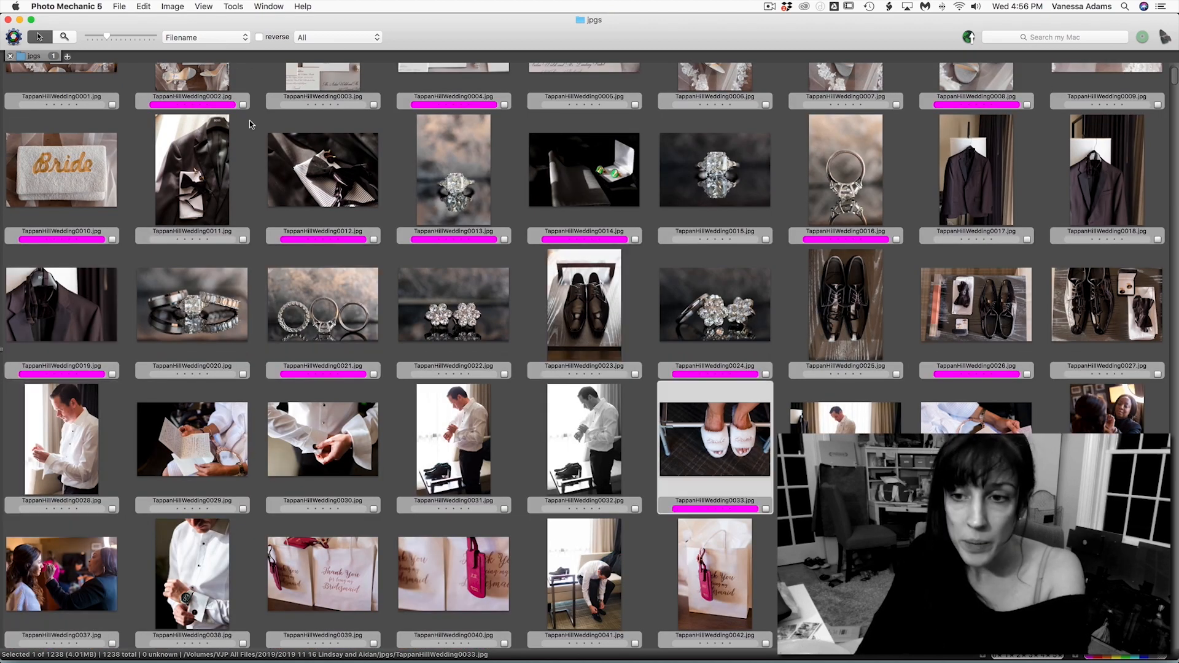
scroll("down", 3)
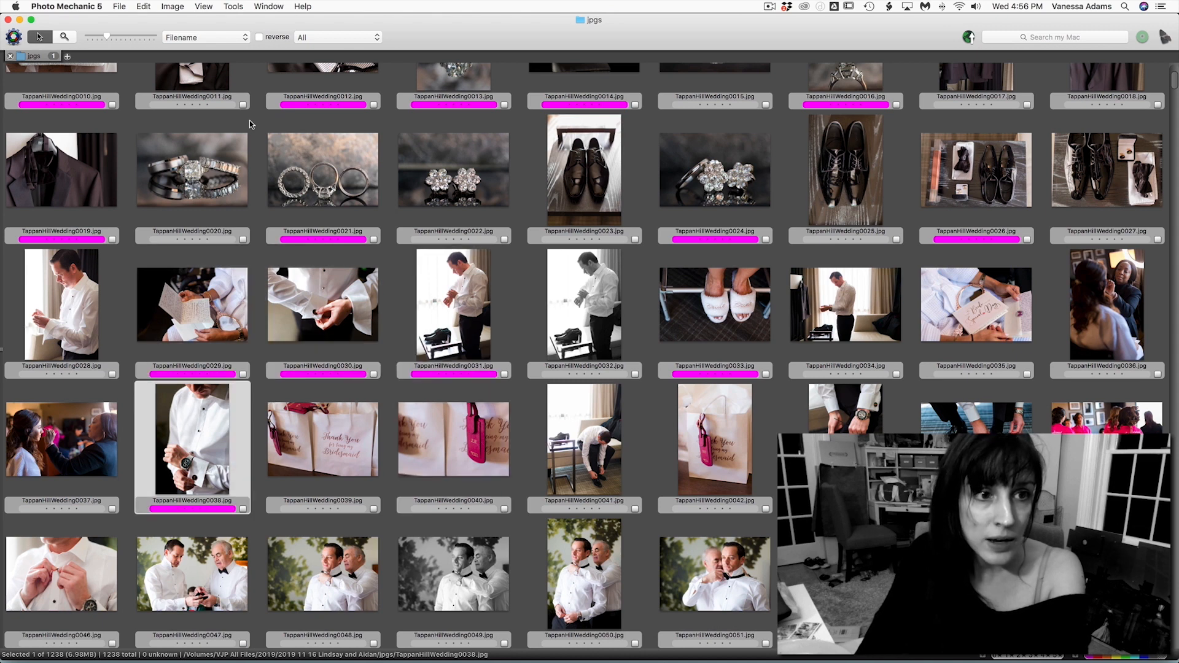
left_click(714, 440)
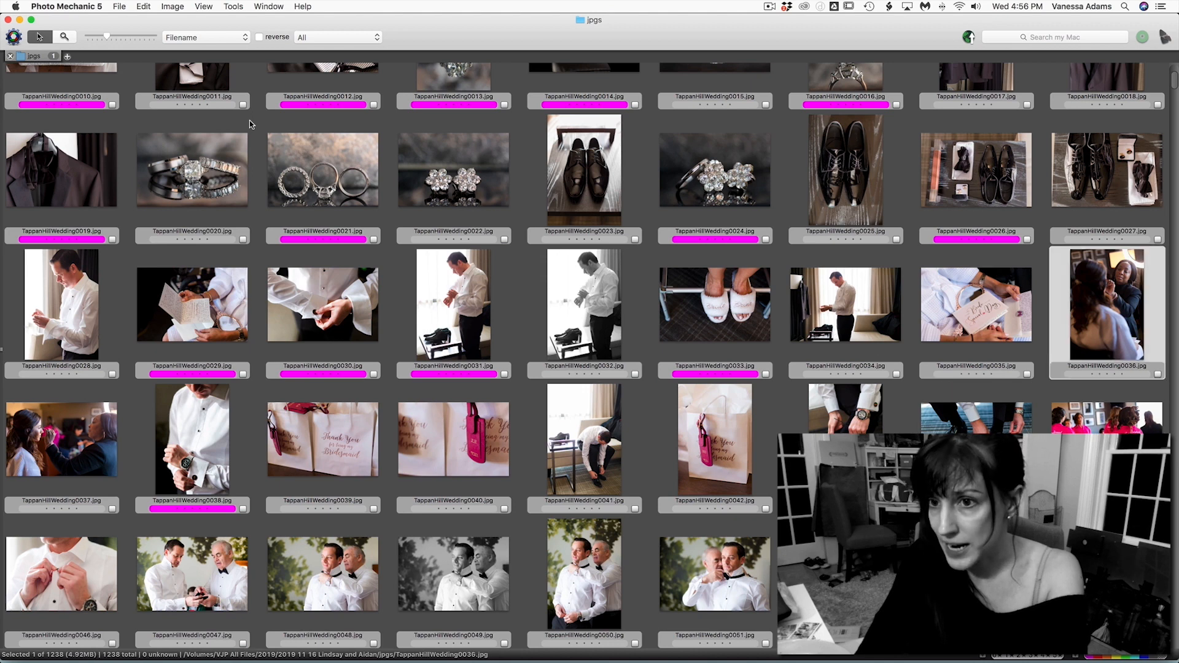
scroll("down", 3)
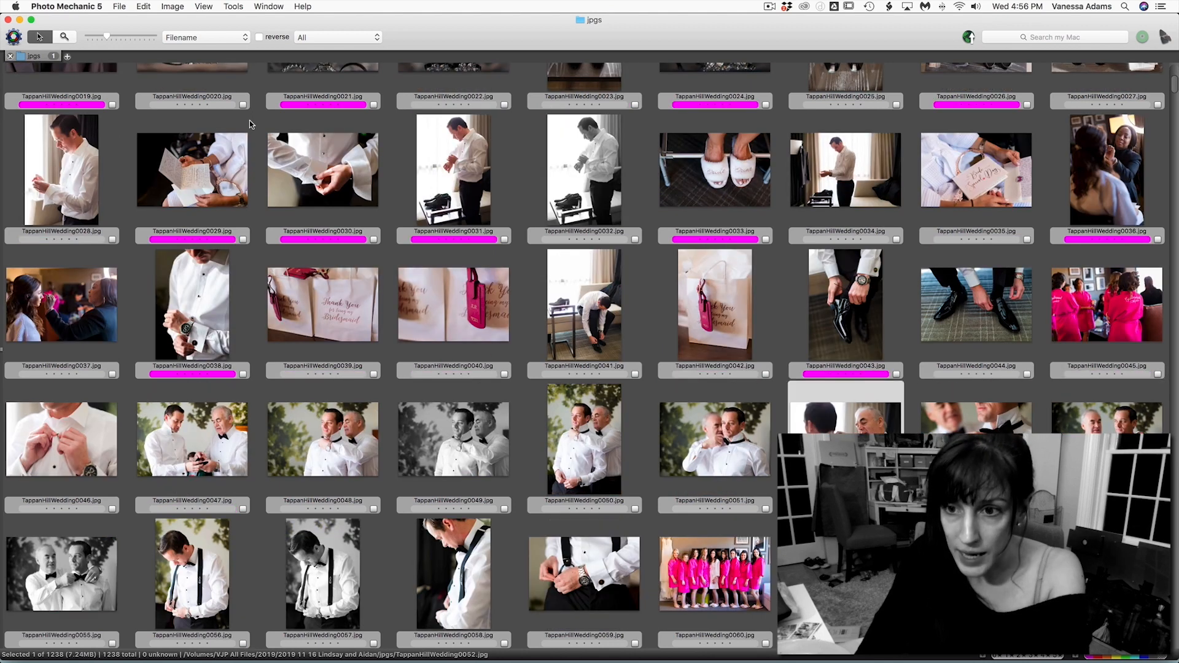
left_click(60, 439)
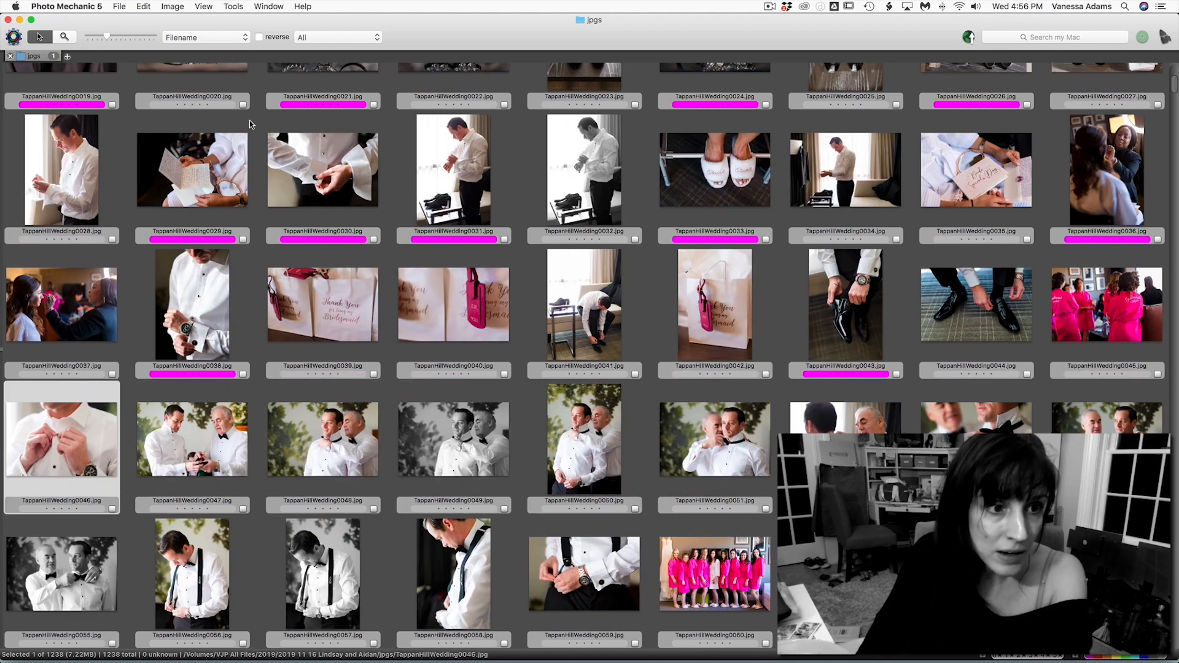
Mark groom getting-ready and suspenders shots, plus the pink-robe bridesmaids and robe back photos.
left_click(454, 440)
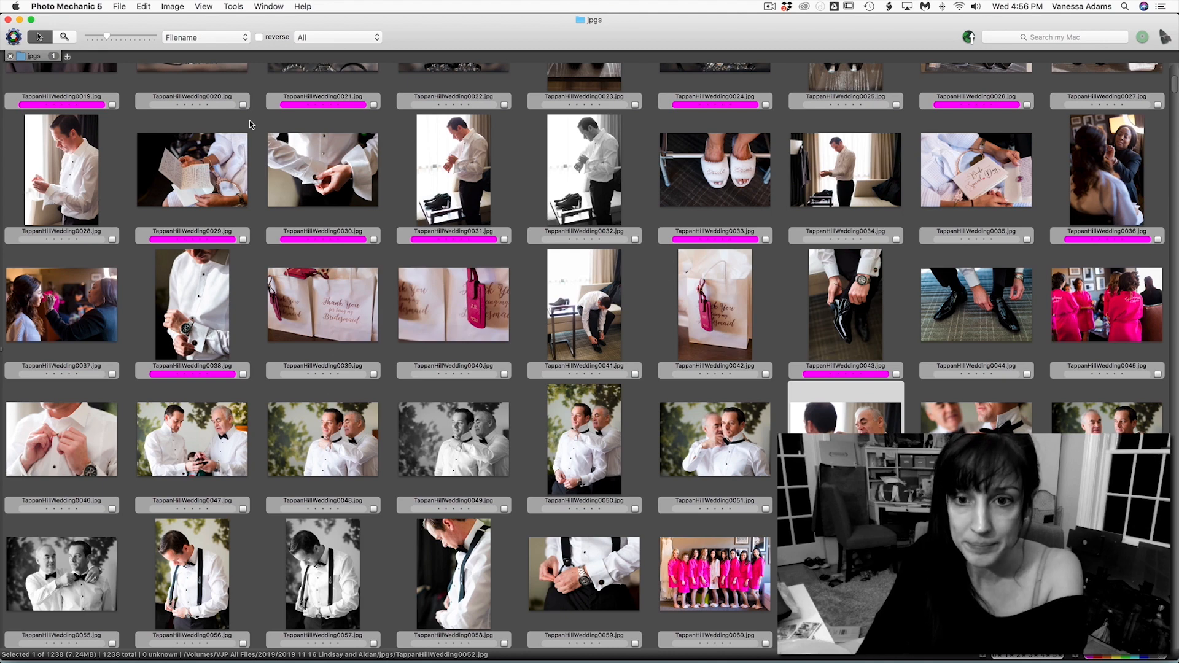
left_click(192, 573)
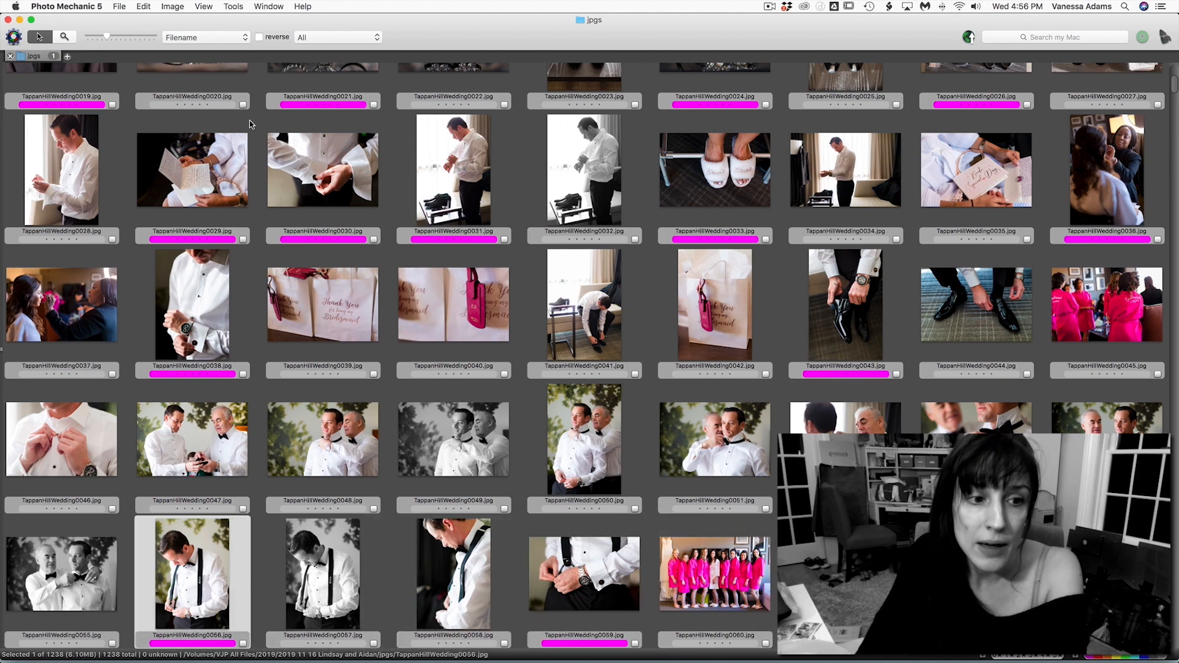
scroll("down", 3)
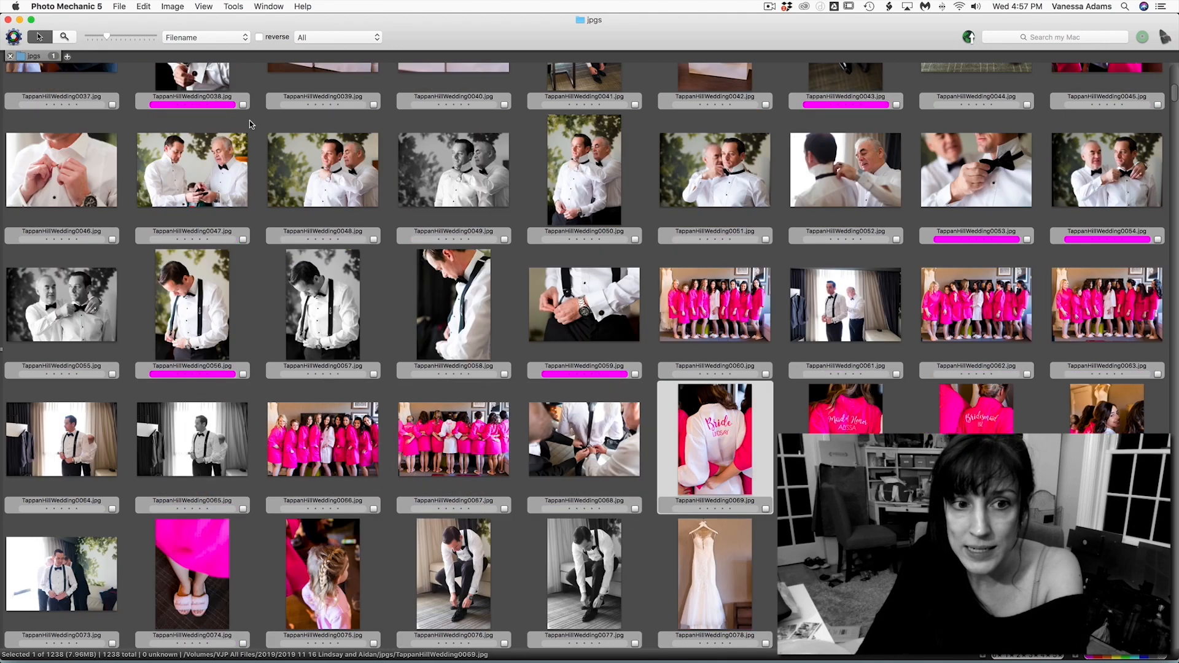
left_click(453, 440)
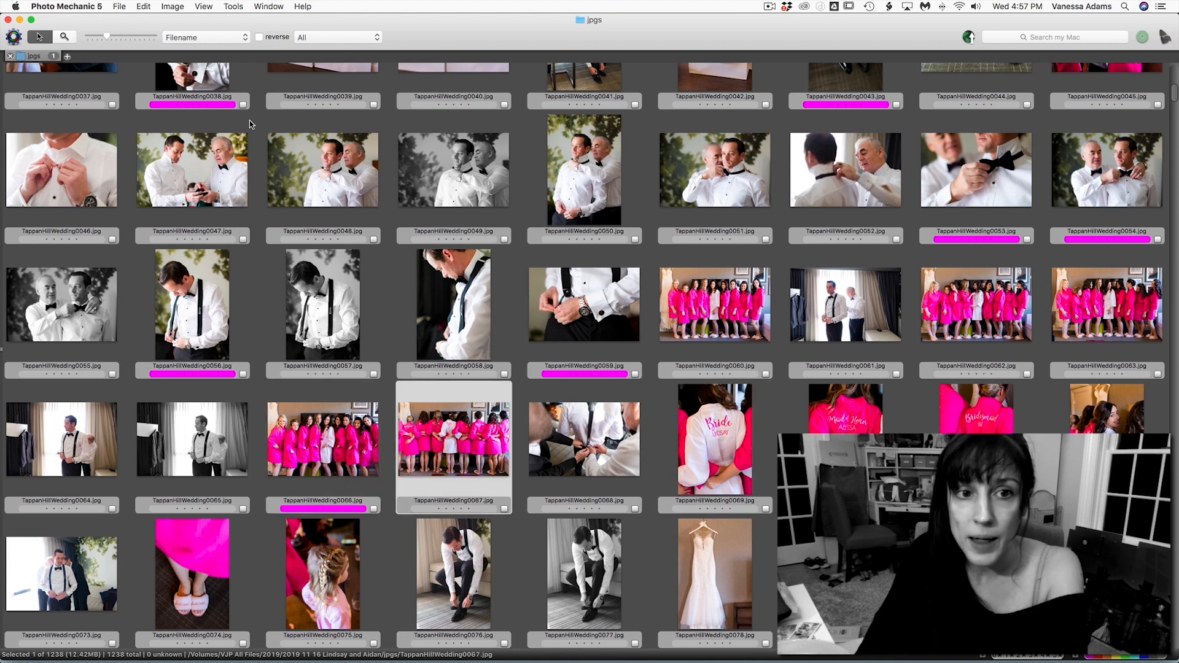
left_click(713, 440)
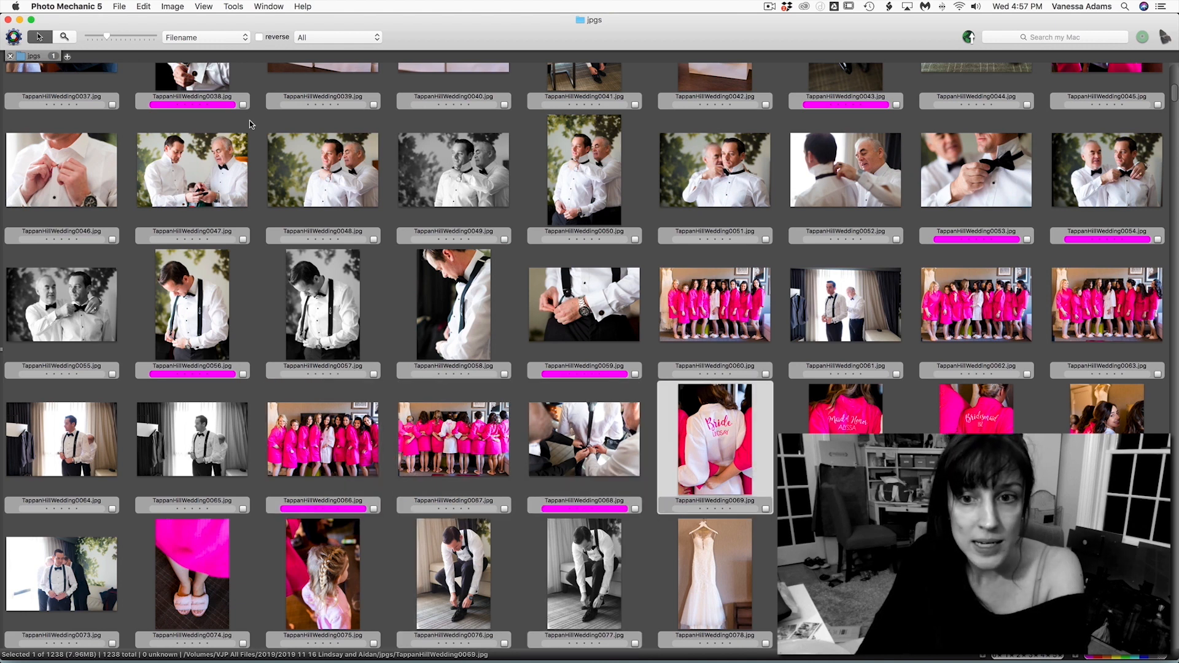
scroll("down", 3)
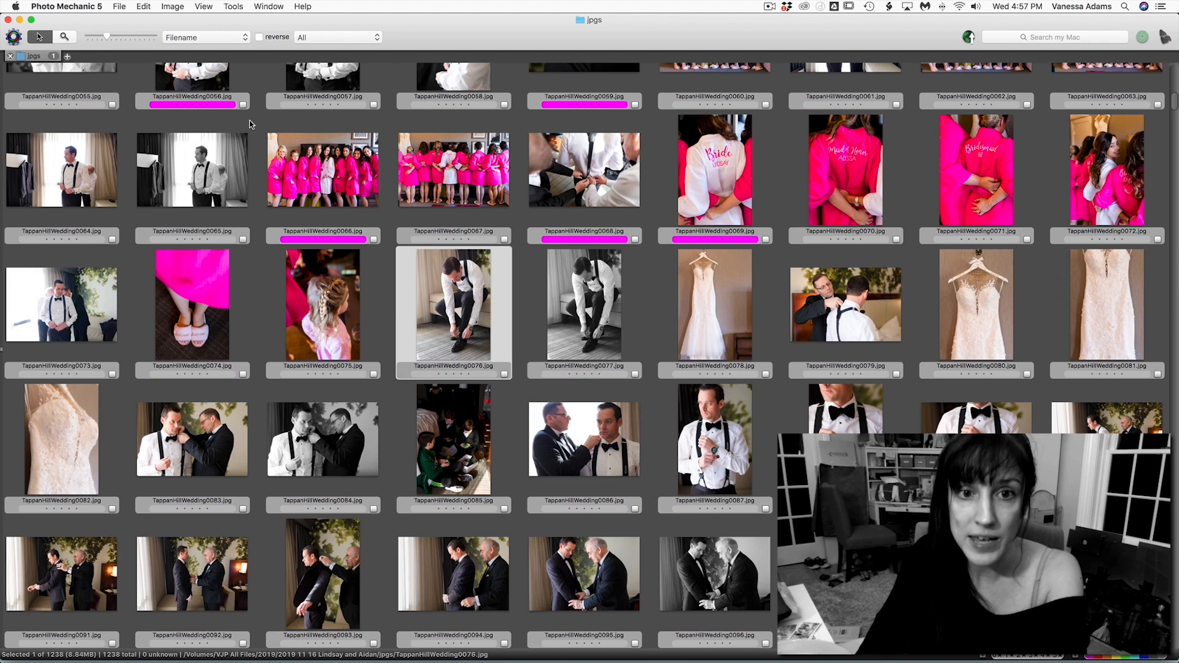
Tag the groom tying his shoes, an outdoor groom-and-groomsman portrait and another photo.
left_click(584, 305)
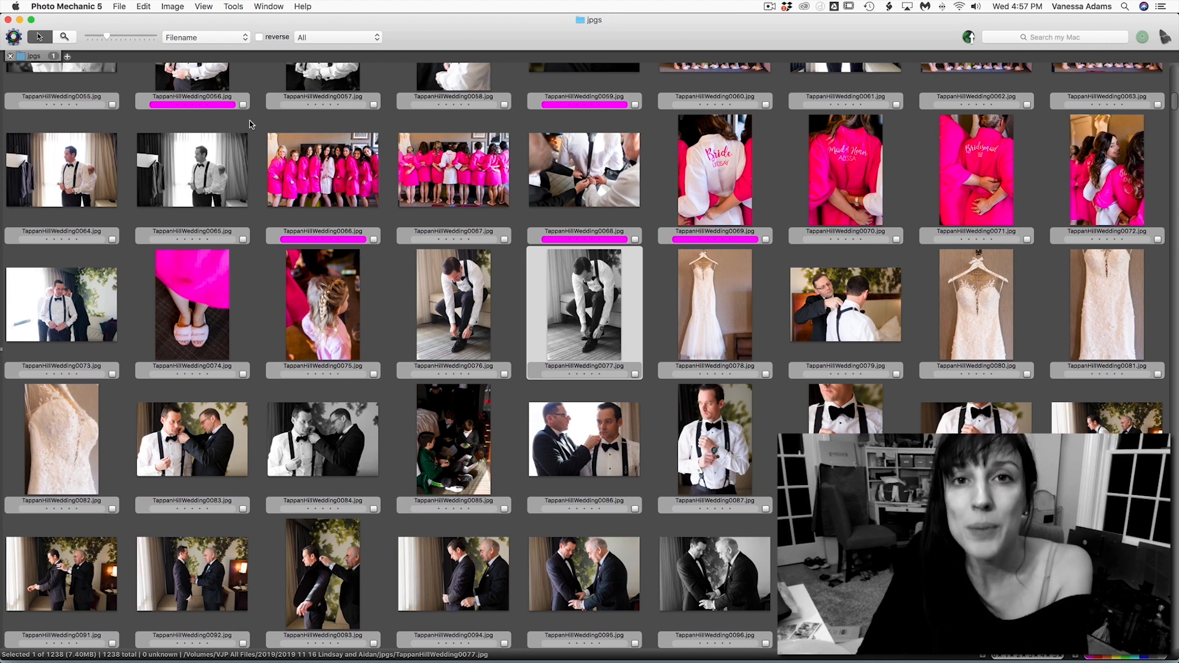
left_click(453, 305)
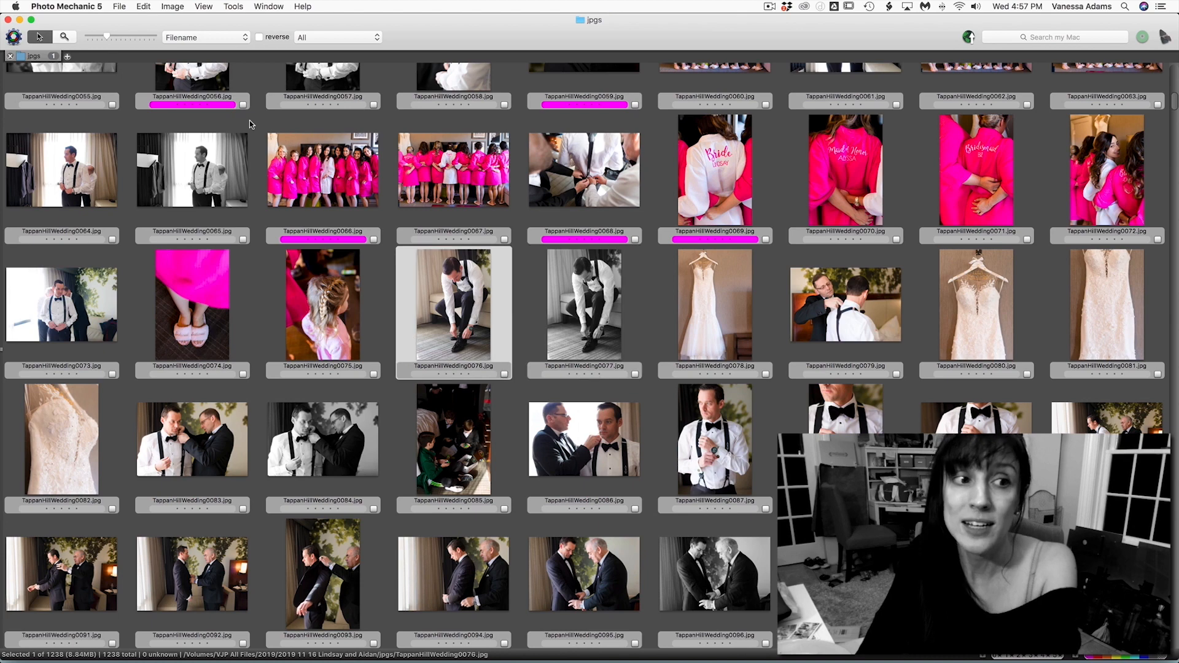
scroll("down", 3)
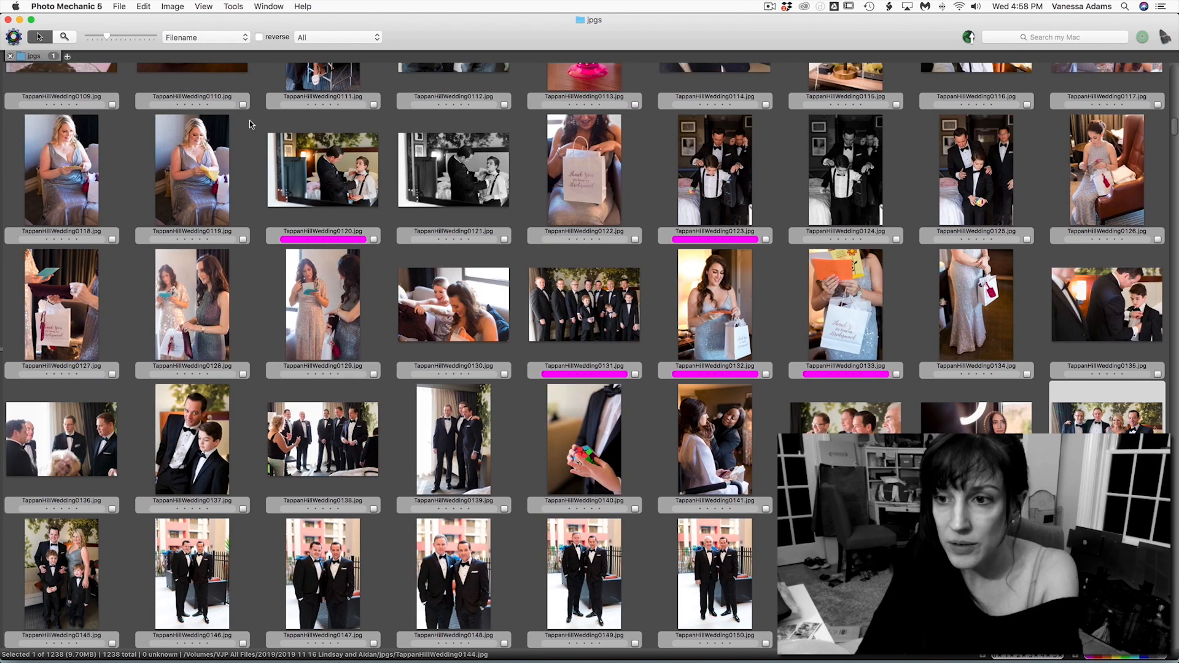
scroll("down", 3)
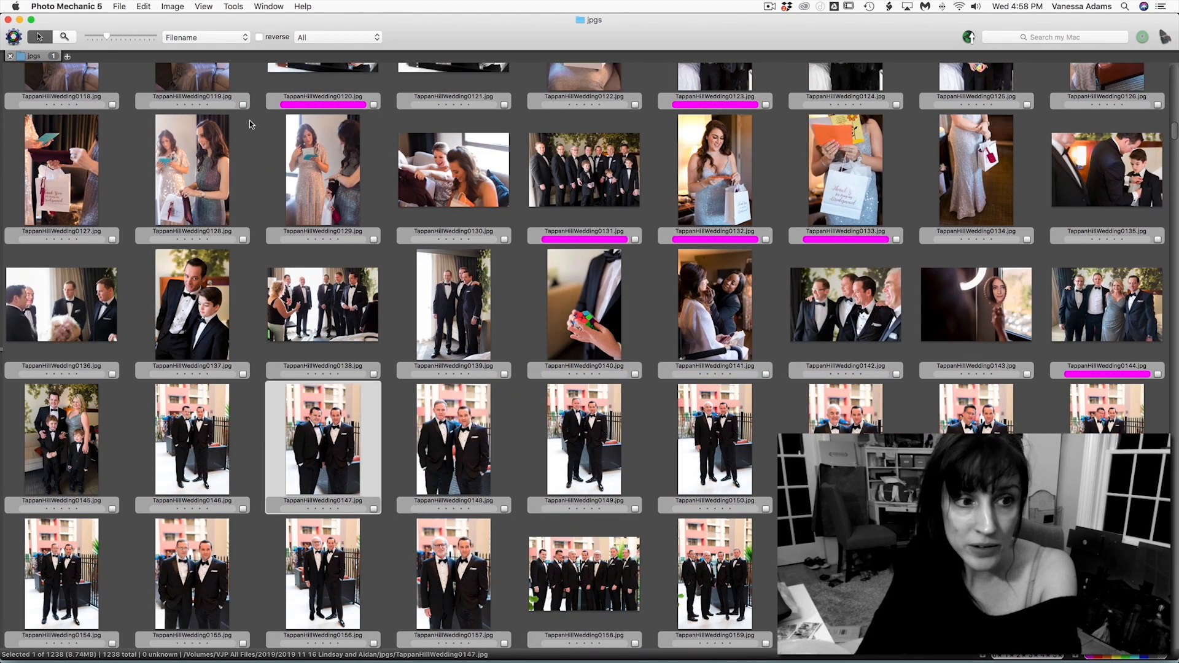
left_click(192, 440)
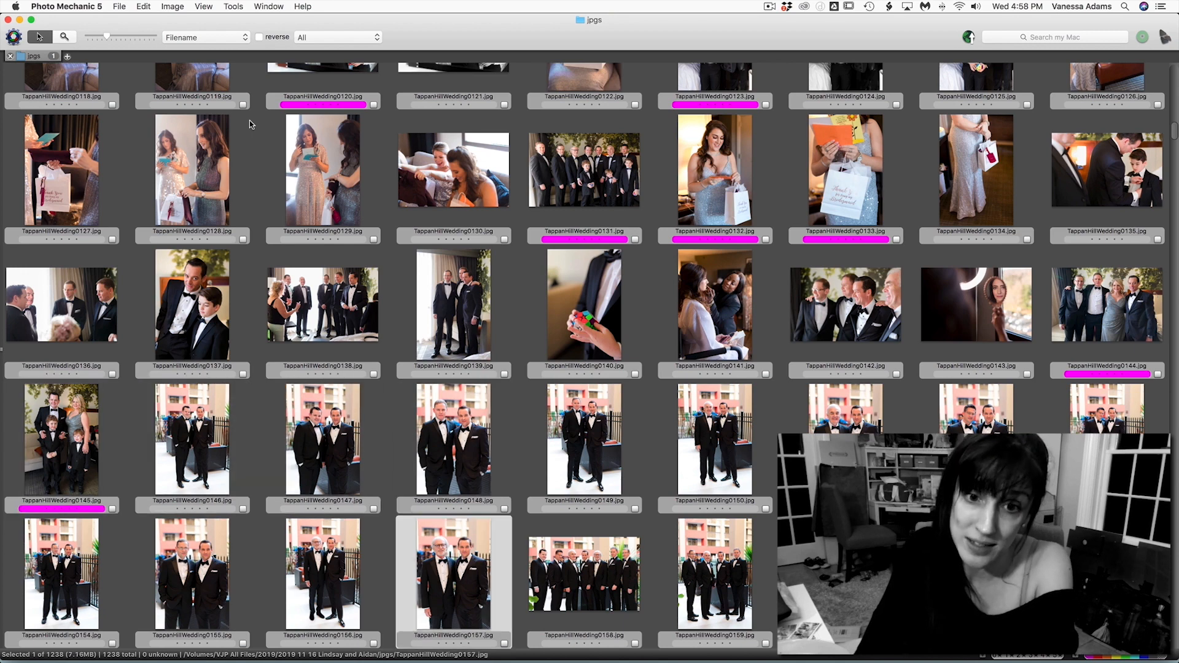
scroll("down", 3)
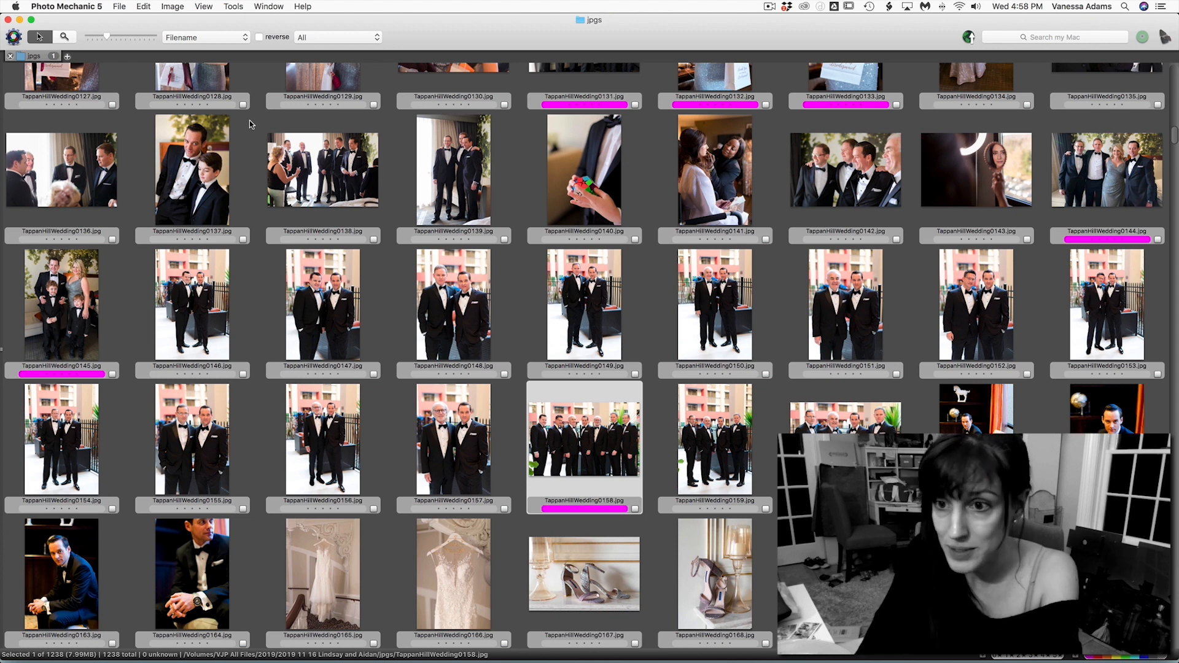
scroll("down", 3)
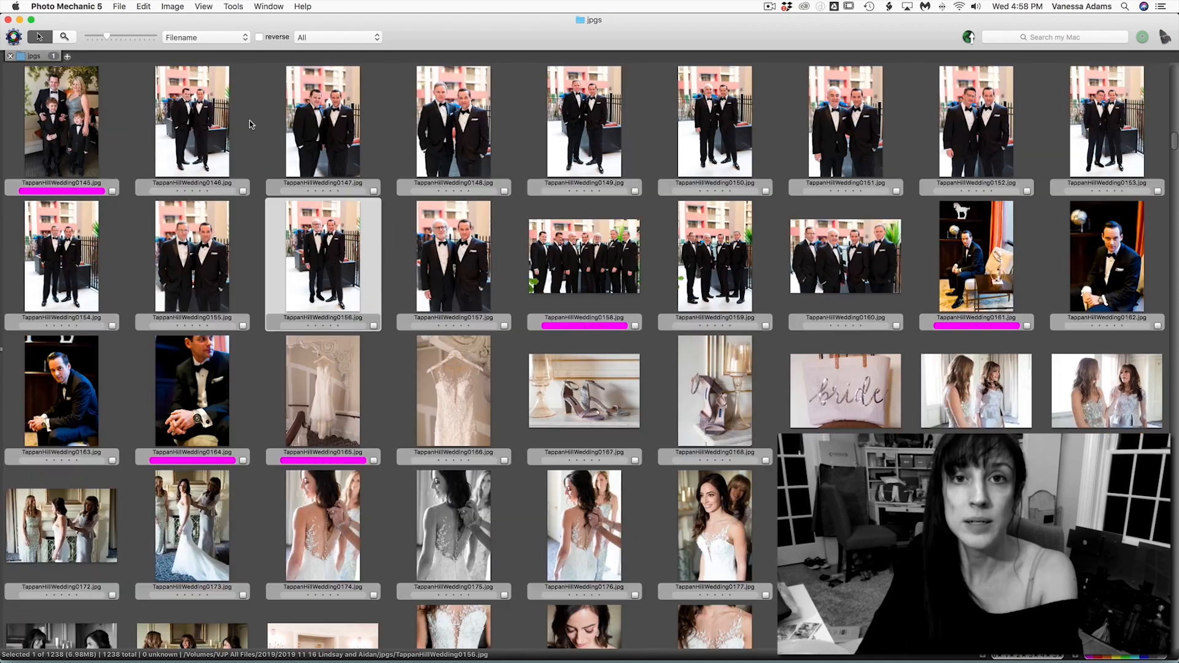
left_click(322, 389)
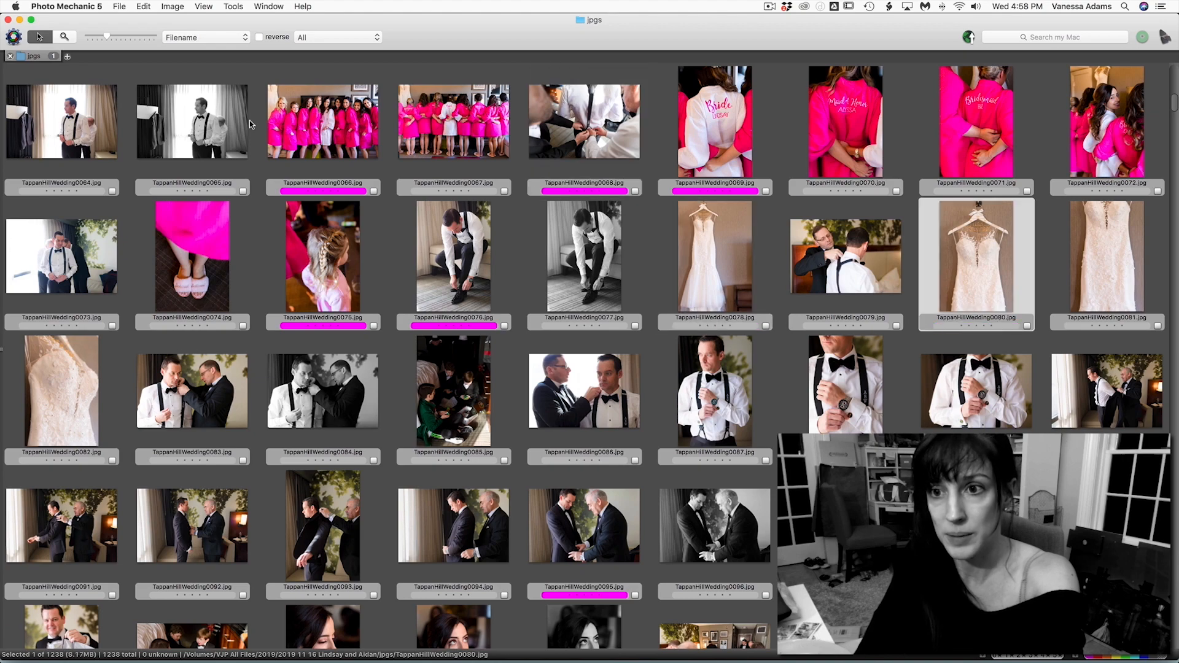
Tag a bride-getting-dressed photo, the groom-and-father portrait and other outdoor portraits.
scroll("down", 3)
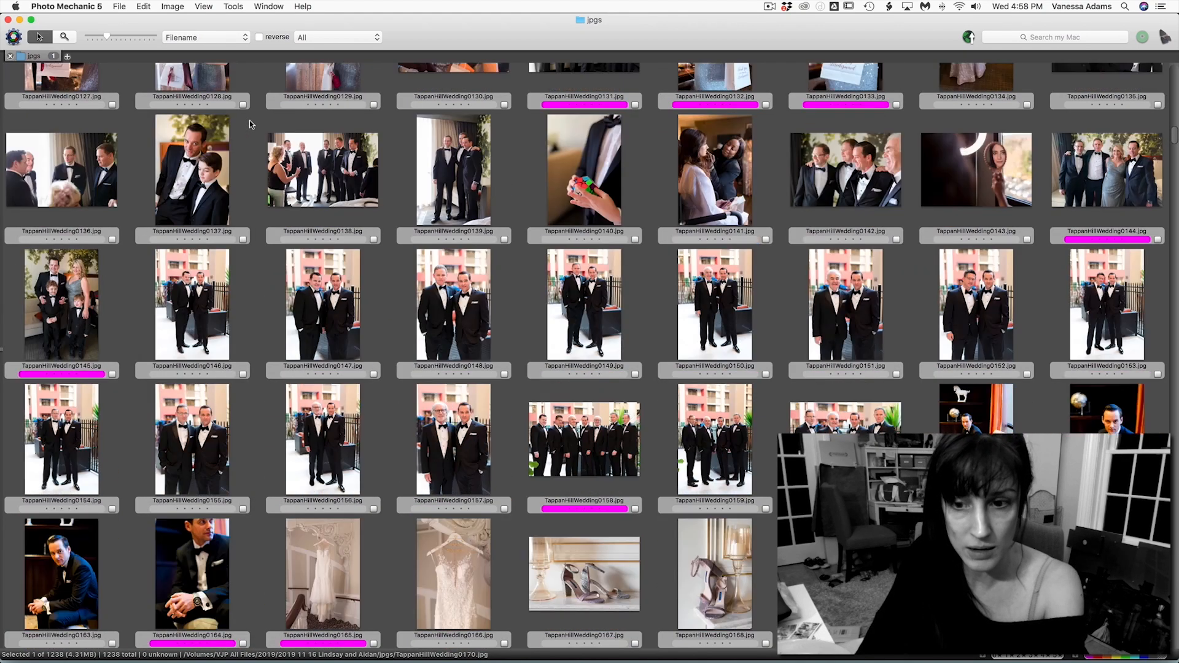
scroll("down", 3)
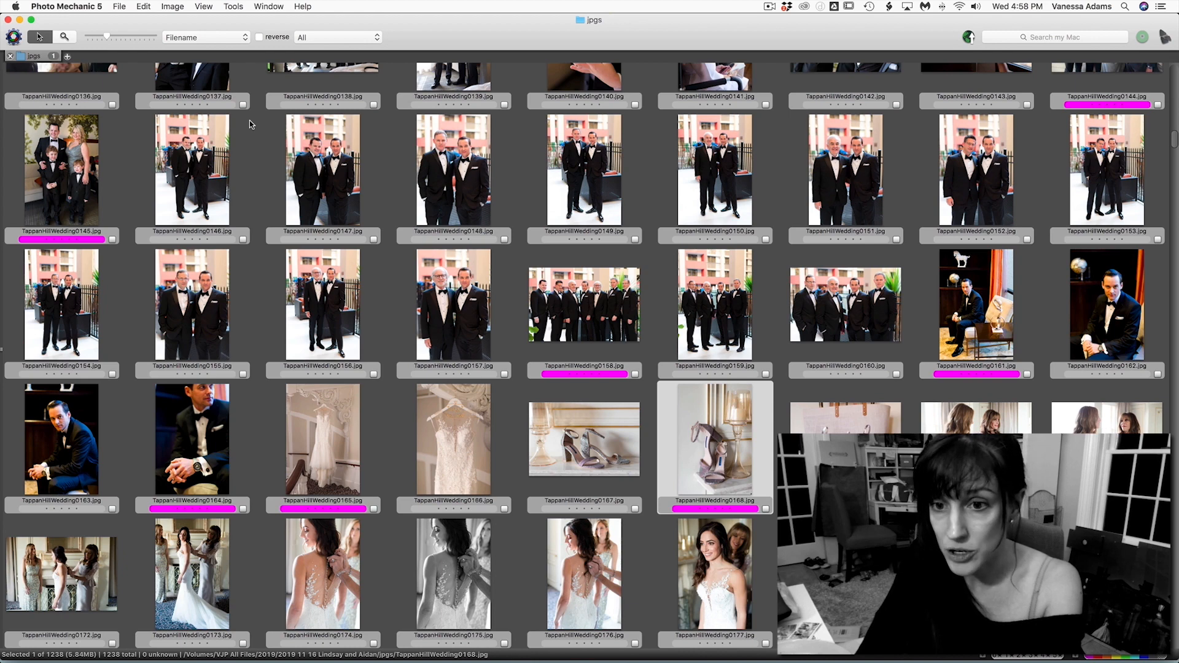
scroll("down", 3)
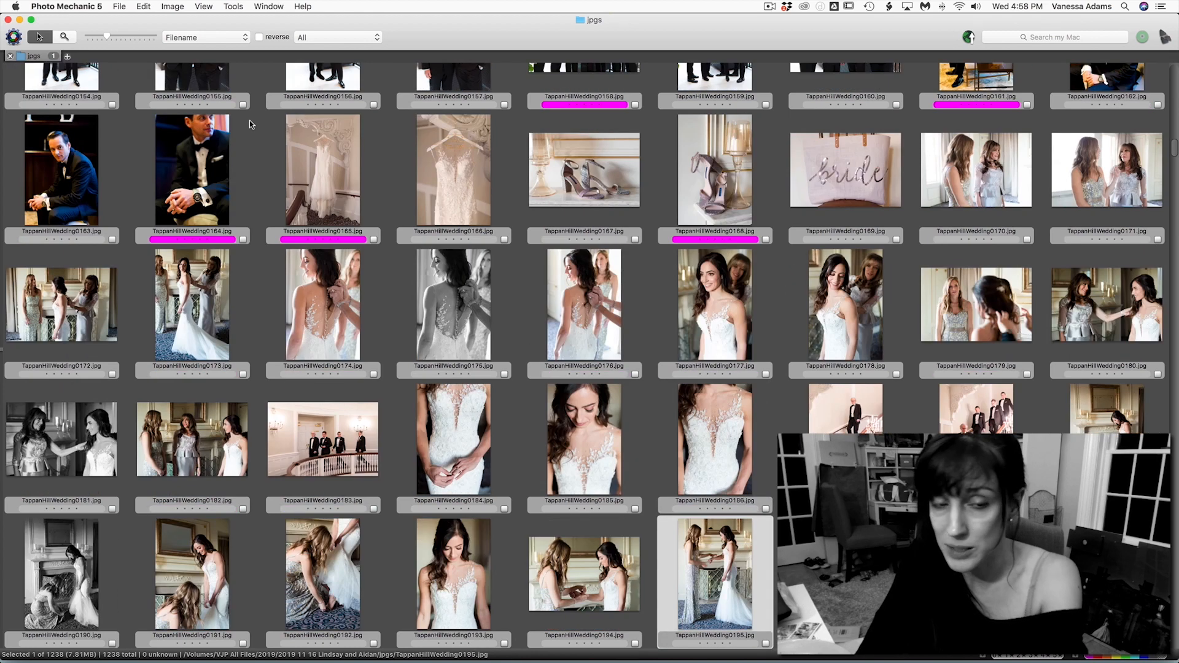
left_click(191, 304)
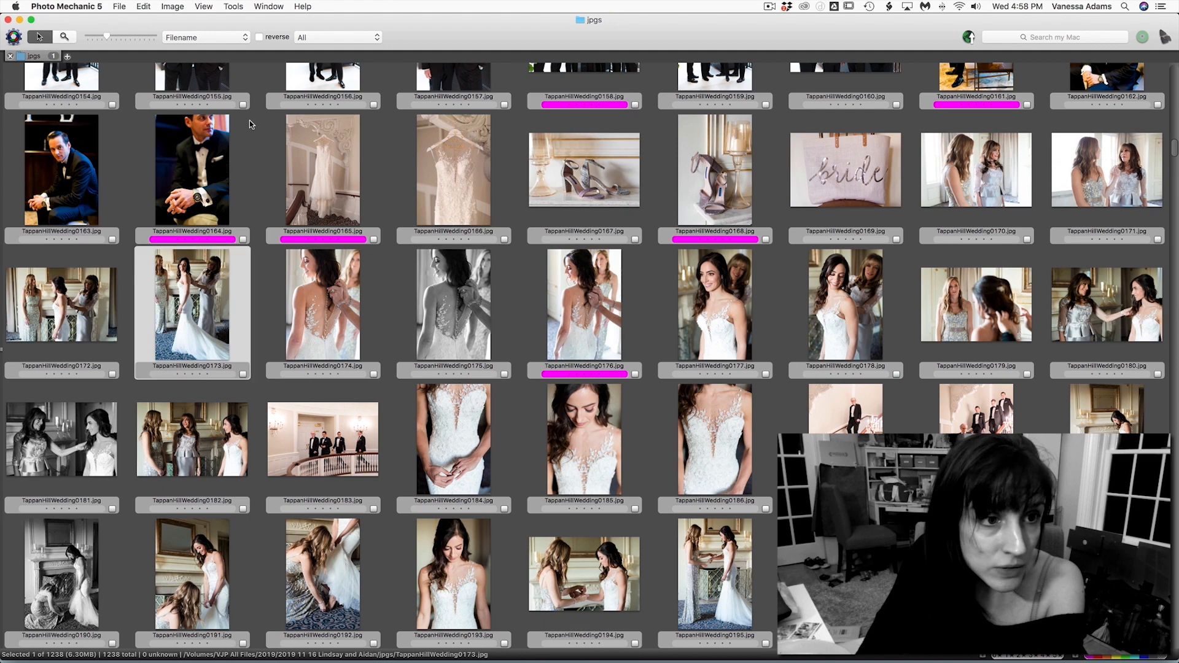
scroll("down", 3)
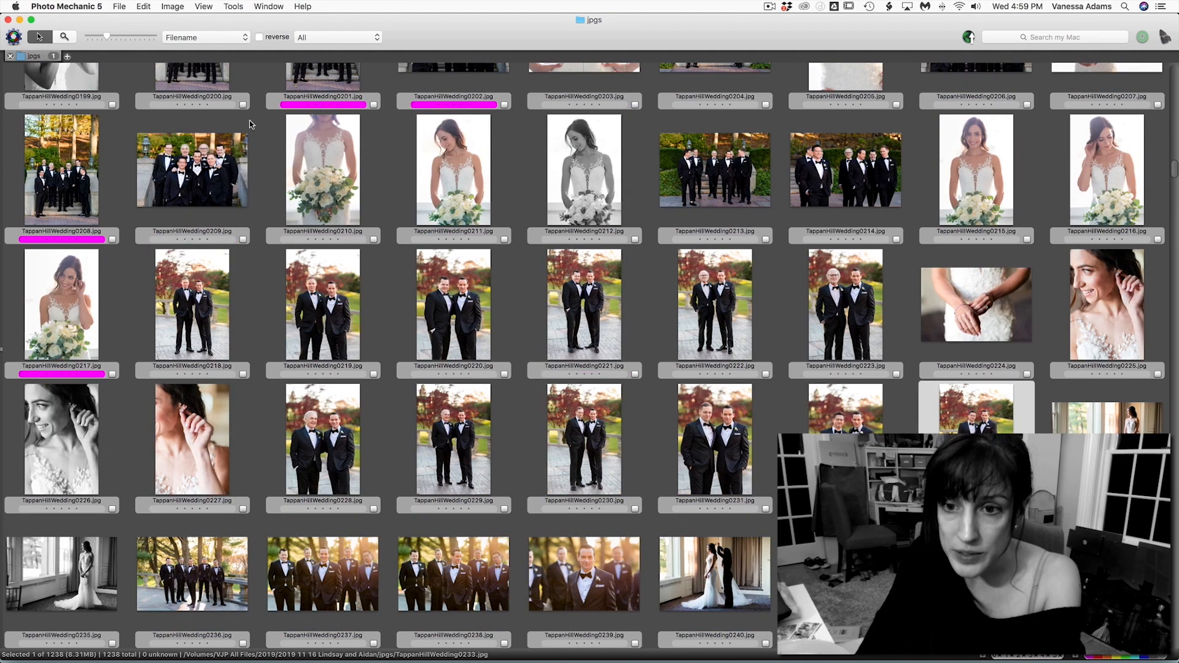
left_click(453, 439)
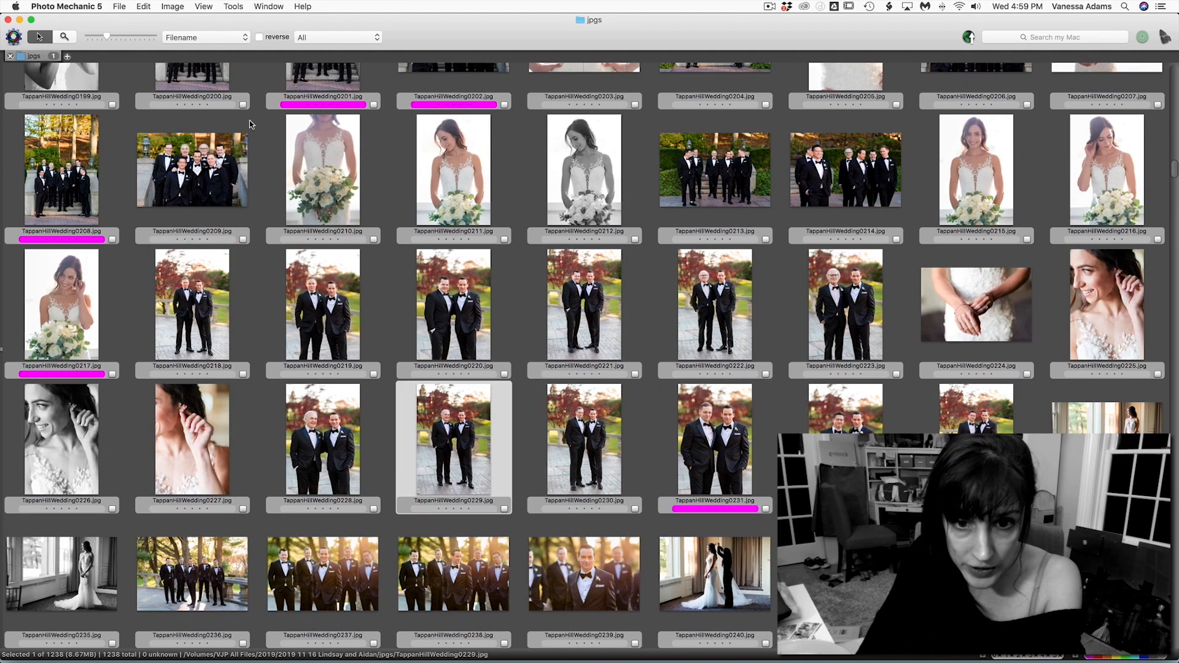
left_click(584, 311)
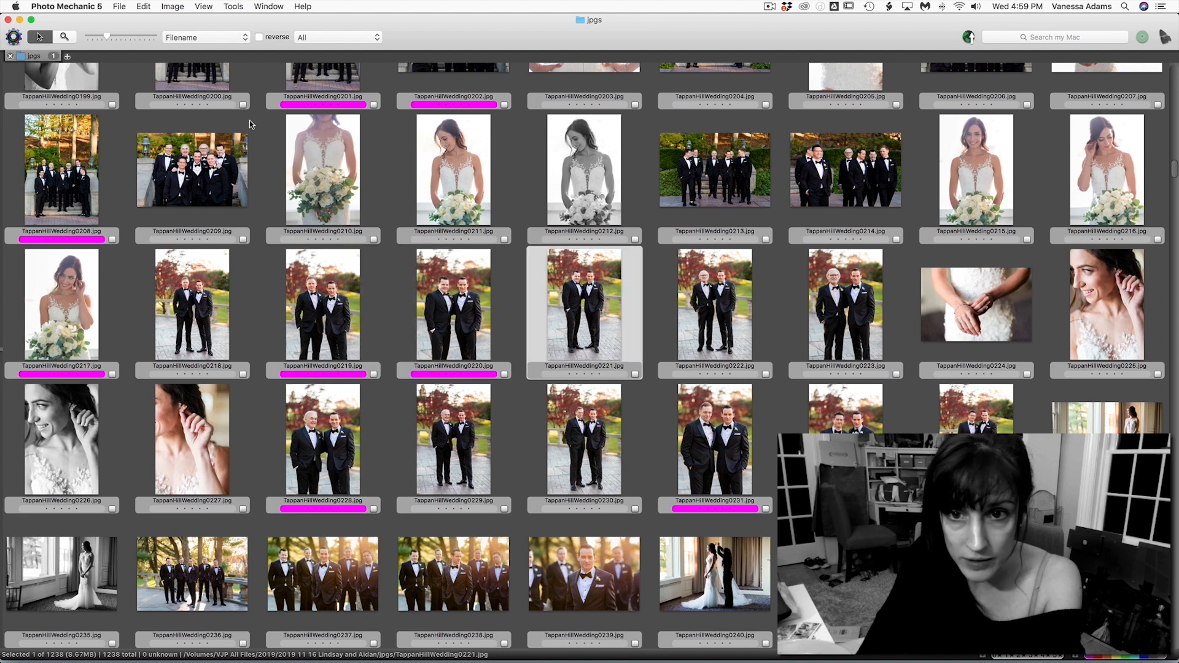
left_click(845, 304)
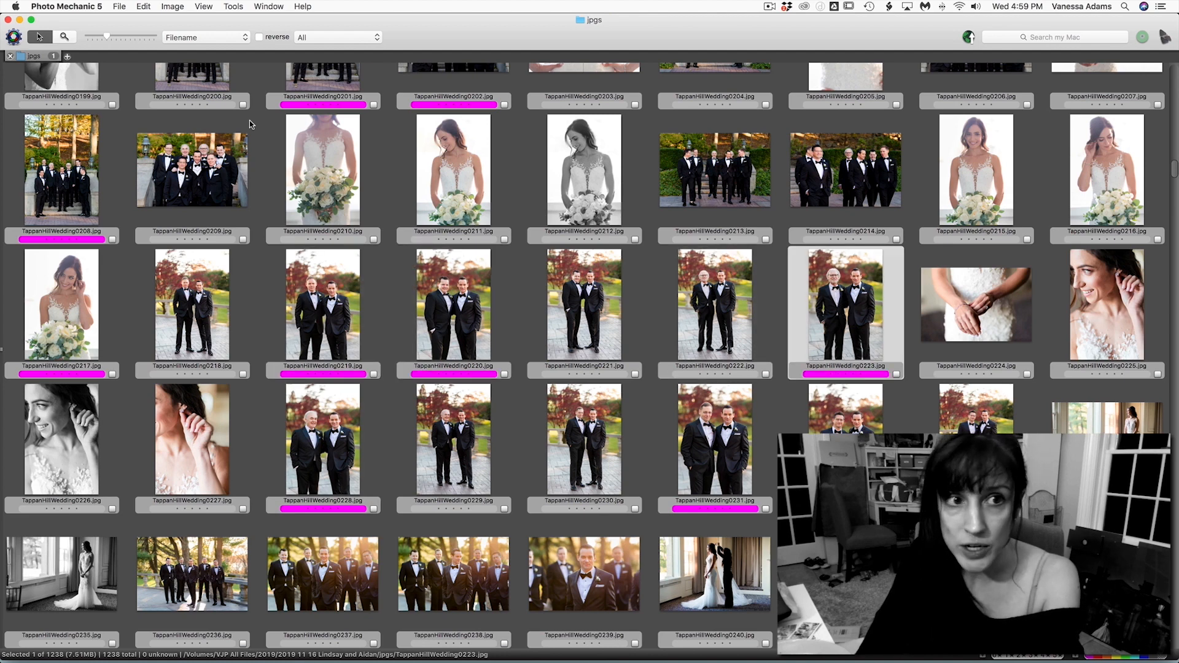
scroll("down", 3)
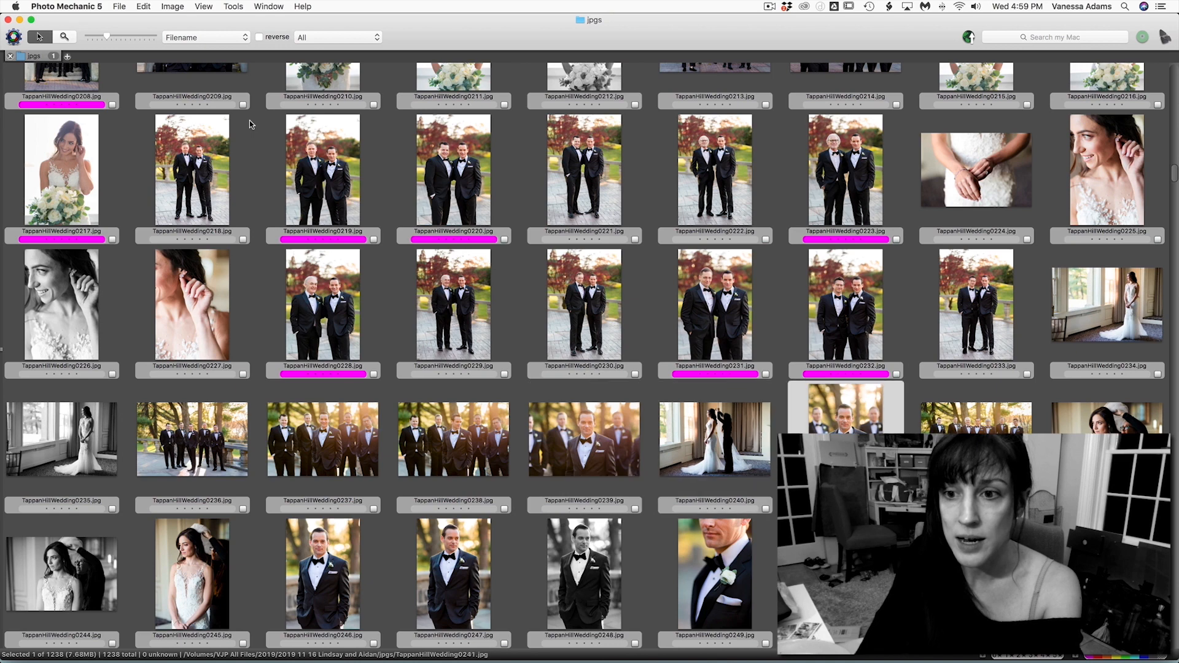
Tag the groomsmen group photos, a bride portrait and groom garden portraits.
left_click(453, 439)
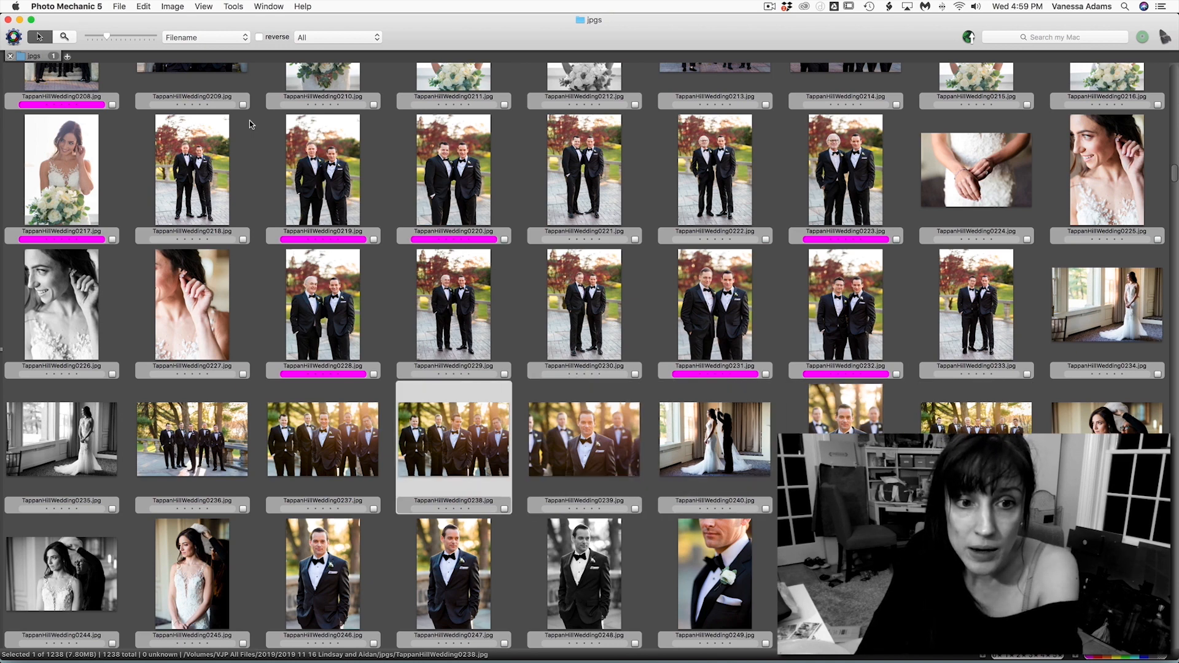
left_click(323, 438)
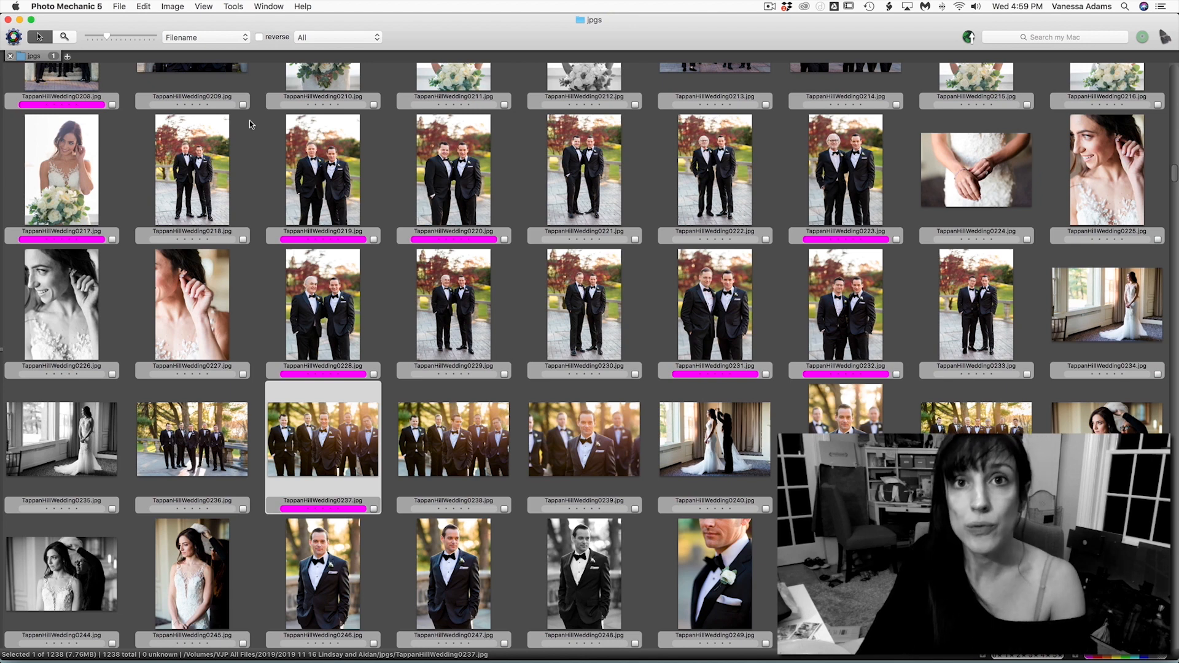
scroll("down", 3)
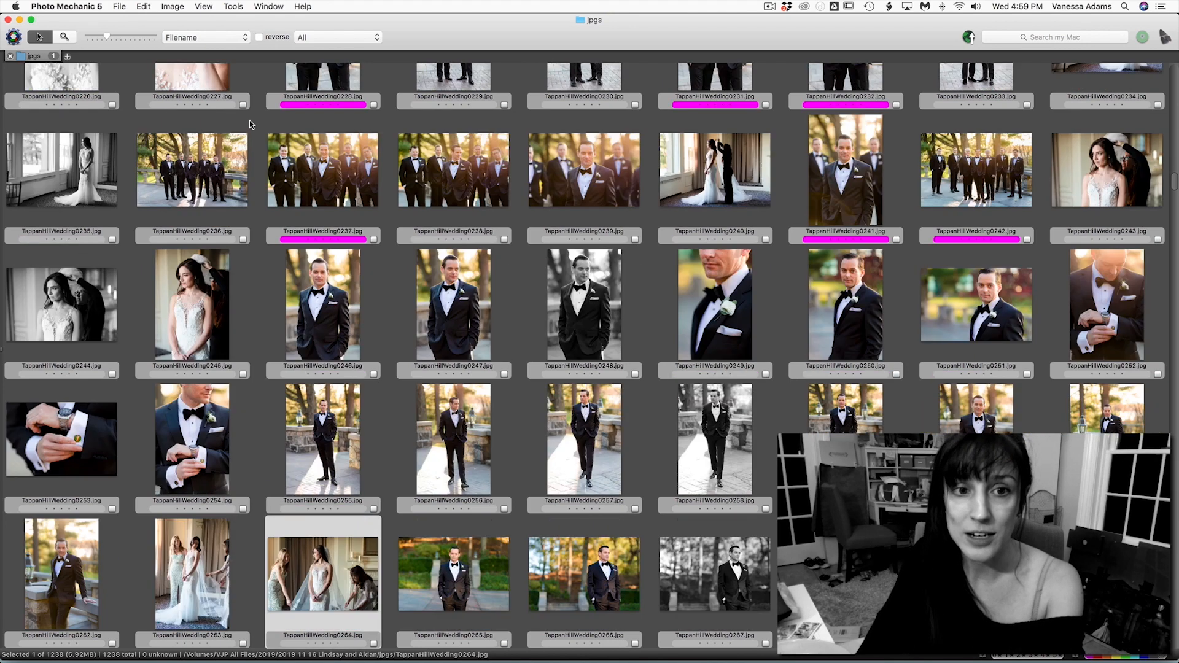
left_click(584, 305)
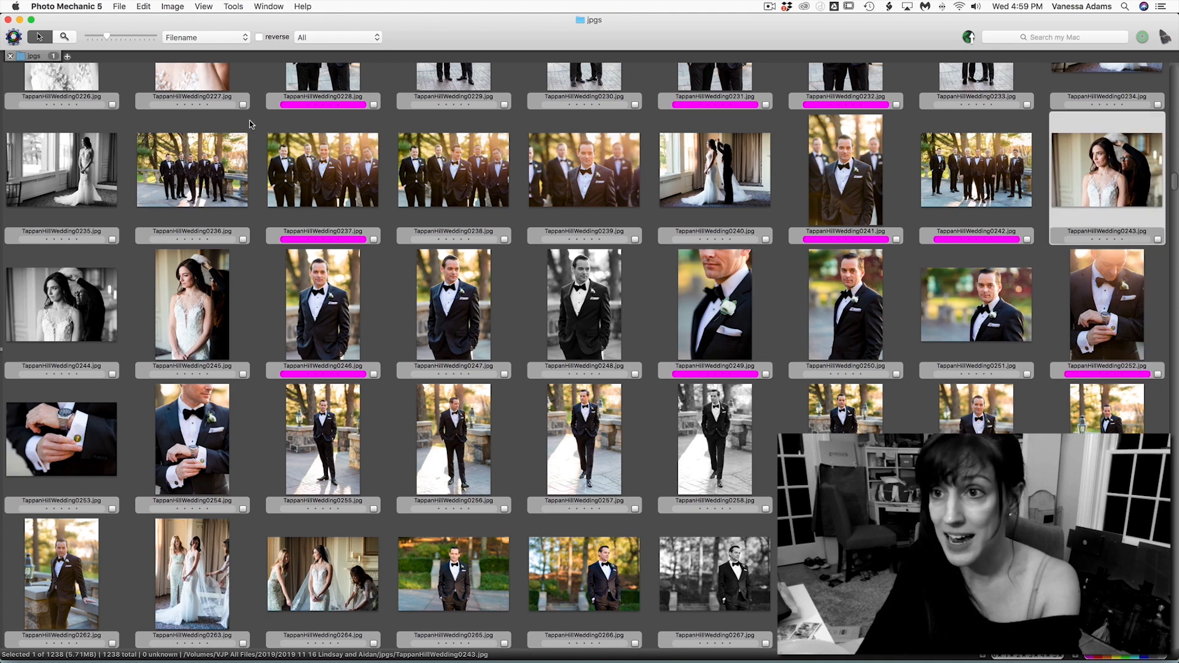
scroll("down", 3)
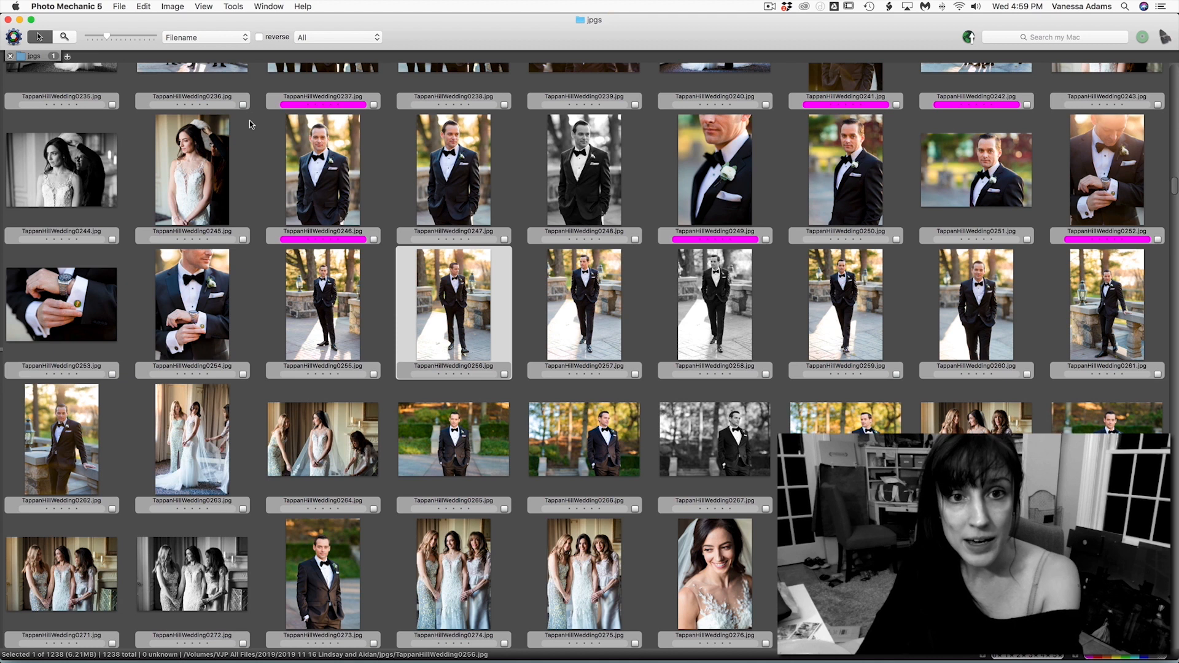
left_click(583, 439)
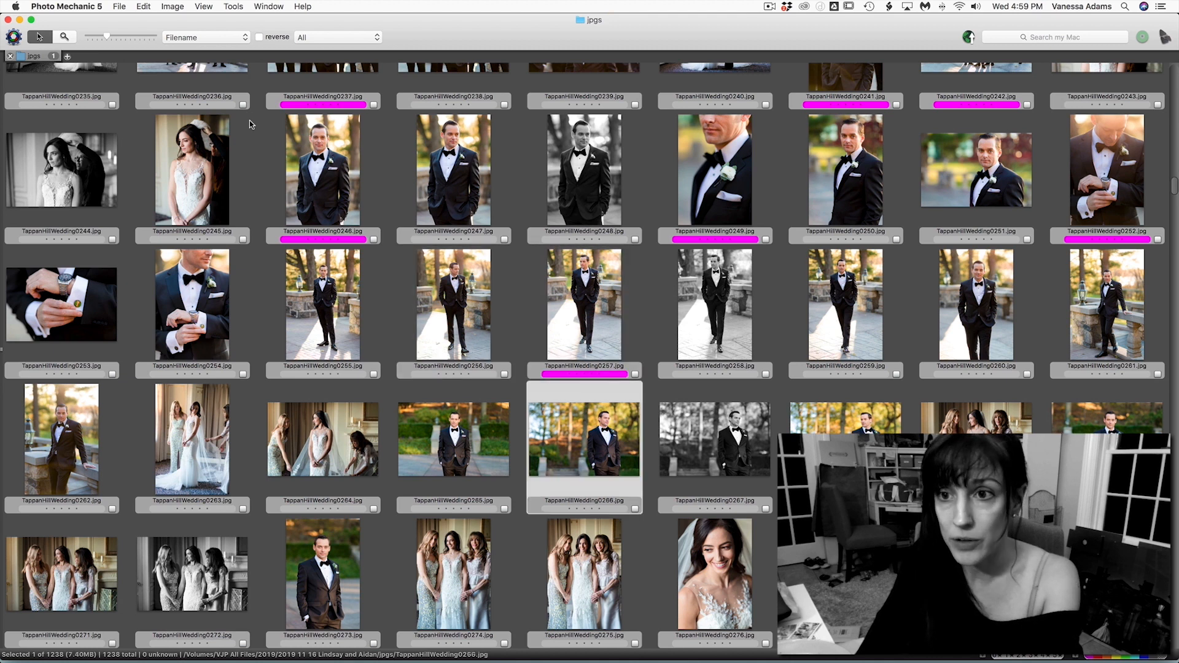
left_click(321, 579)
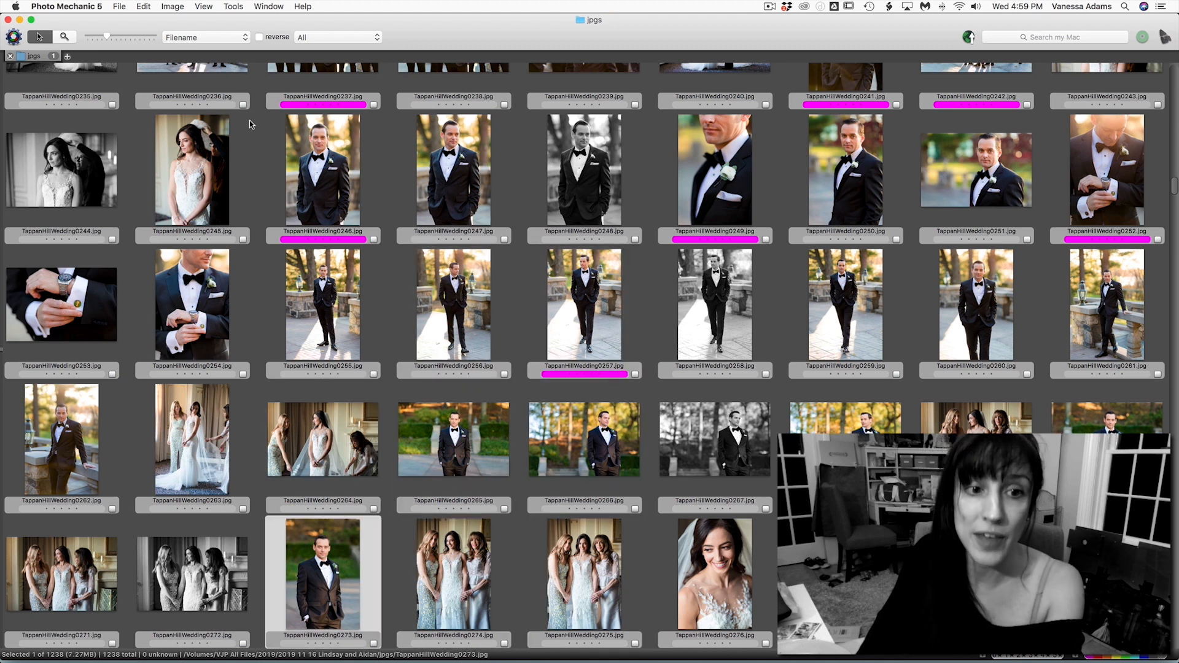
scroll("down", 3)
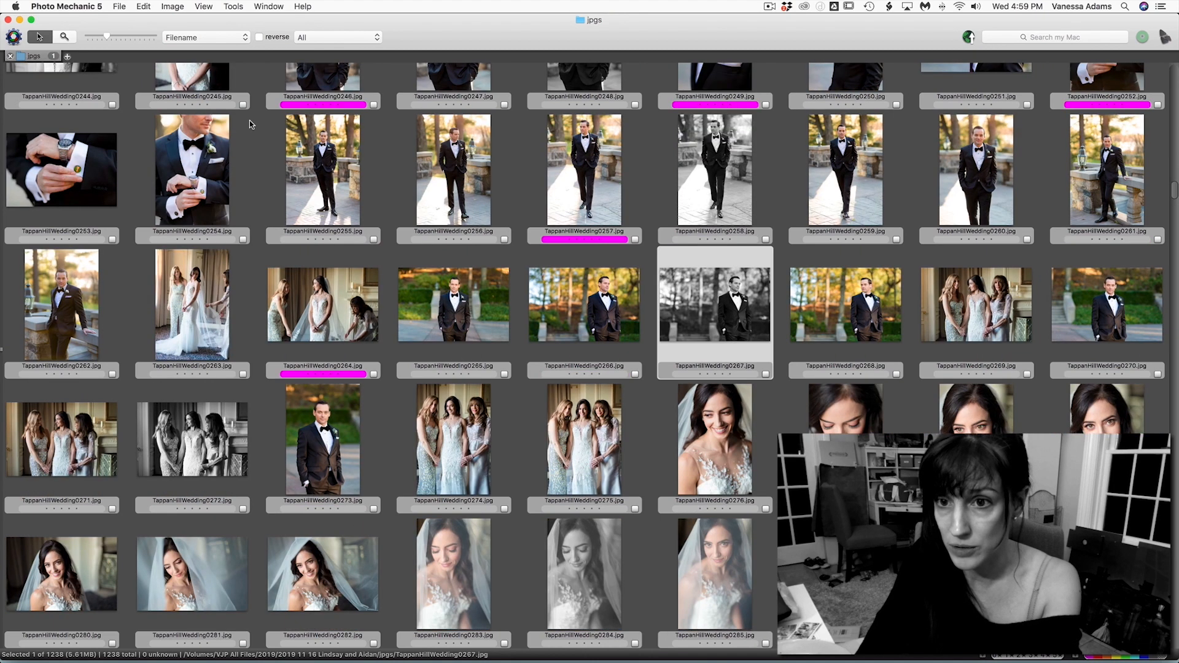
scroll("down", 3)
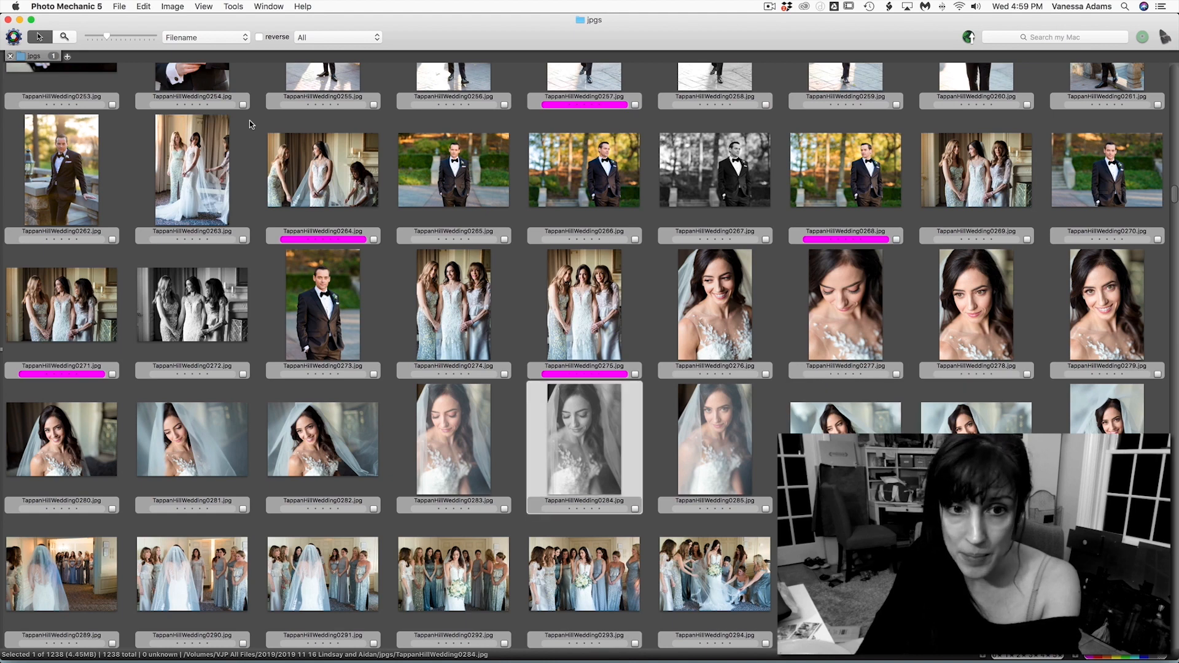
Mark two couple portraits and enlarge the wide lakeside couple shot for a closer look.
scroll("down", 3)
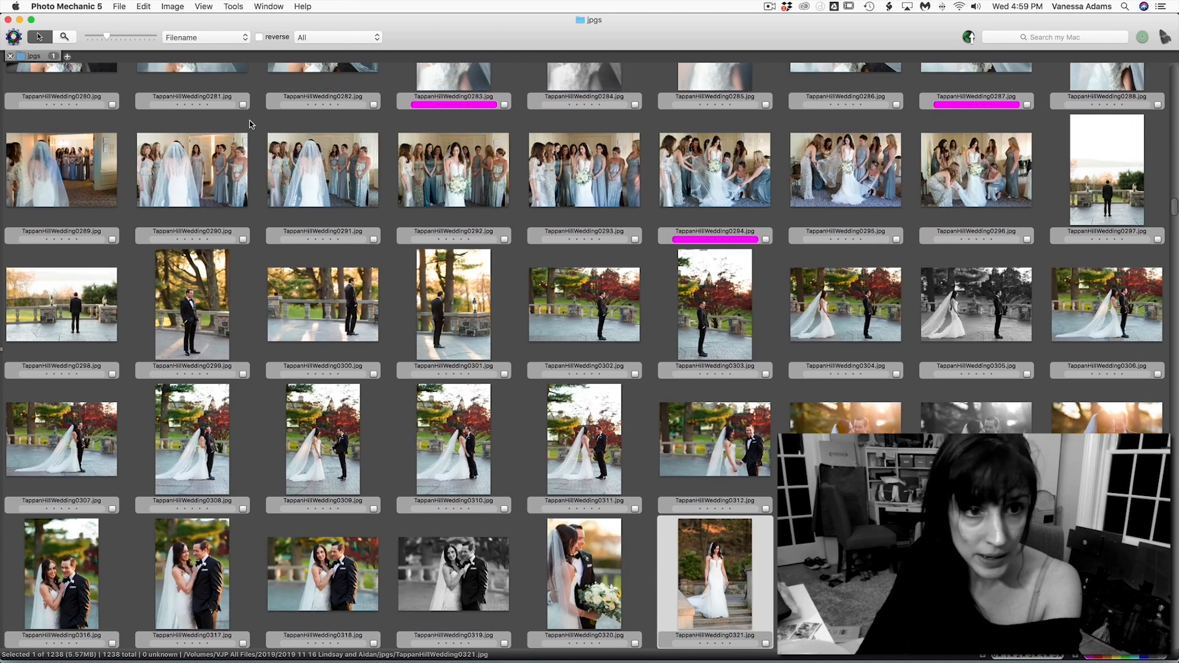
scroll("down", 3)
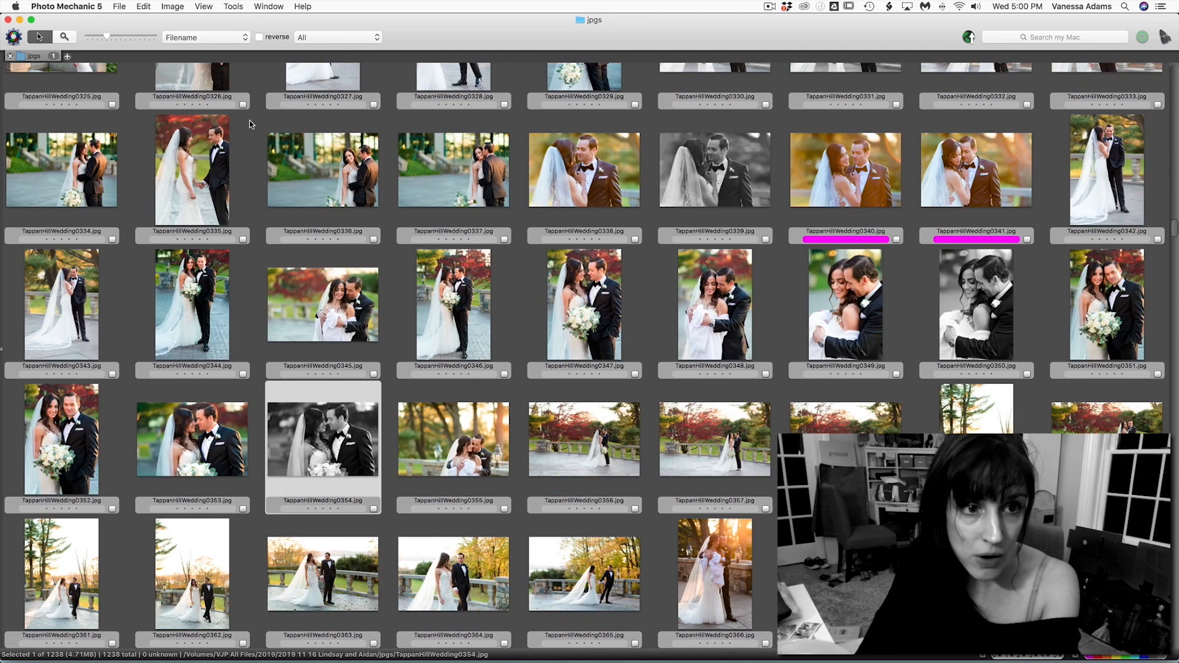
left_click(845, 310)
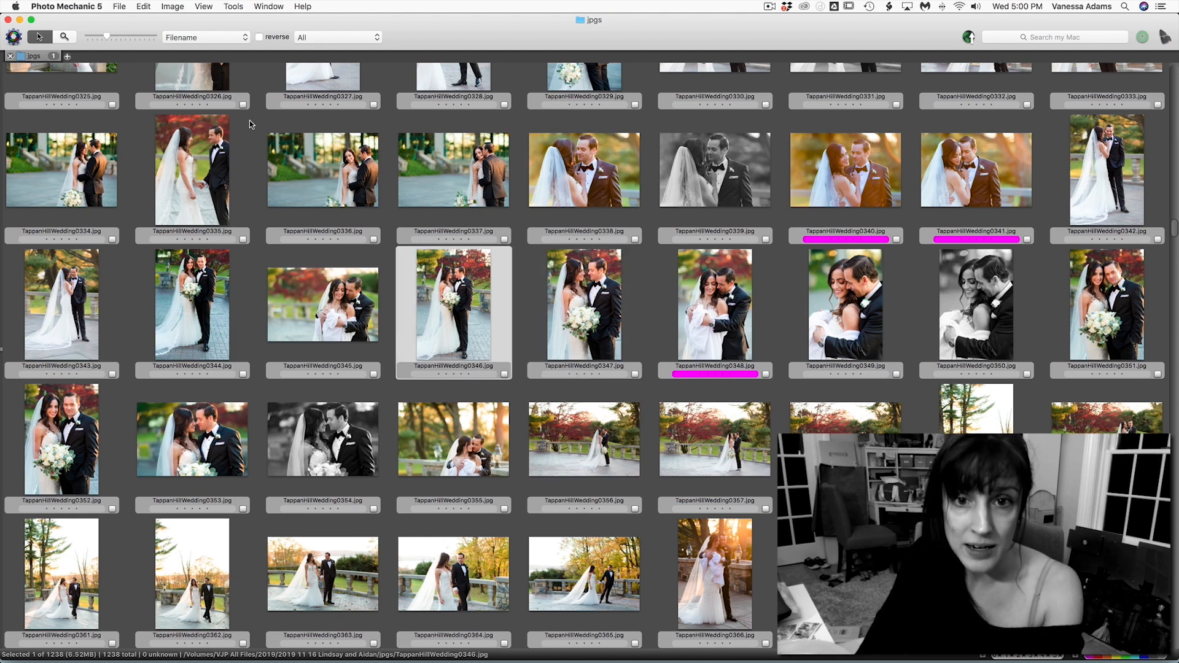
left_click(975, 304)
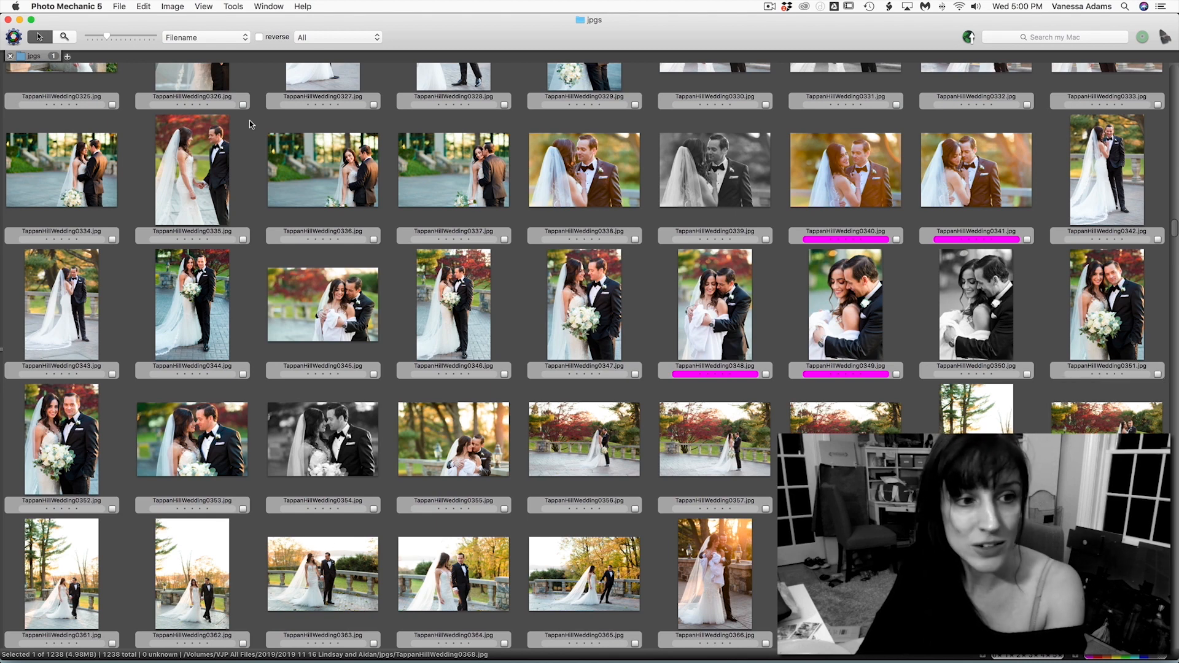
scroll("down", 3)
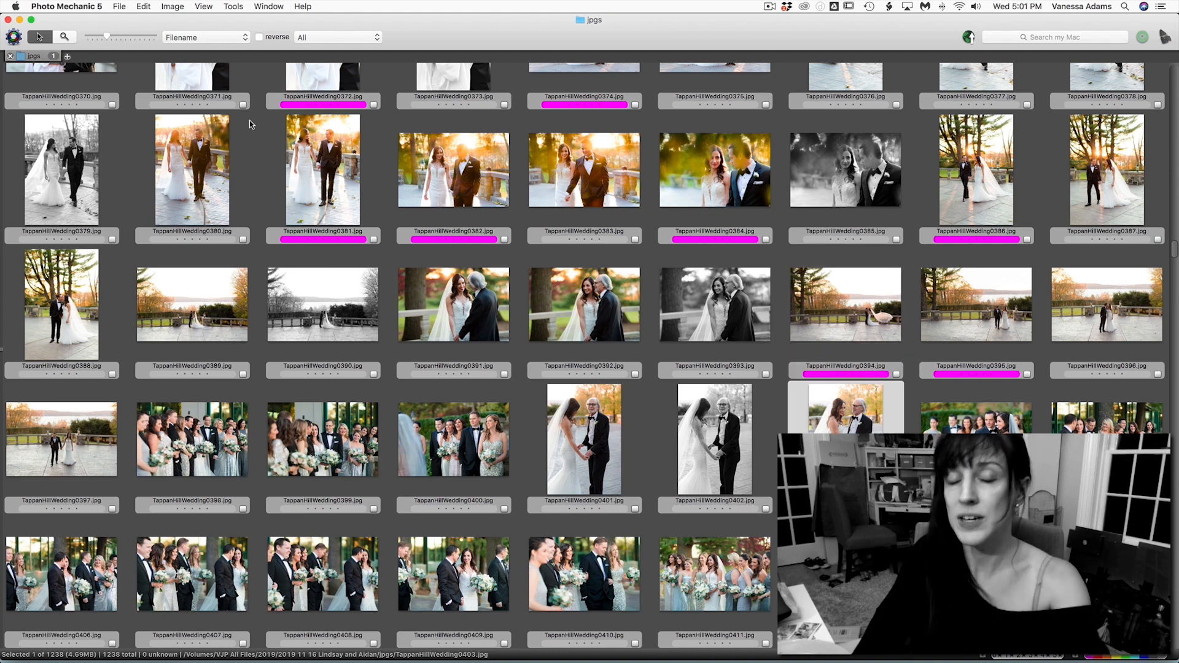
double_click(975, 169)
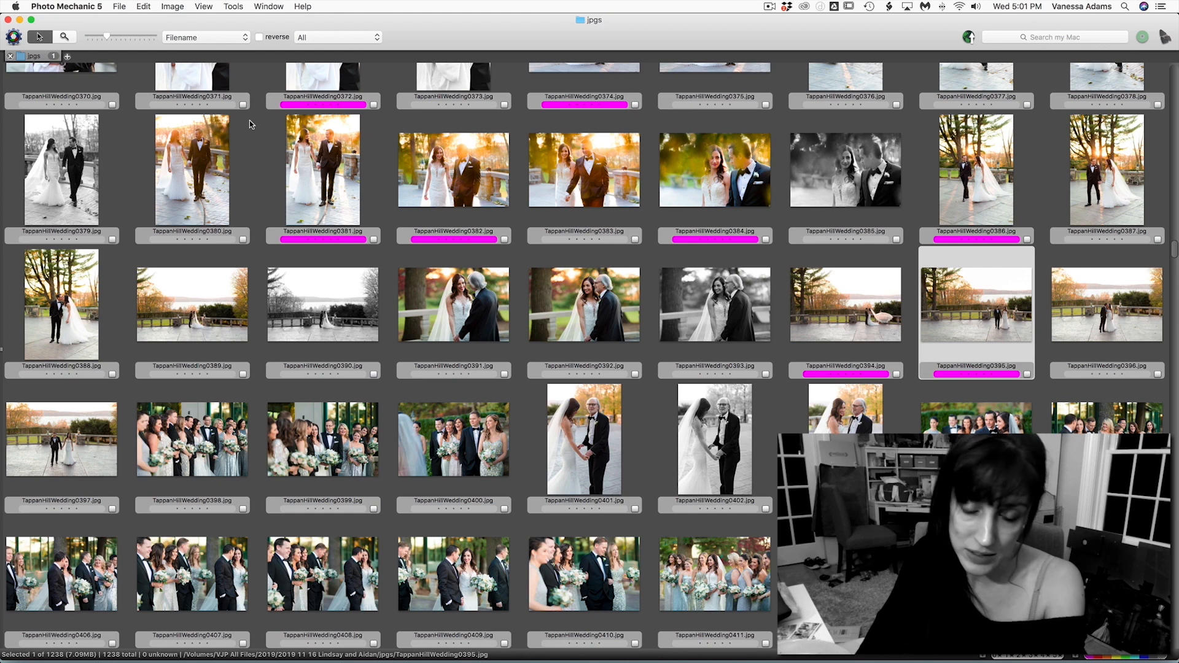
Mark the bridal party and bridesmaids group shots, including two under the trees.
left_click(321, 440)
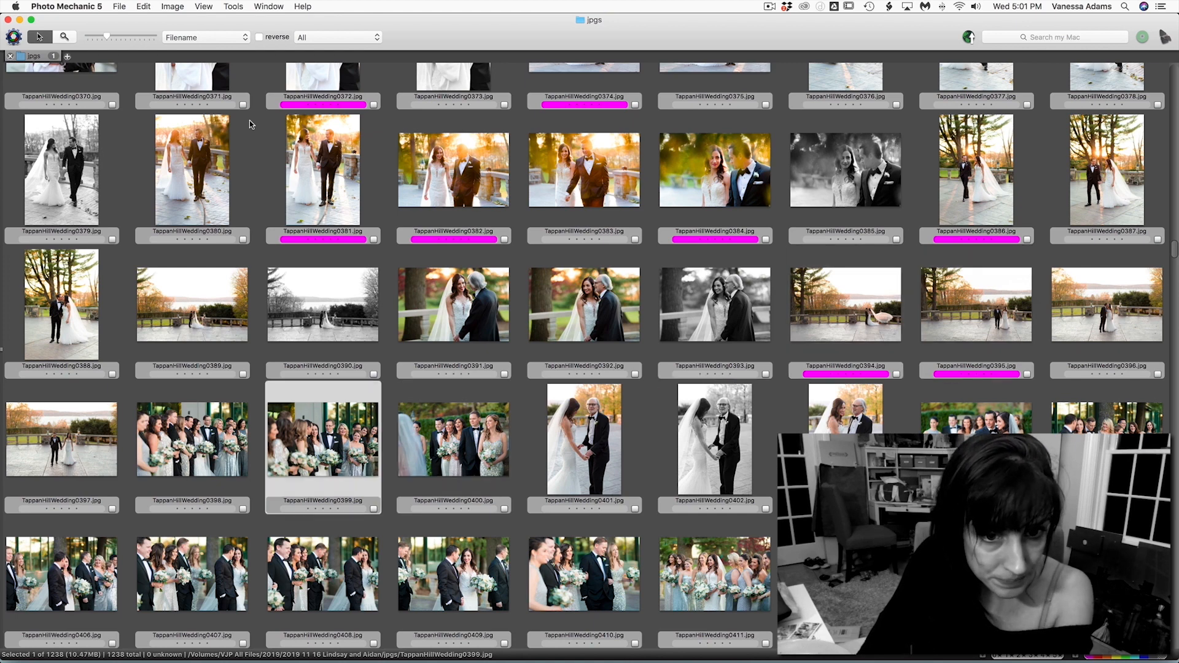
scroll("down", 3)
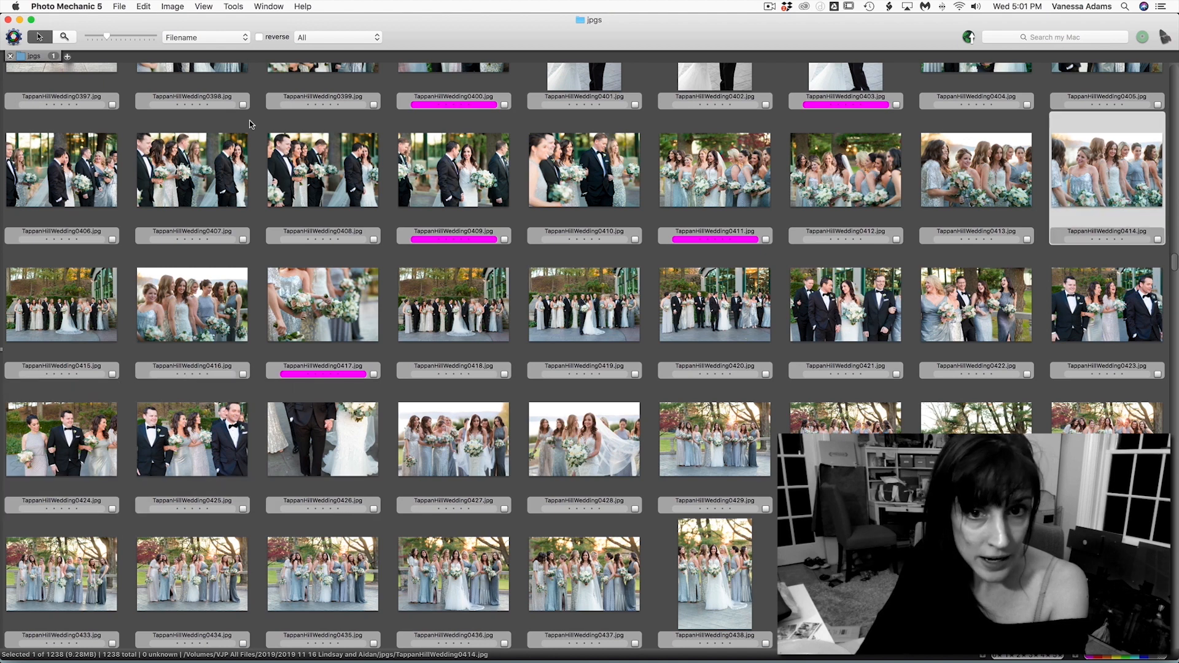
left_click(714, 304)
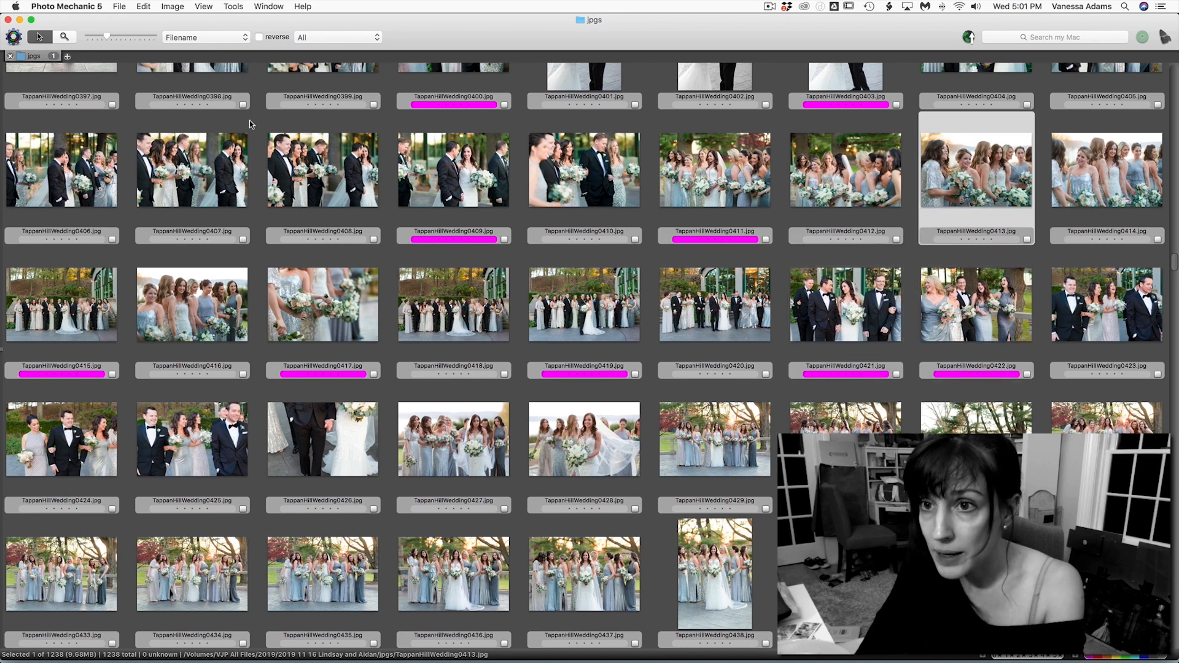
scroll("down", 3)
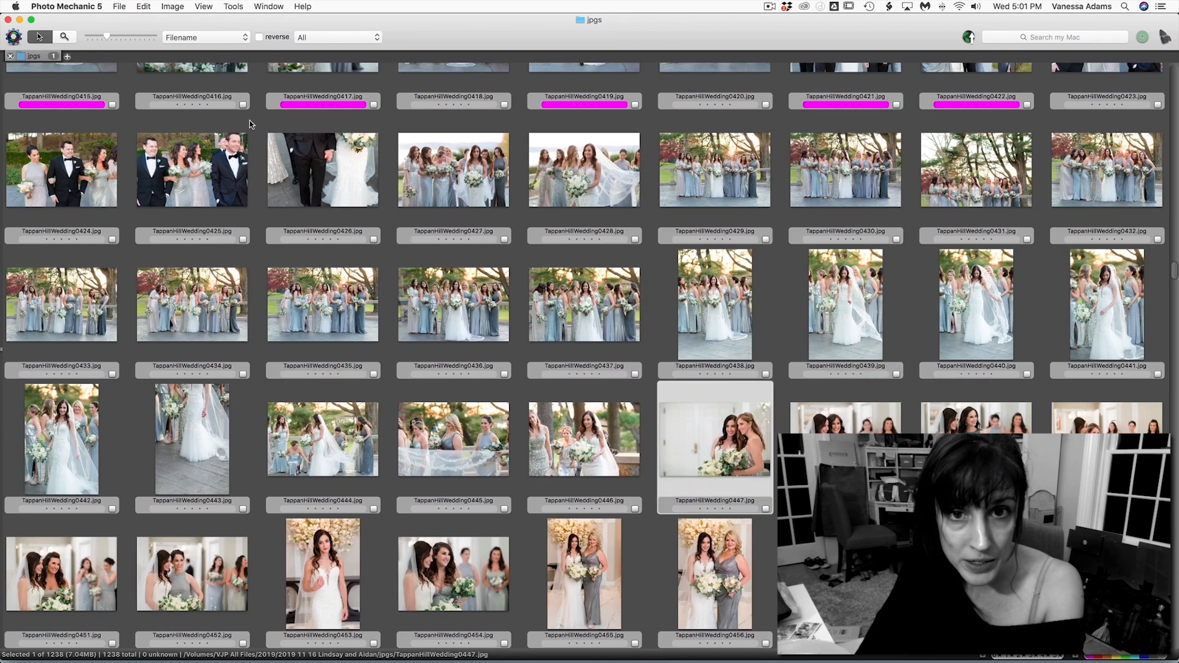
left_click(322, 304)
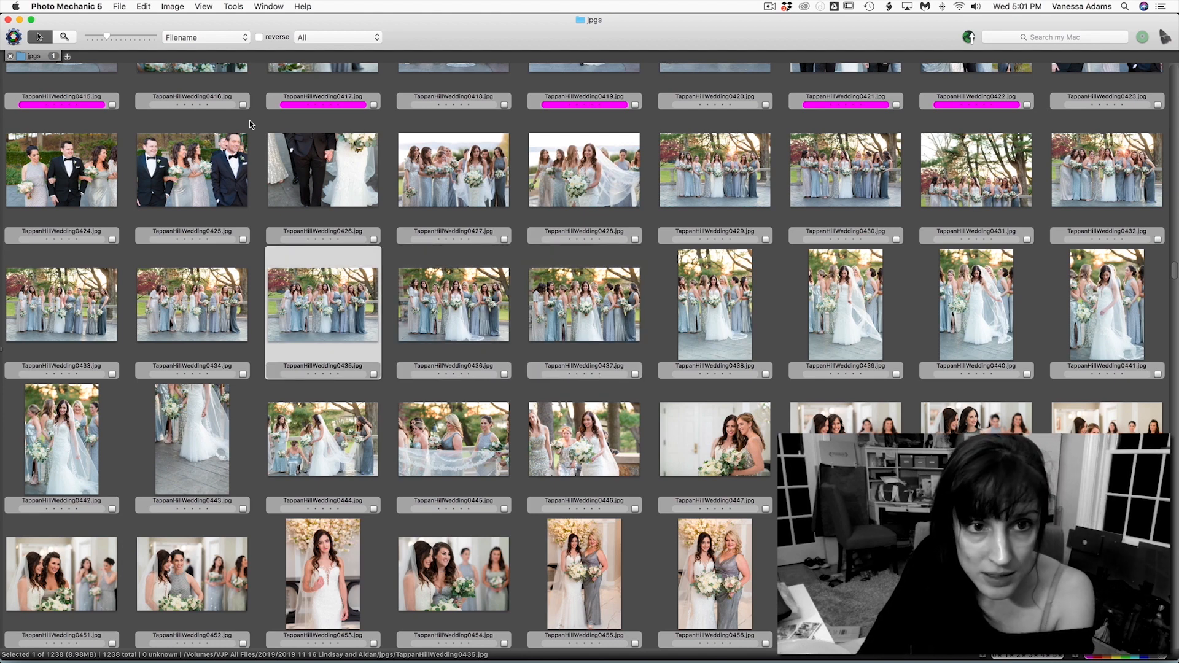
left_click(974, 170)
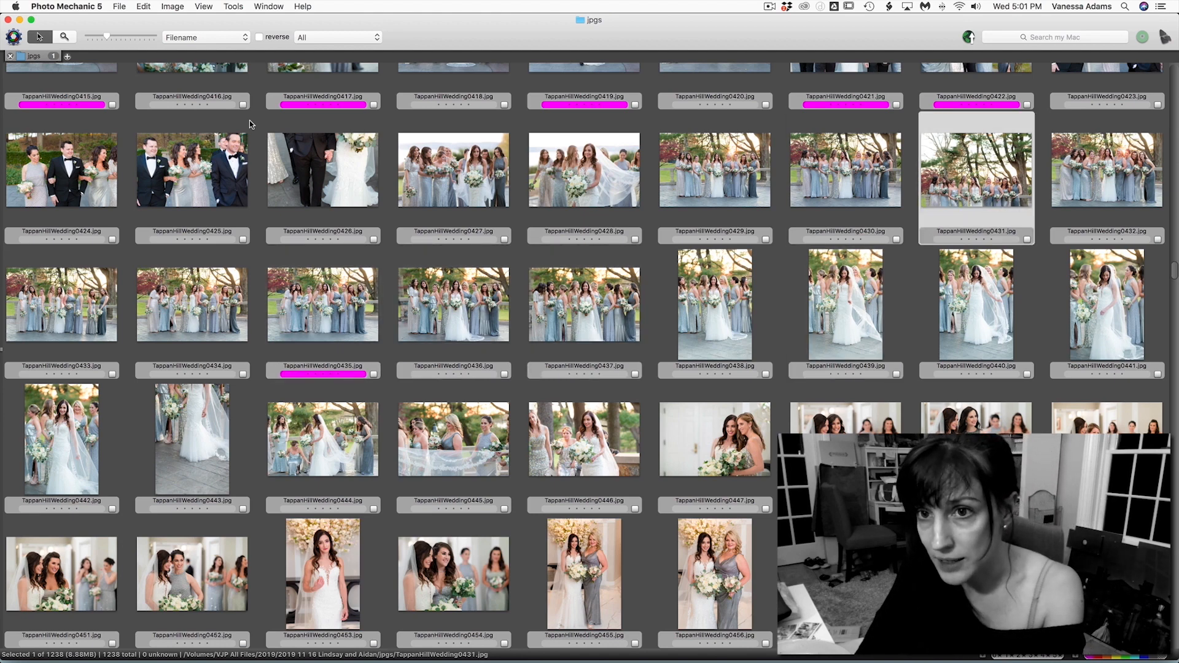
scroll("down", 3)
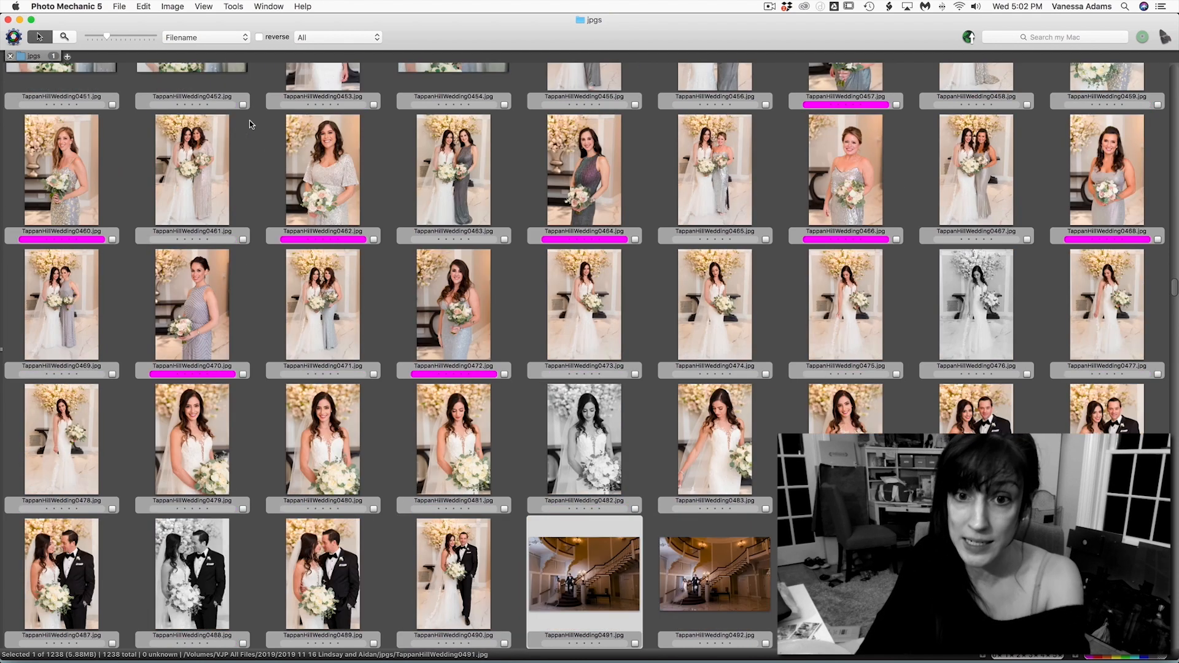
Tag the wide reception room, reception detail, invitation and family formal portraits magenta.
scroll("down", 3)
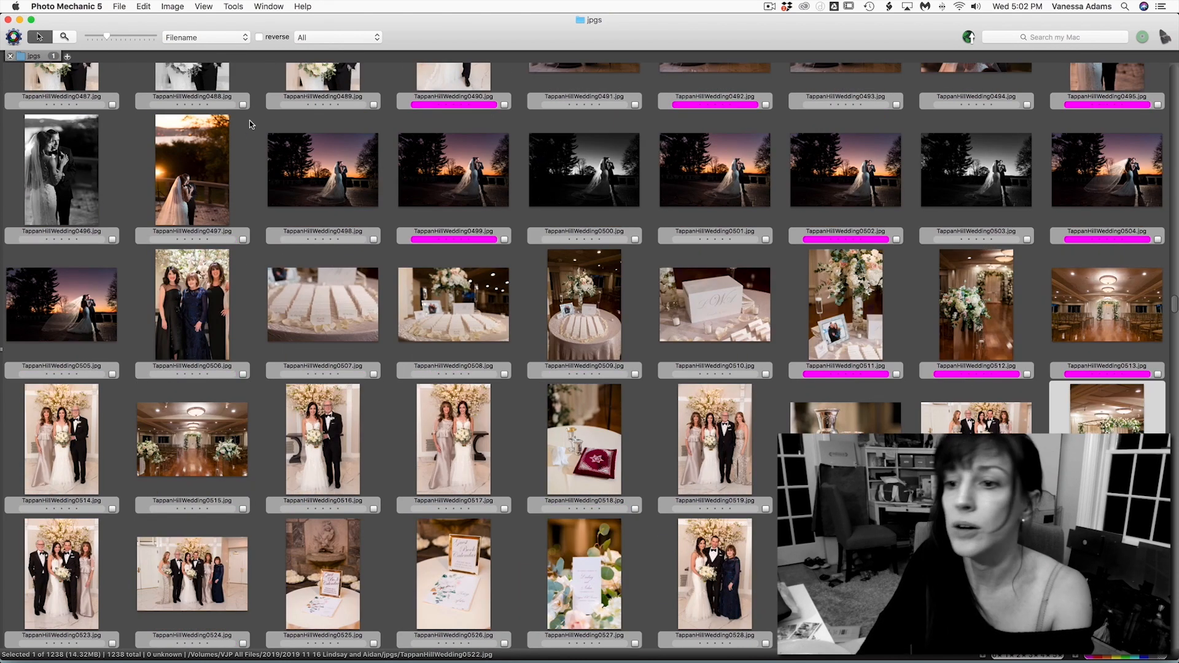
left_click(453, 438)
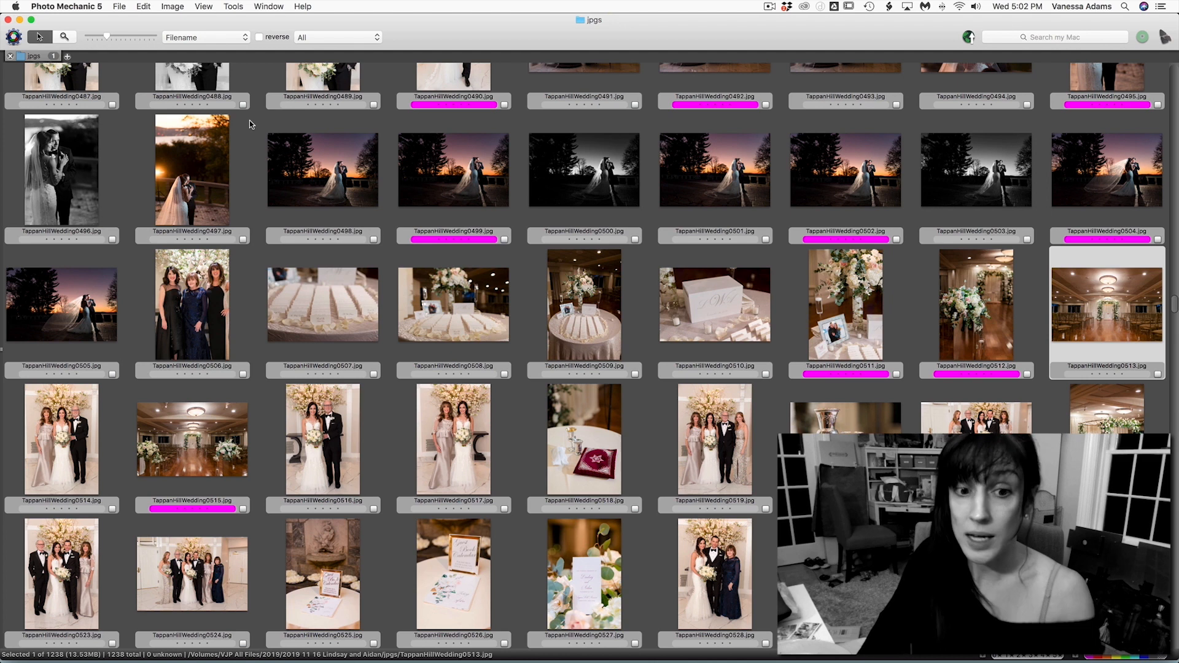
left_click(453, 572)
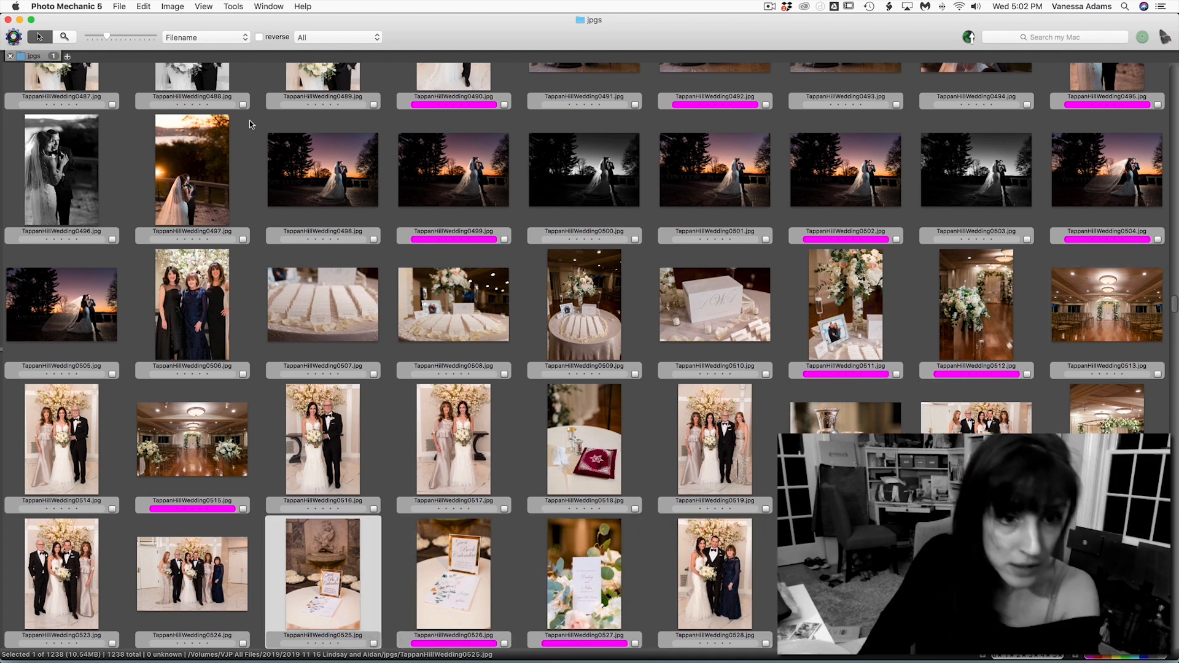
left_click(61, 438)
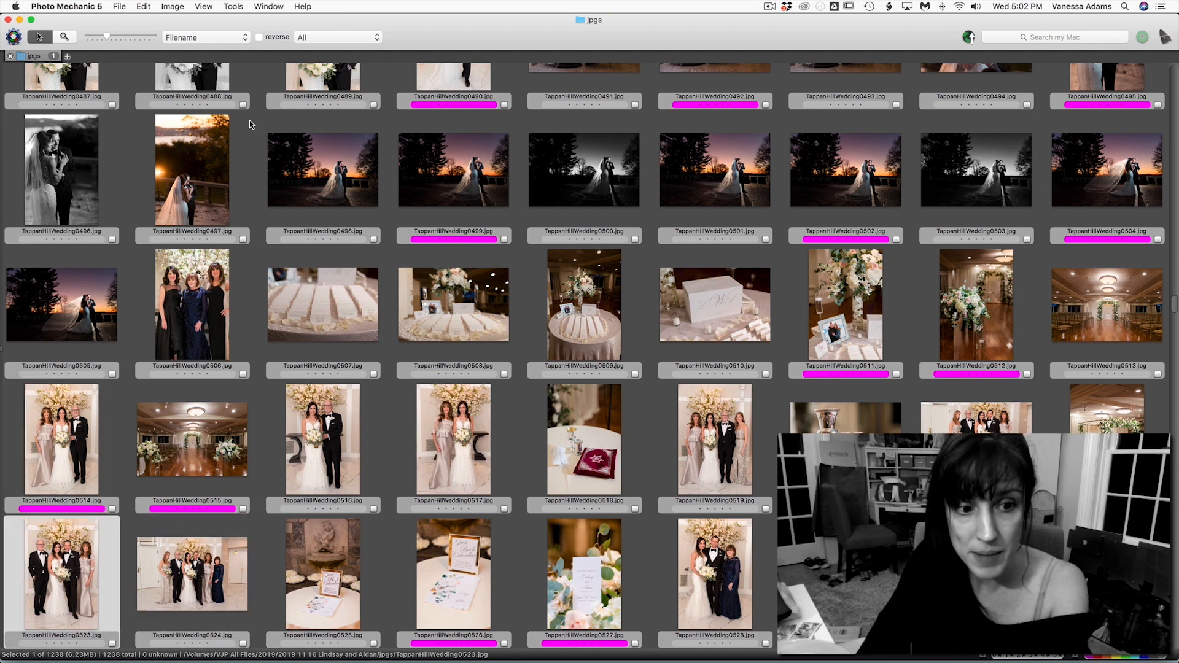
left_click(583, 575)
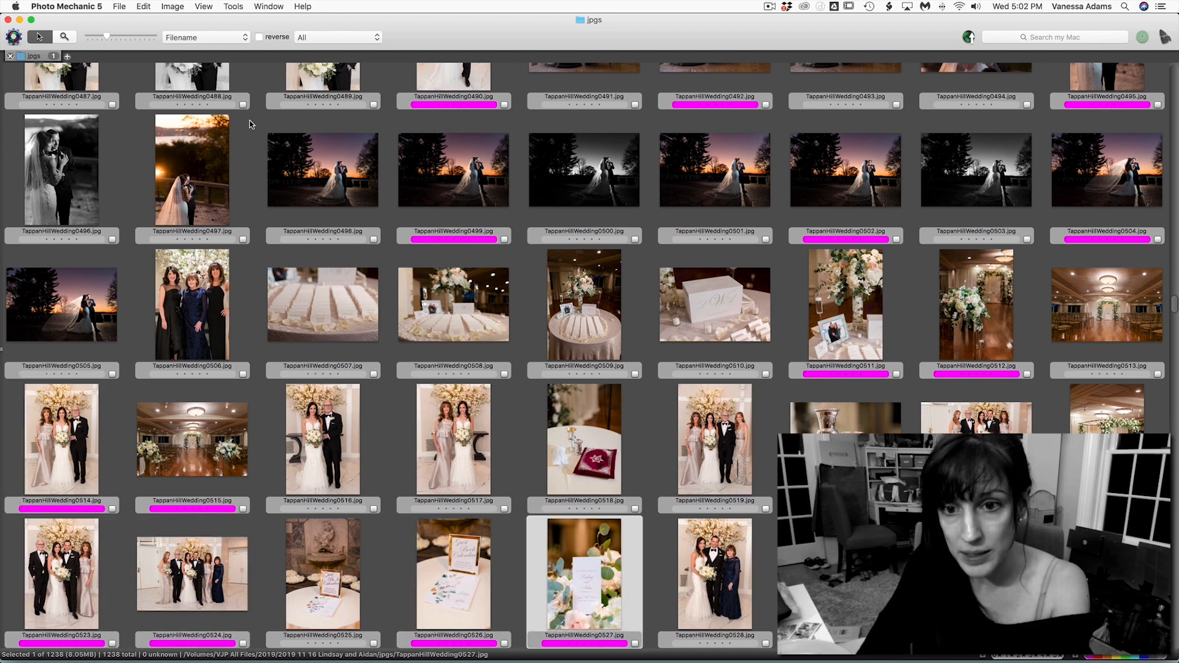
scroll("down", 3)
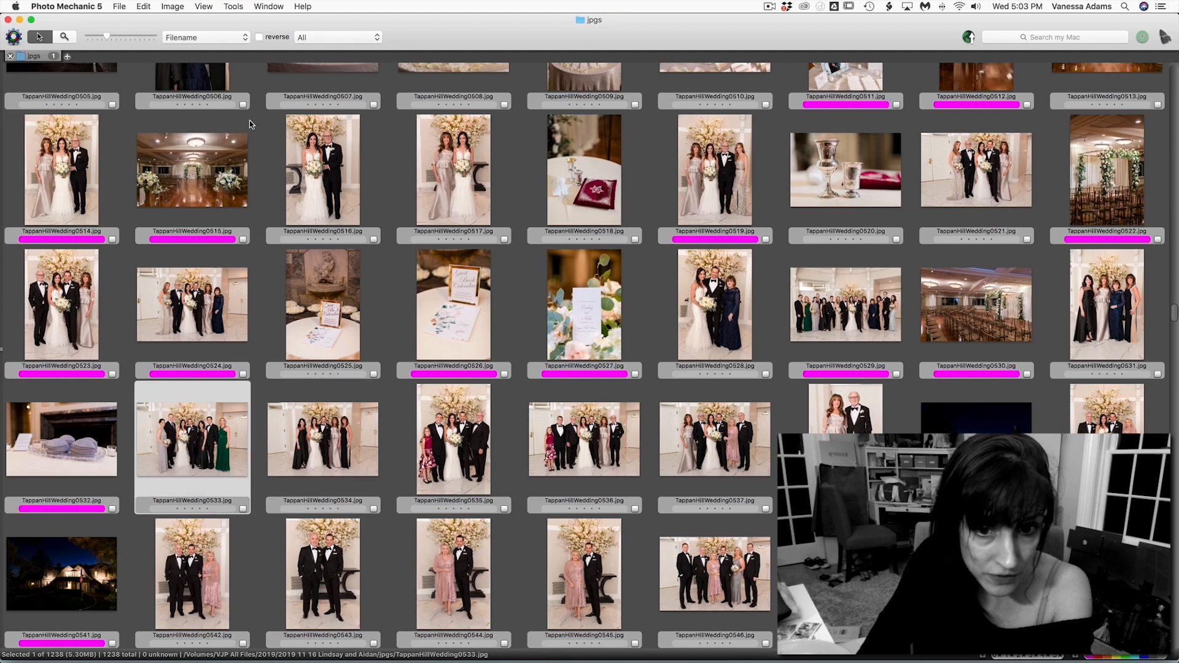
left_click(714, 440)
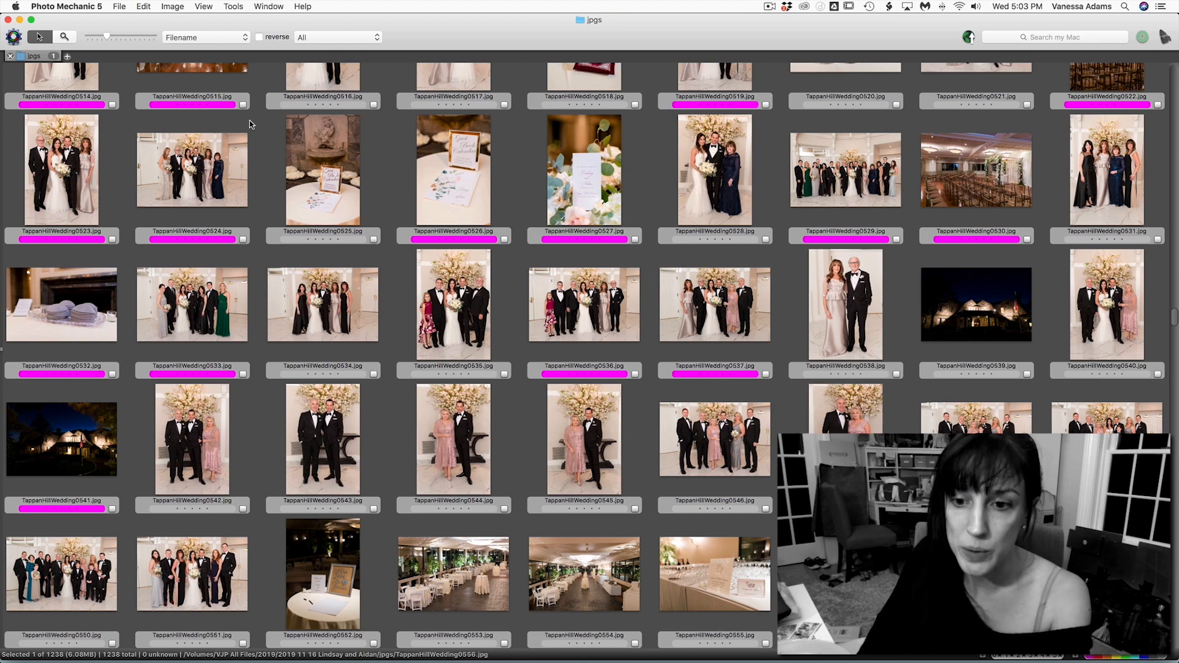
scroll("down", 3)
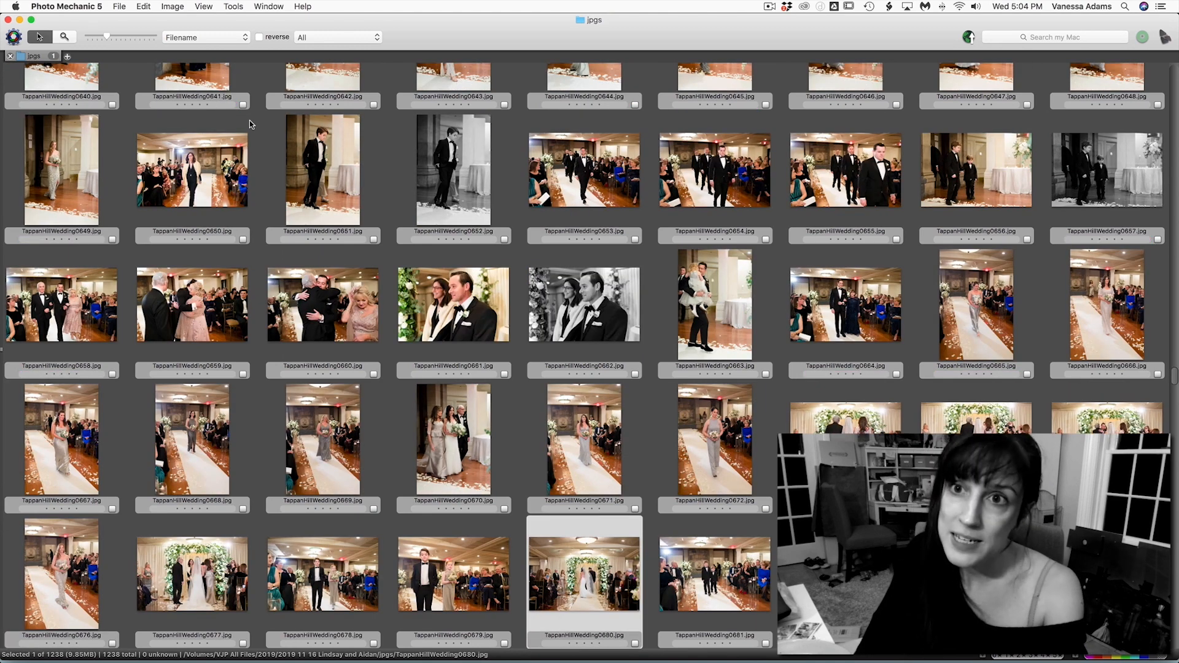
Tag the bridesmaid, bride-with-escort, greenery couple and black-and-white groom shots magenta.
left_click(583, 439)
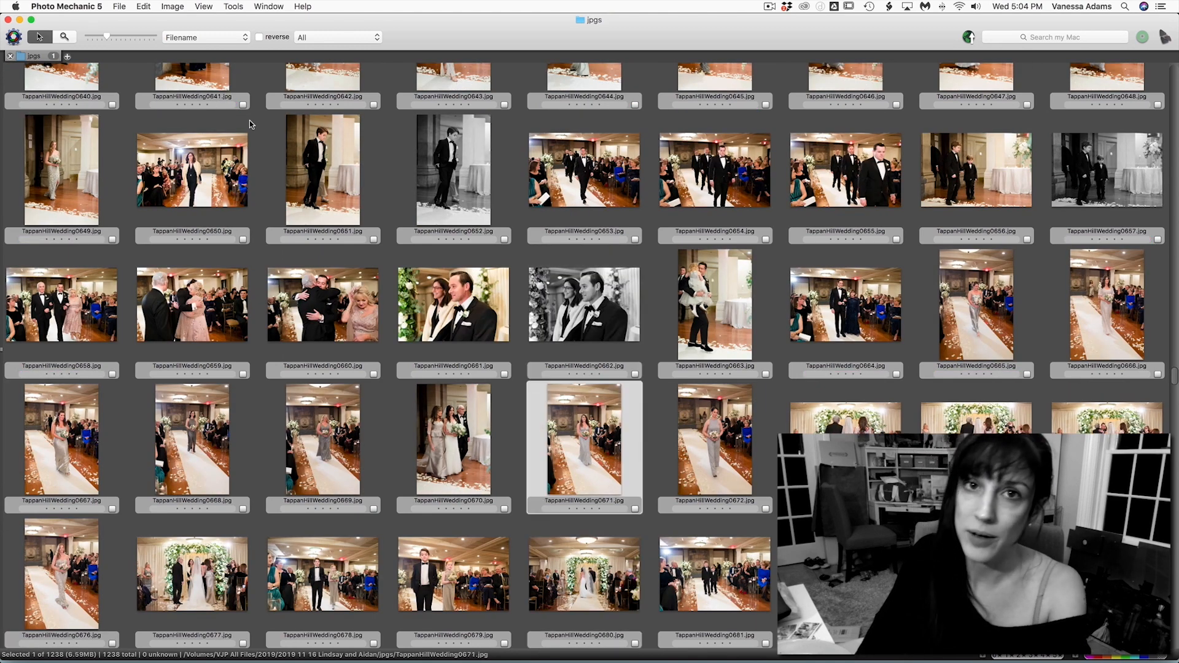
left_click(453, 304)
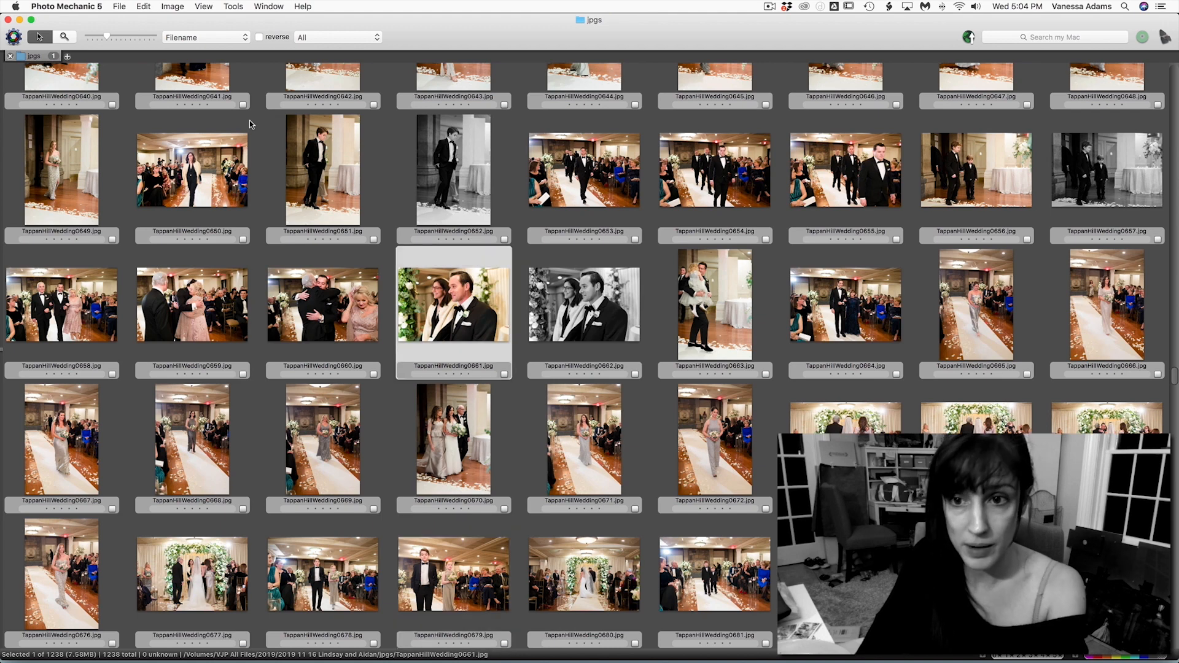
left_click(453, 439)
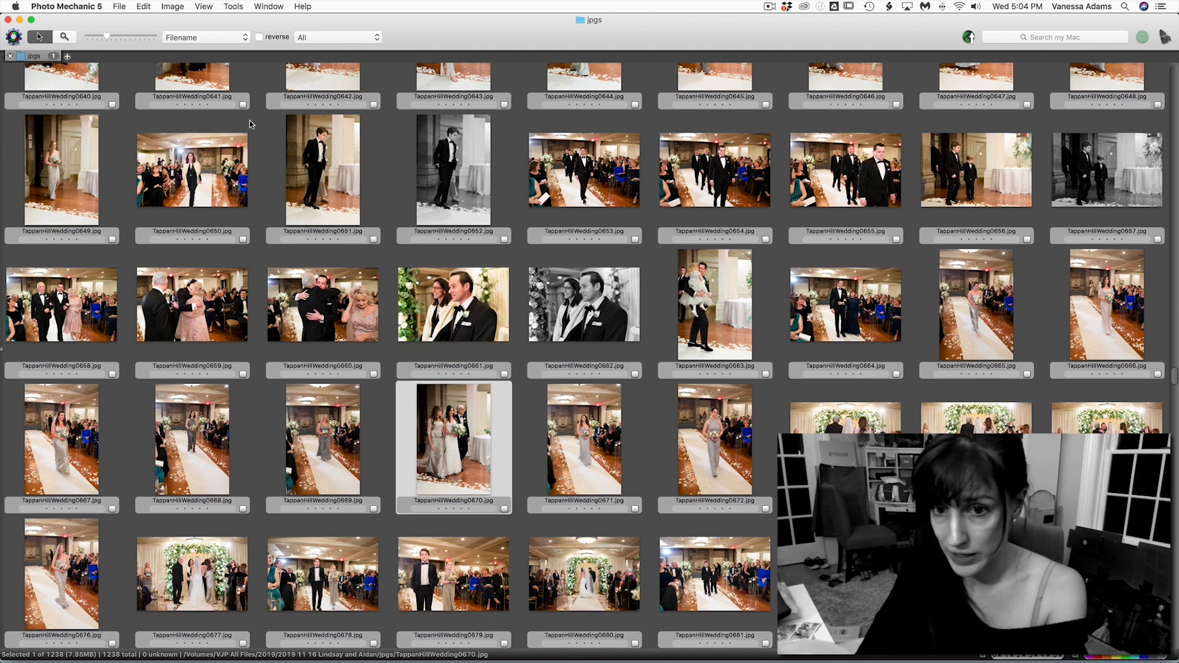
scroll("down", 3)
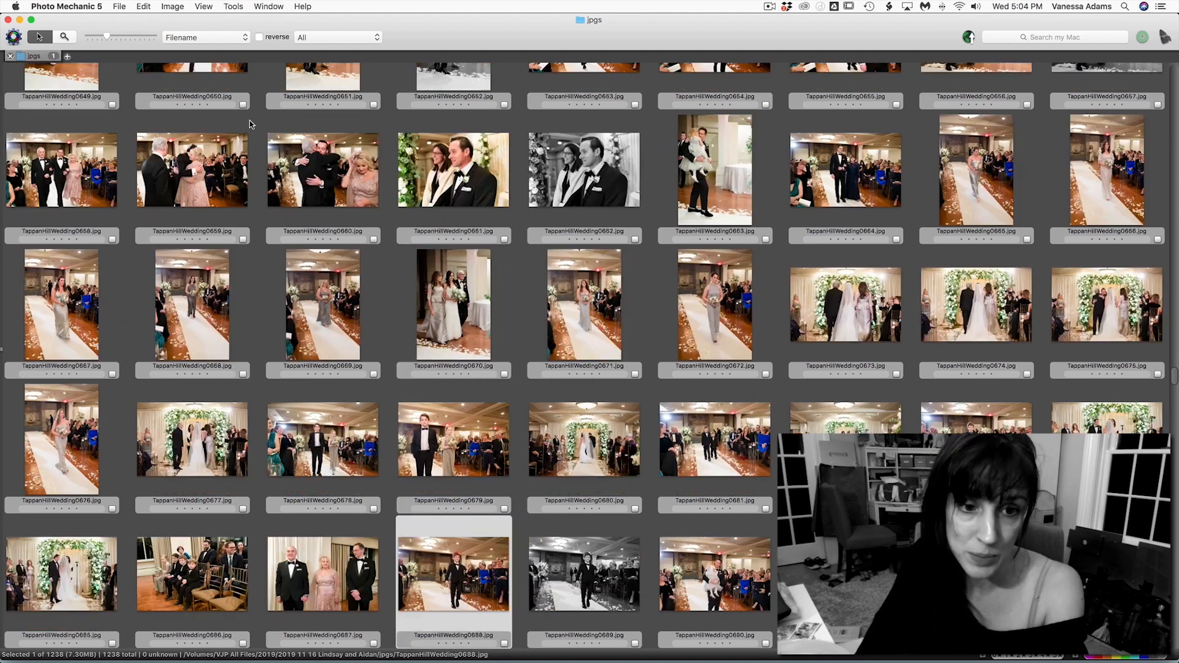
scroll("down", 3)
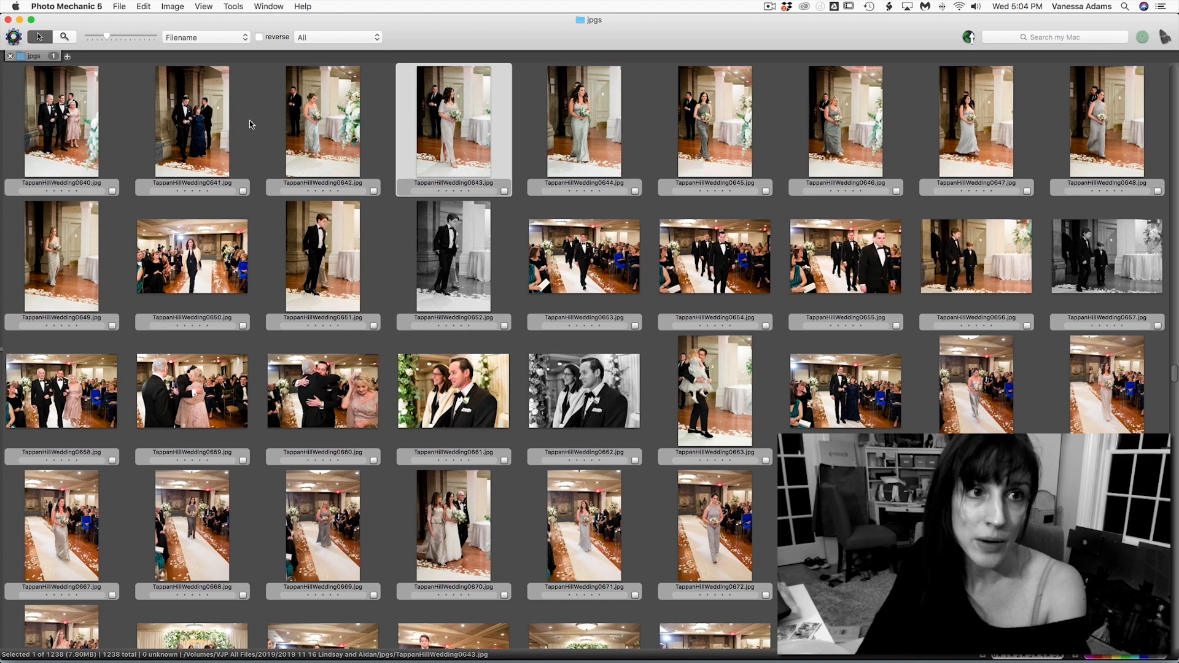
left_click(453, 256)
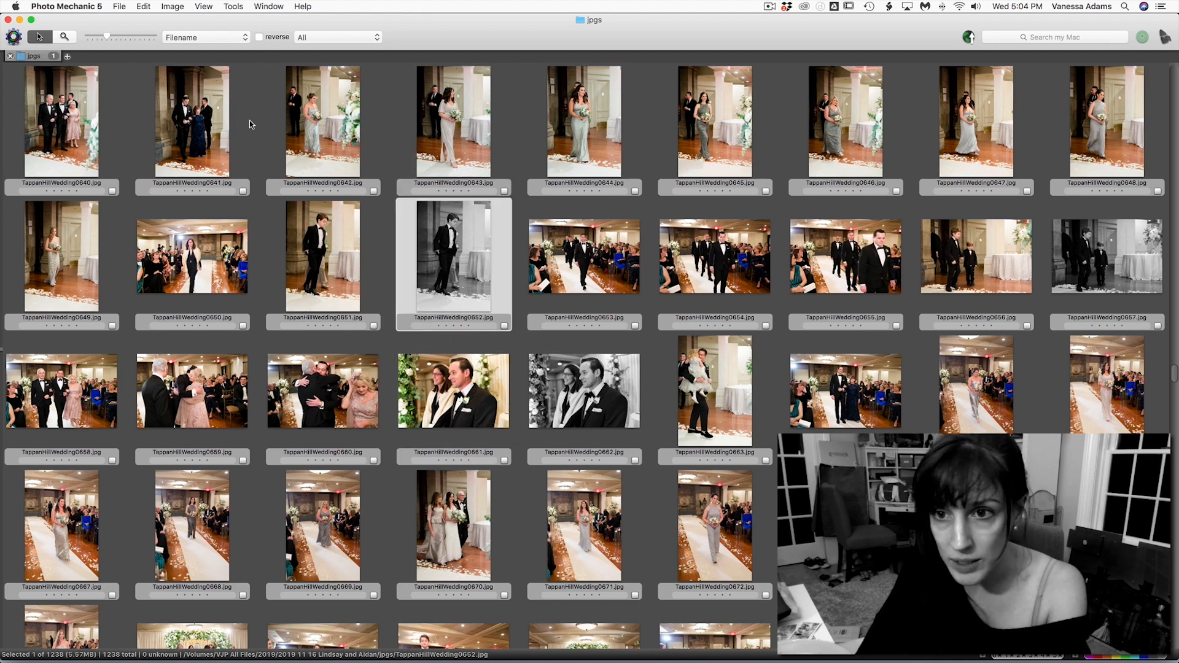
Tag ceremony photos 0733, 0723, 0726, 0780 and 0773 with the magenta label.
scroll("down", 3)
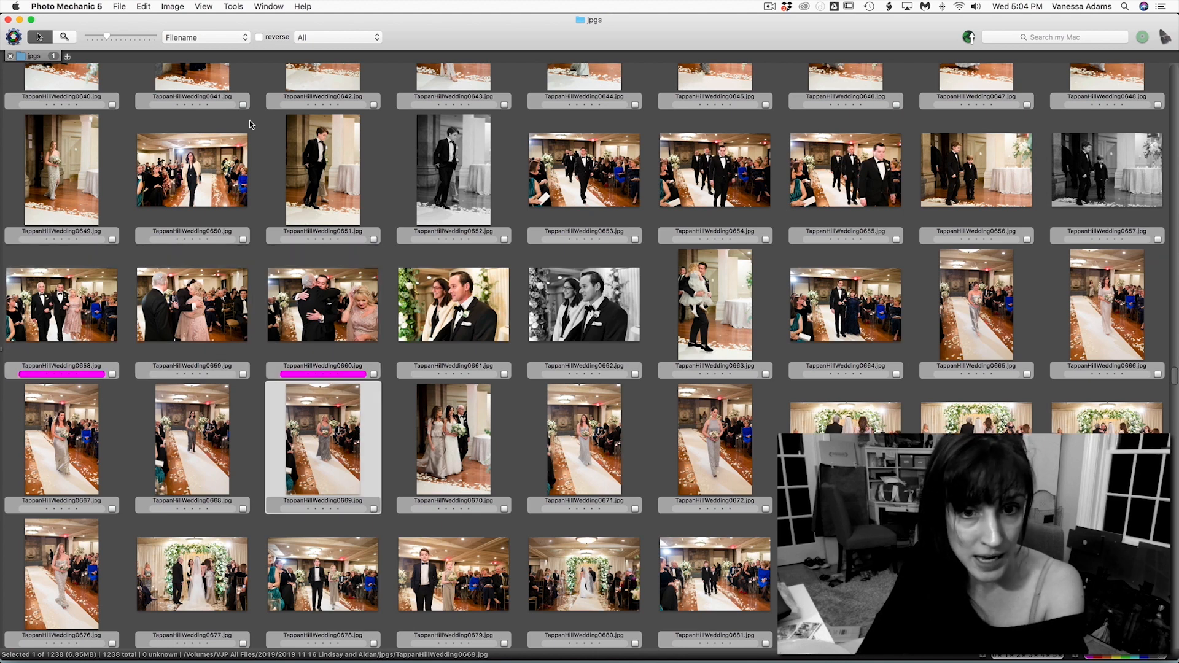
scroll("down", 3)
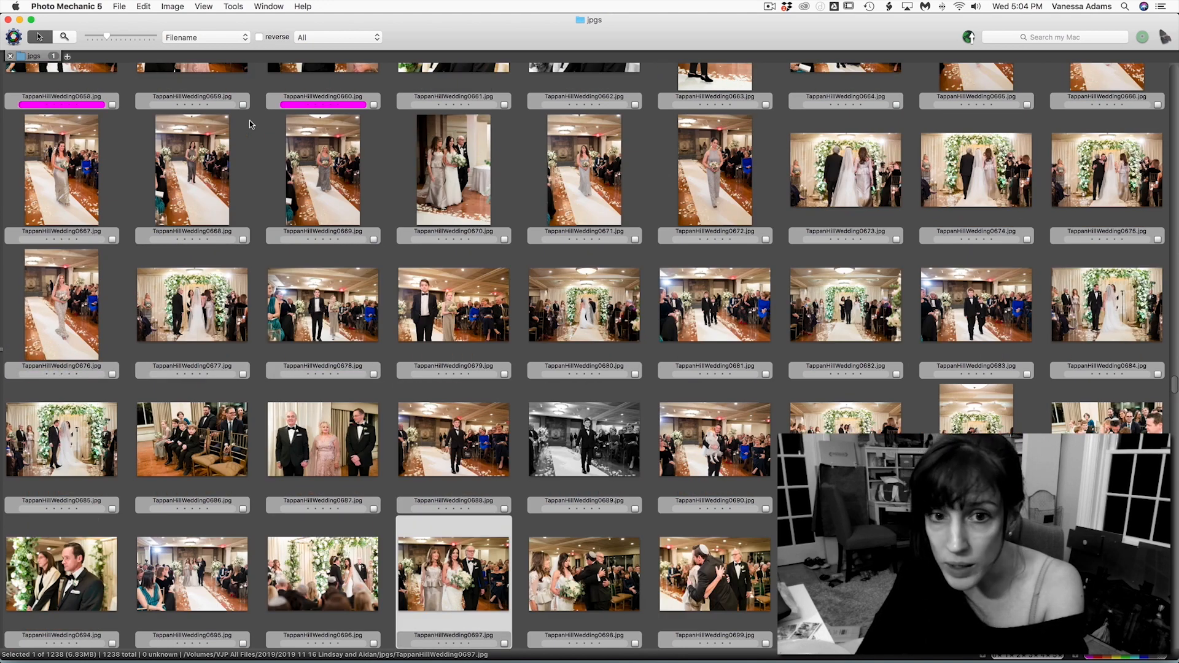
scroll("down", 3)
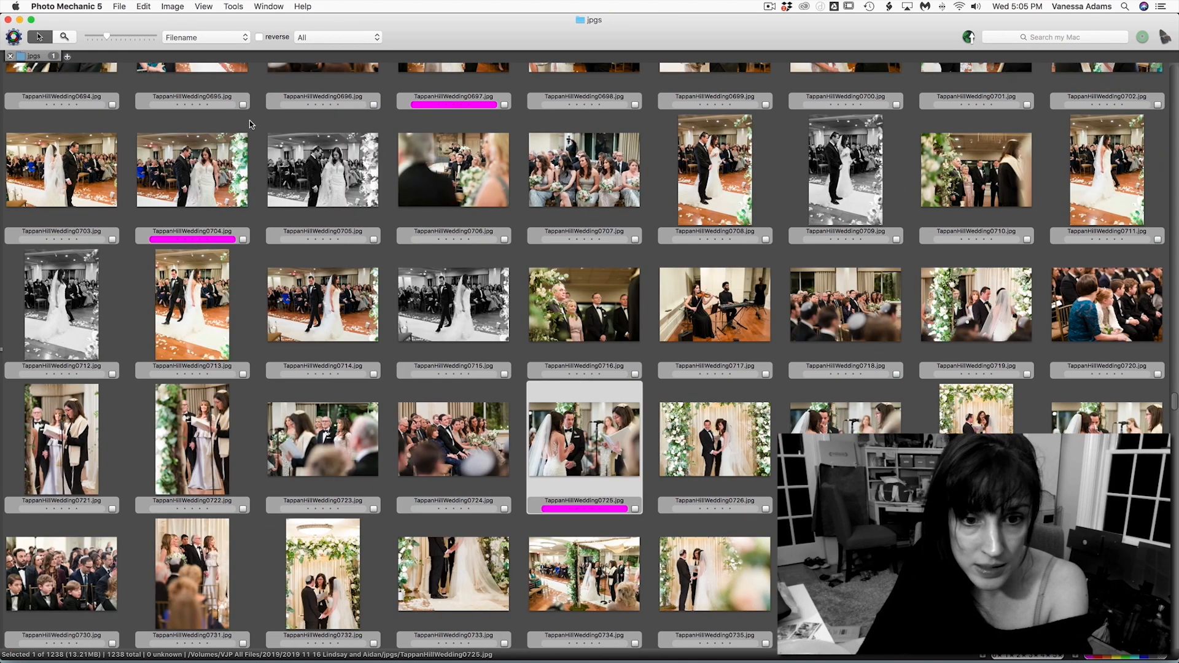
left_click(453, 571)
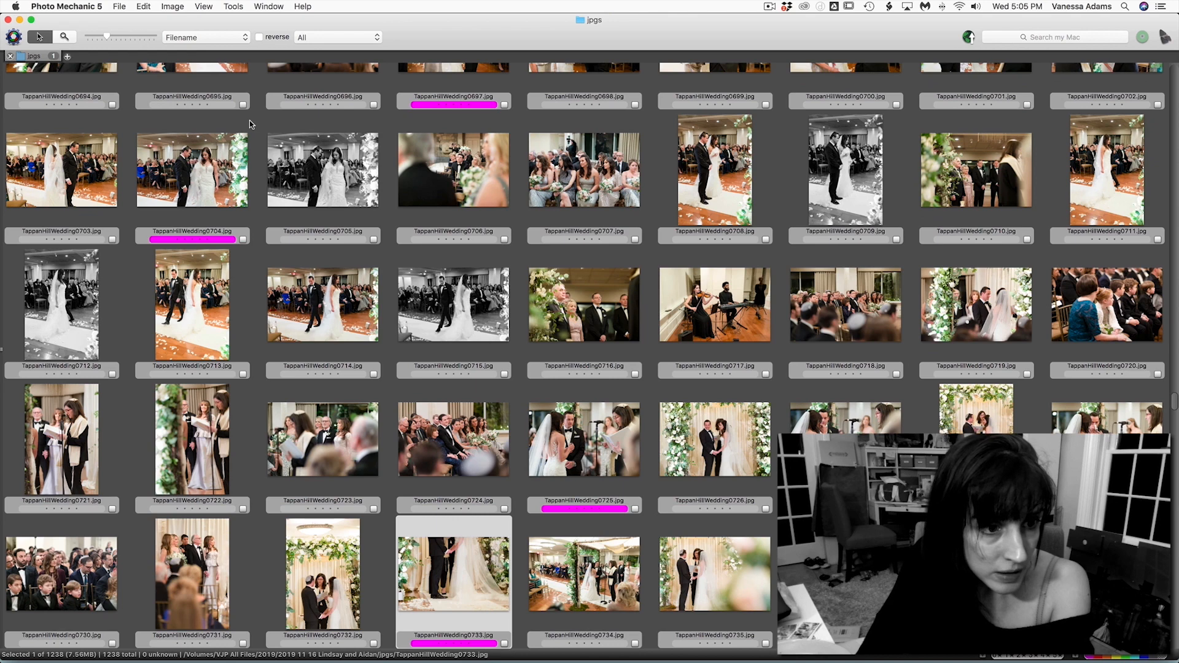
left_click(322, 439)
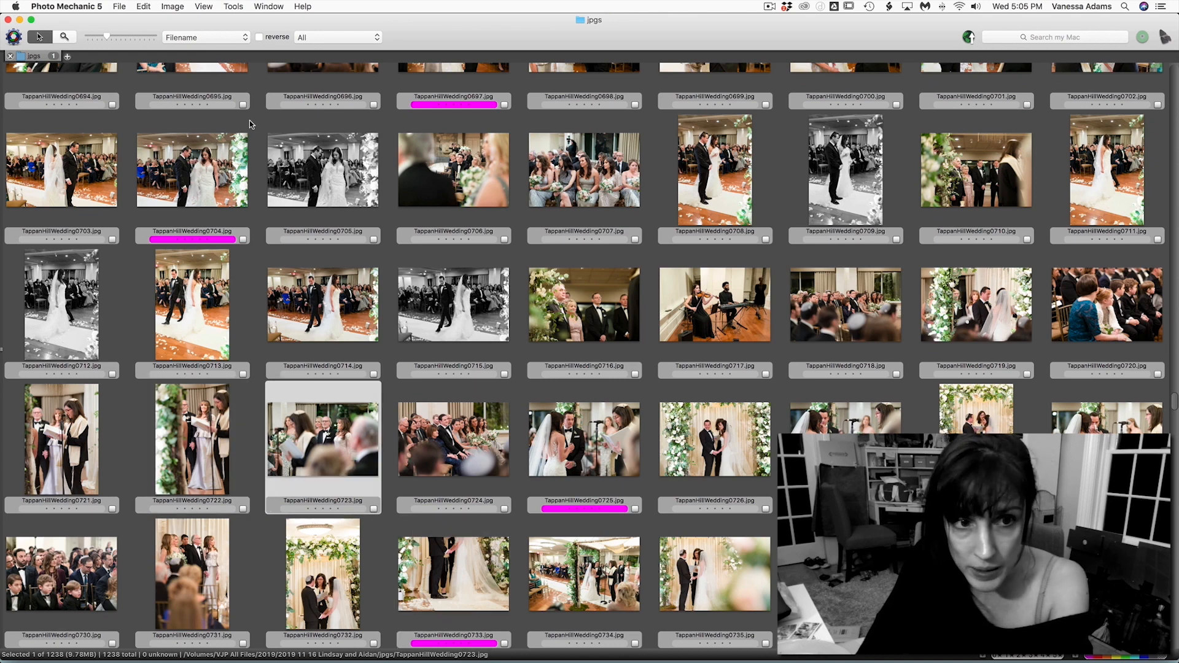
left_click(713, 440)
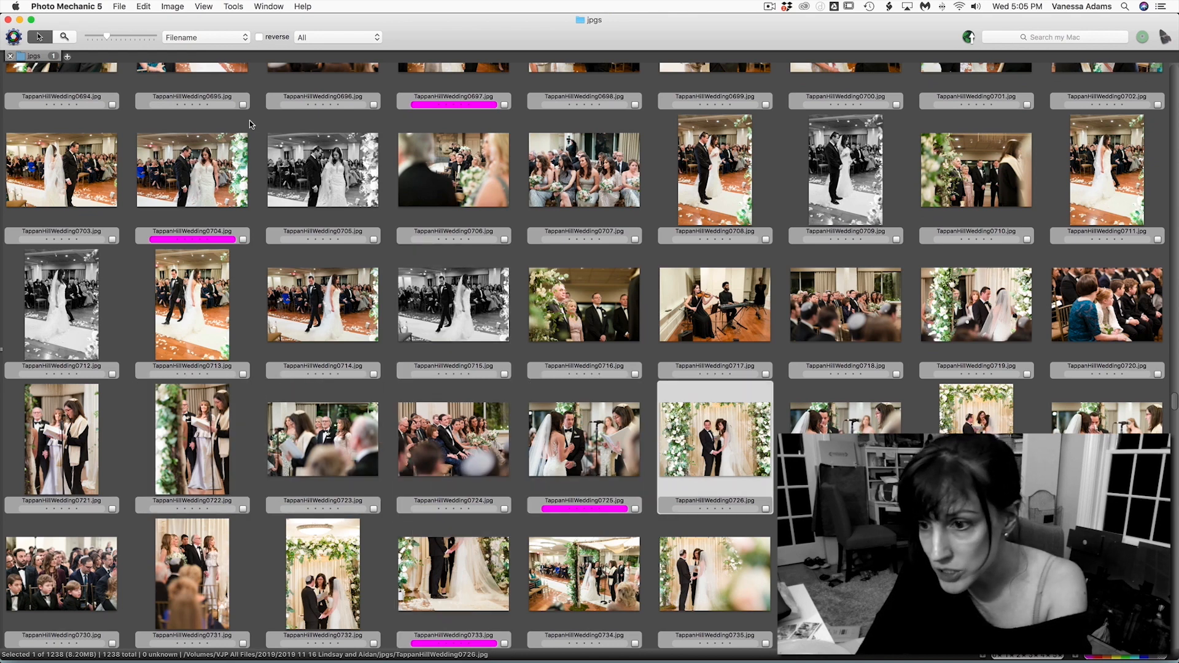
scroll("down", 3)
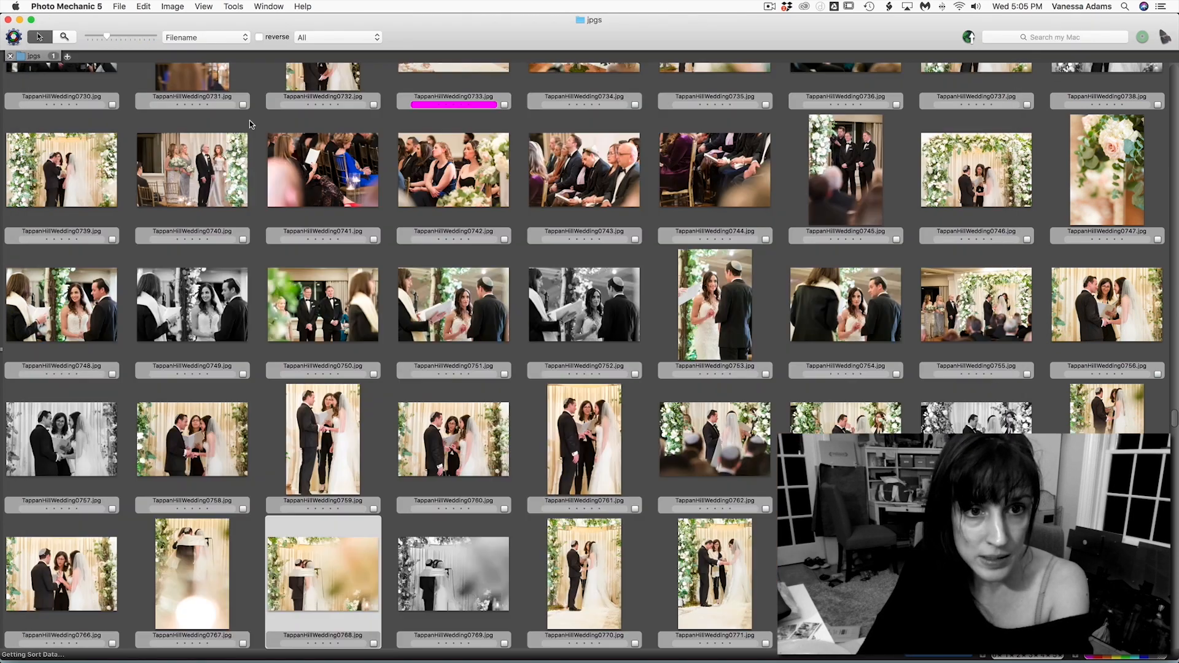
scroll("down", 3)
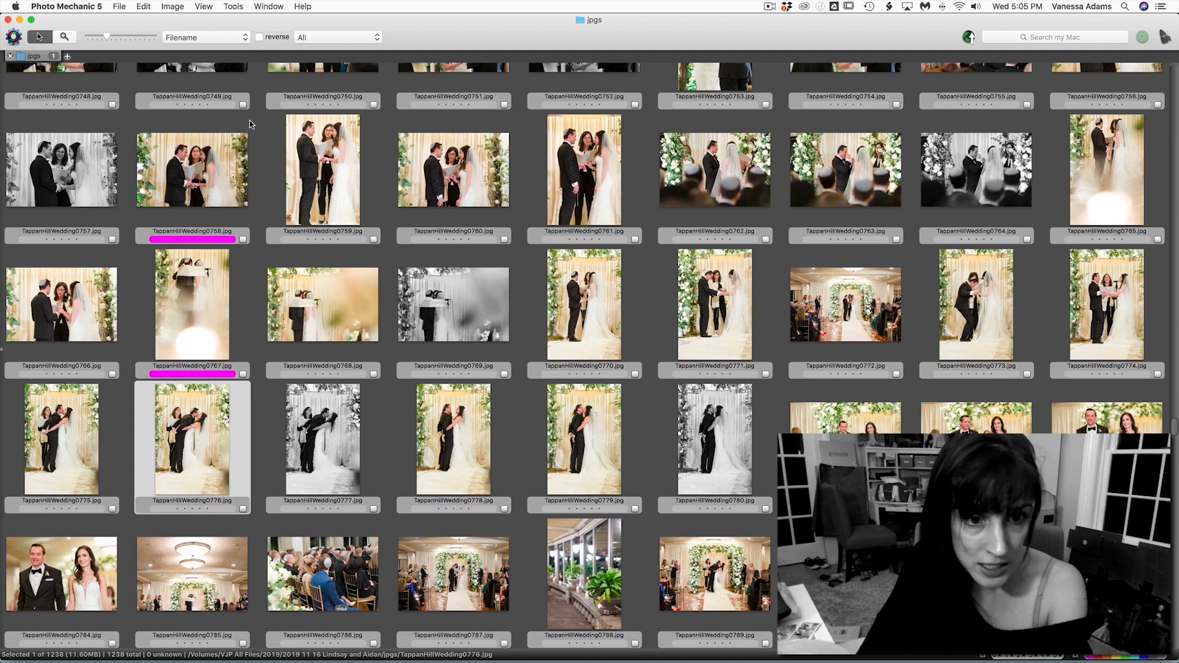
left_click(713, 439)
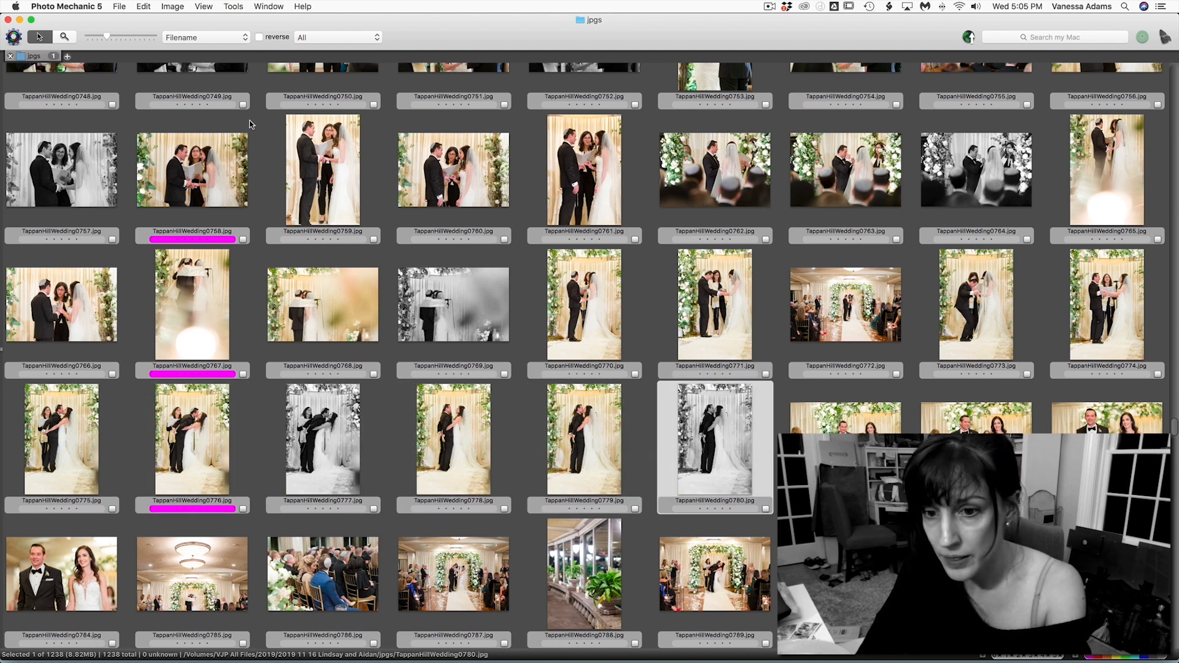
left_click(975, 304)
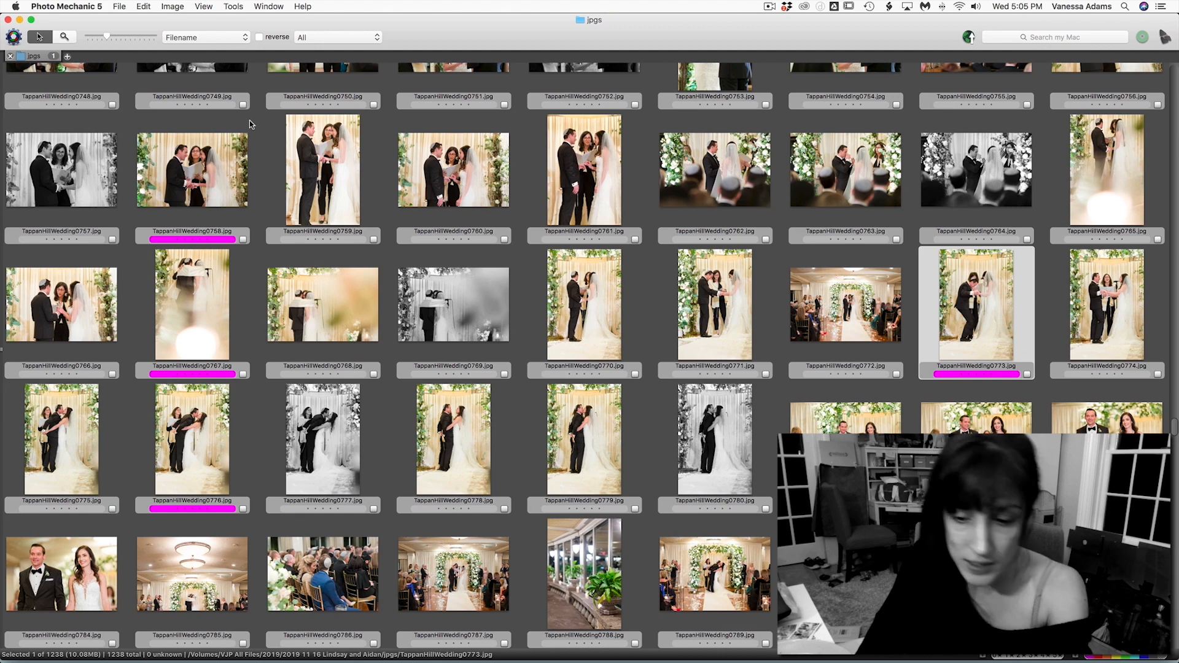
Tag buffet and menu photos 0806, 0816, 0818 and 0819 magenta.
scroll("down", 3)
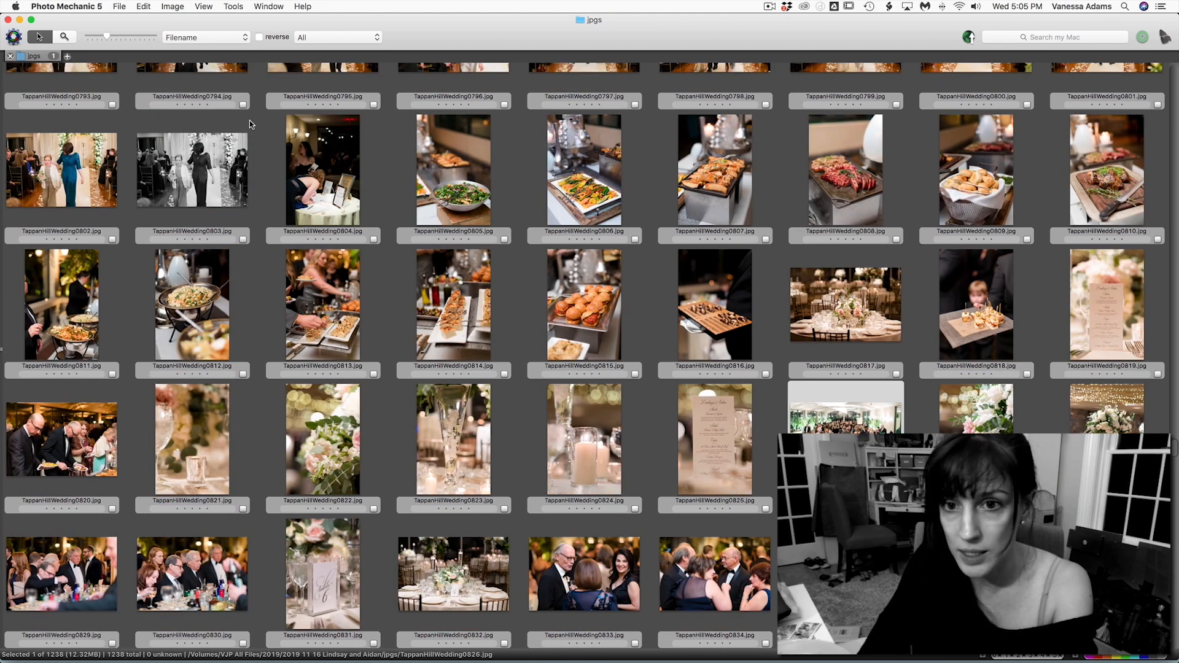
left_click(583, 170)
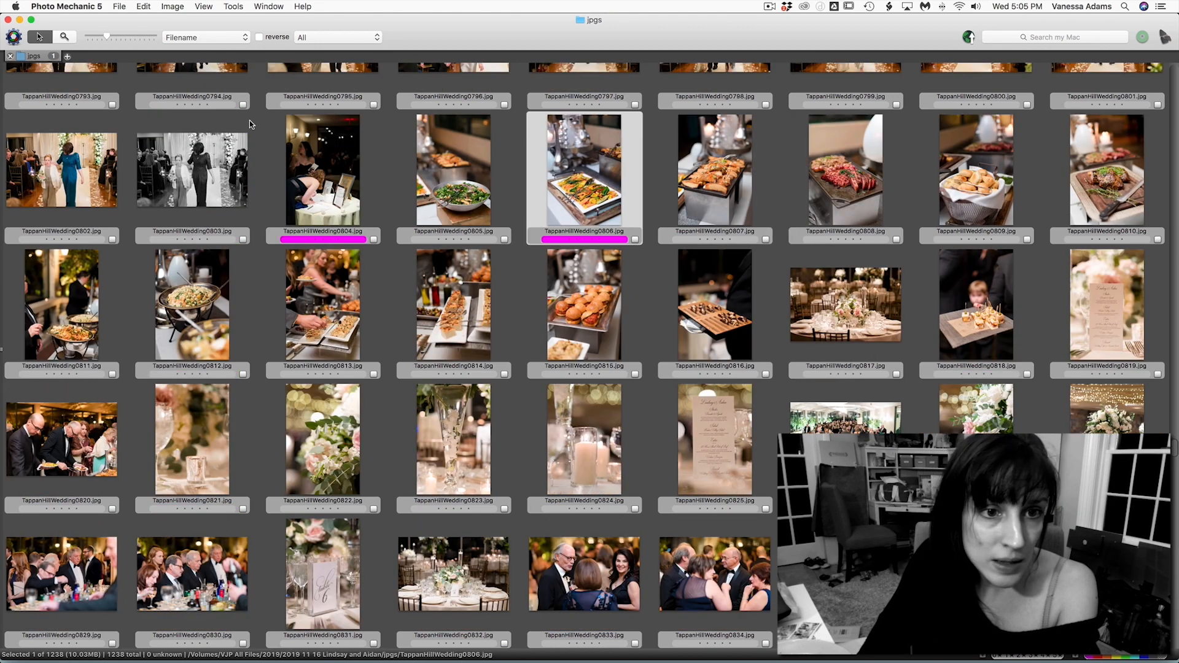
left_click(714, 305)
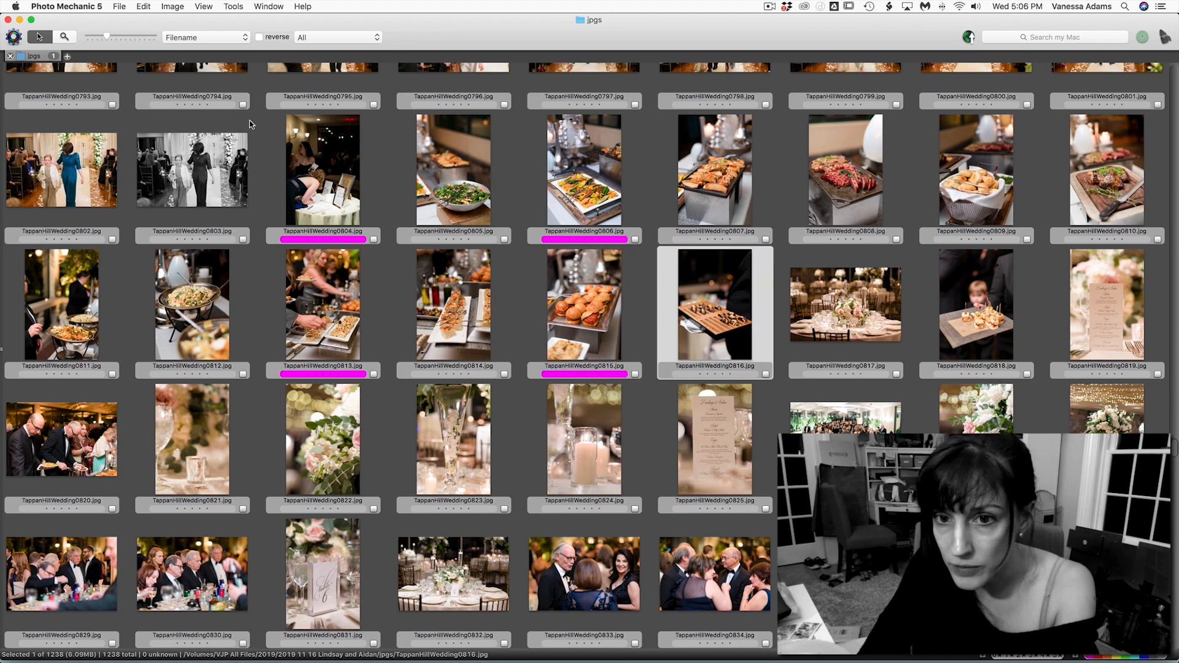
left_click(975, 304)
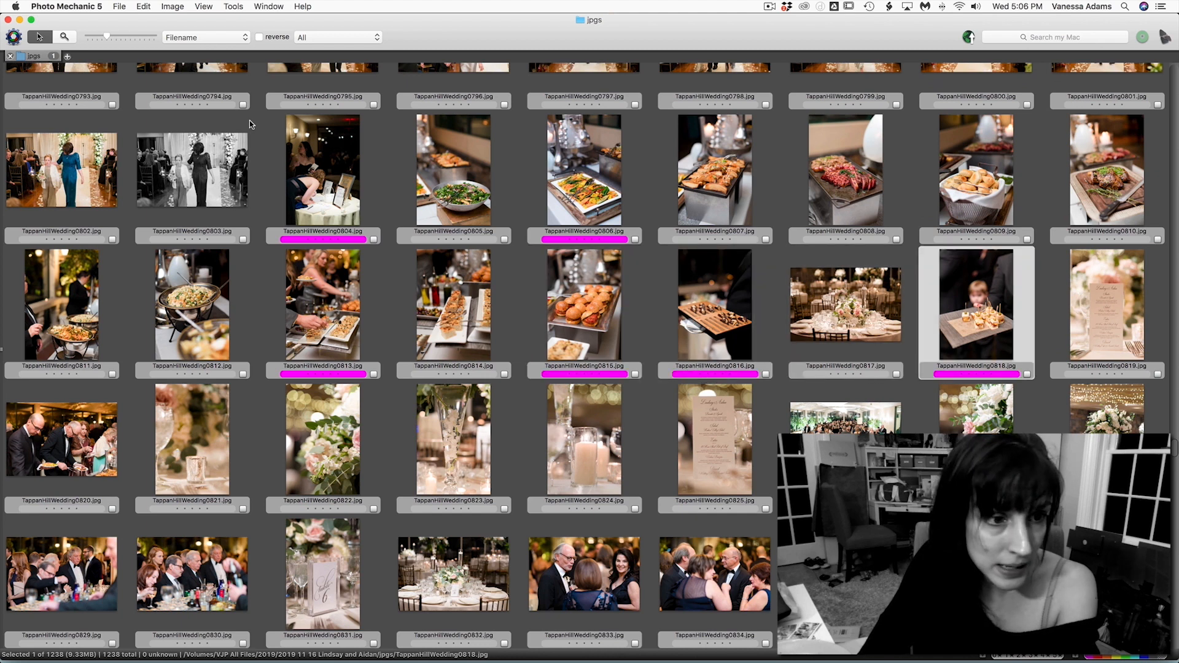
left_click(322, 440)
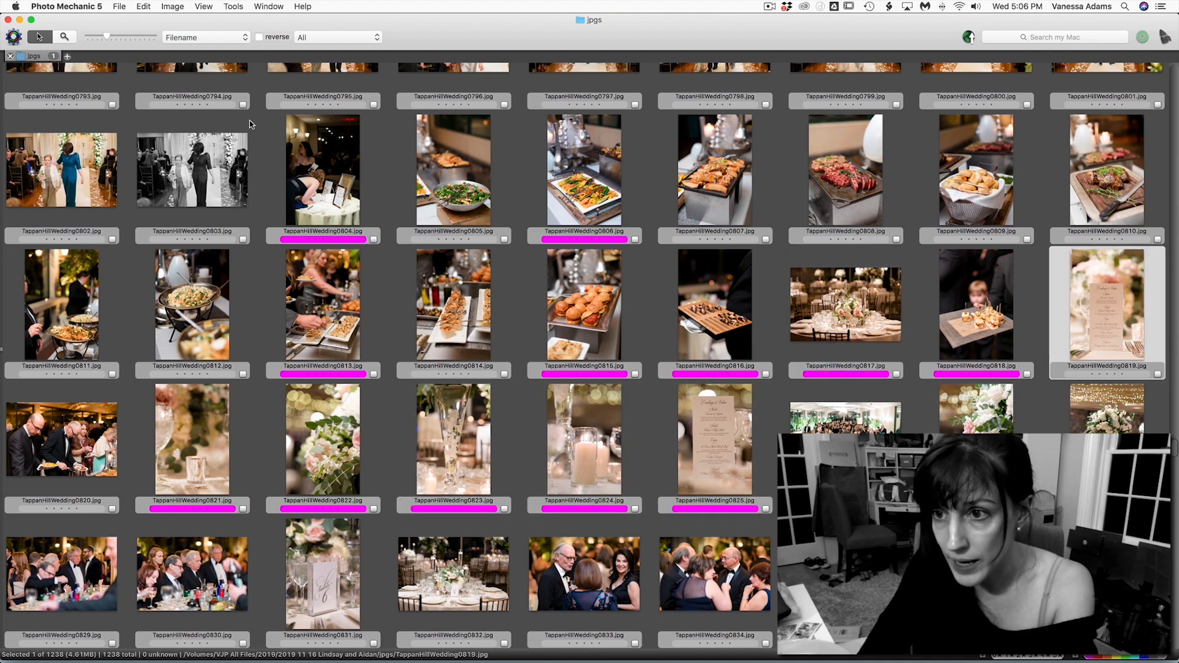
Scroll down to the reception and tag first-dance photo 0887 magenta.
scroll("down", 3)
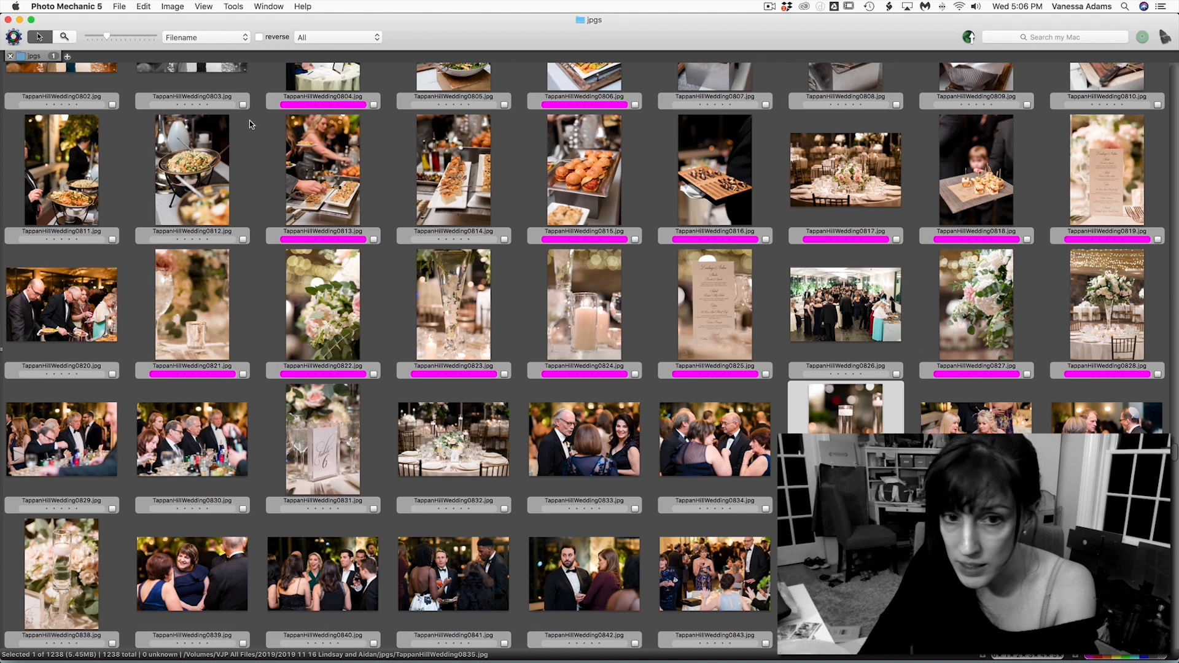
scroll("down", 3)
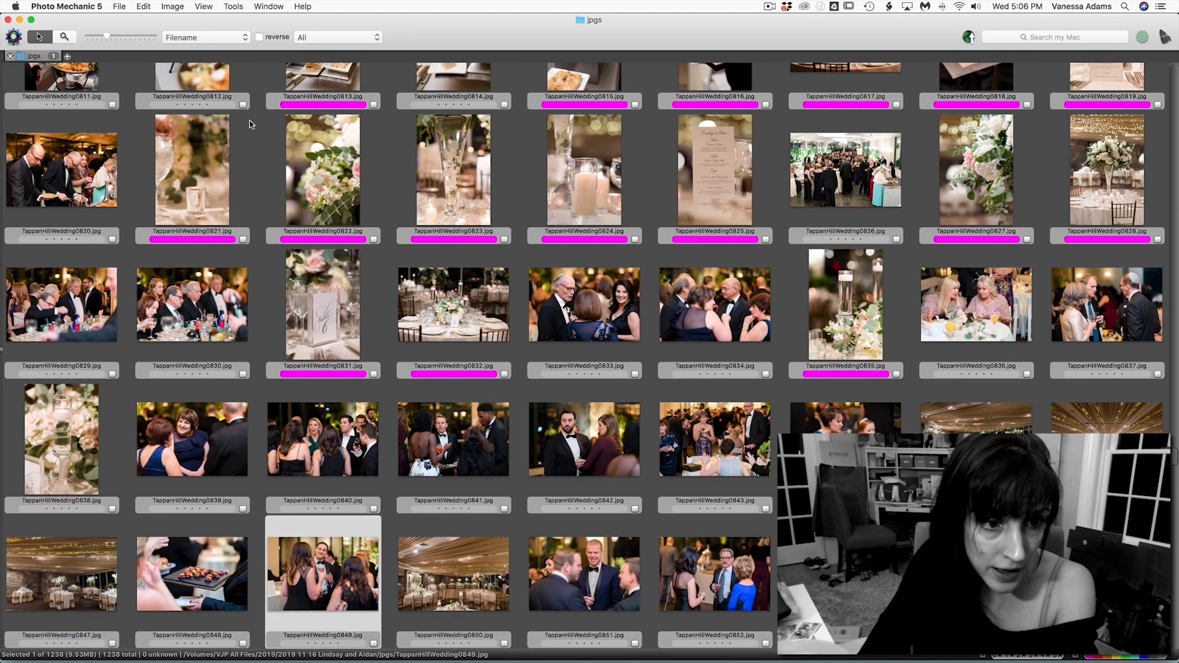
scroll("down", 3)
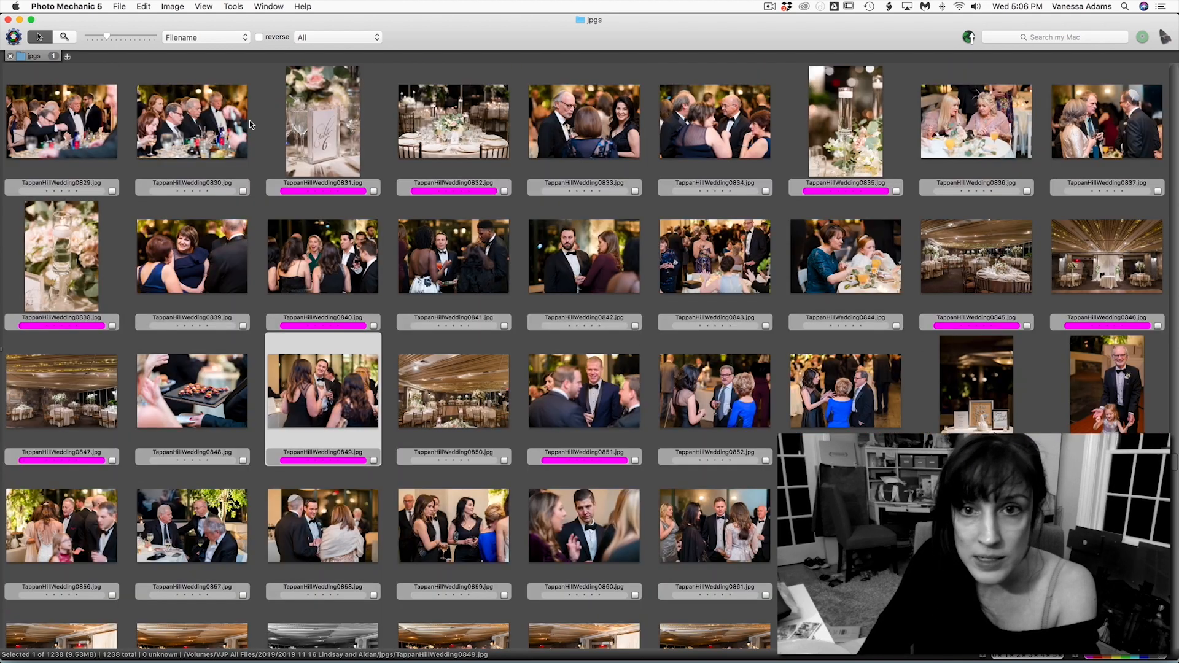
scroll("down", 3)
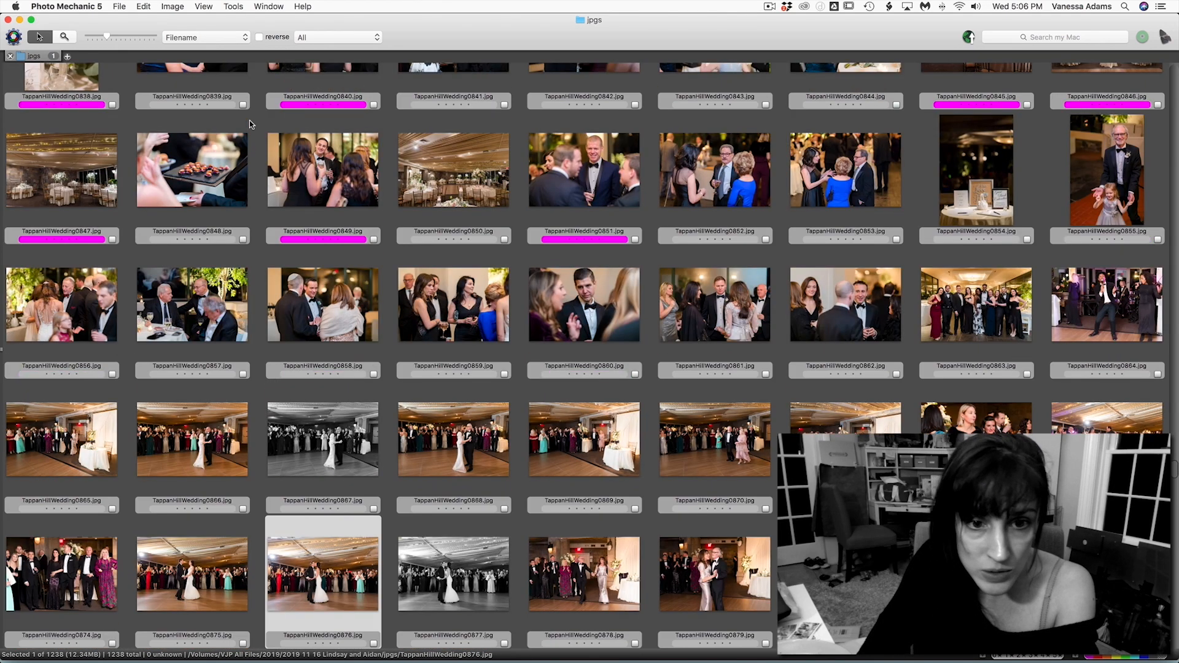
scroll("down", 3)
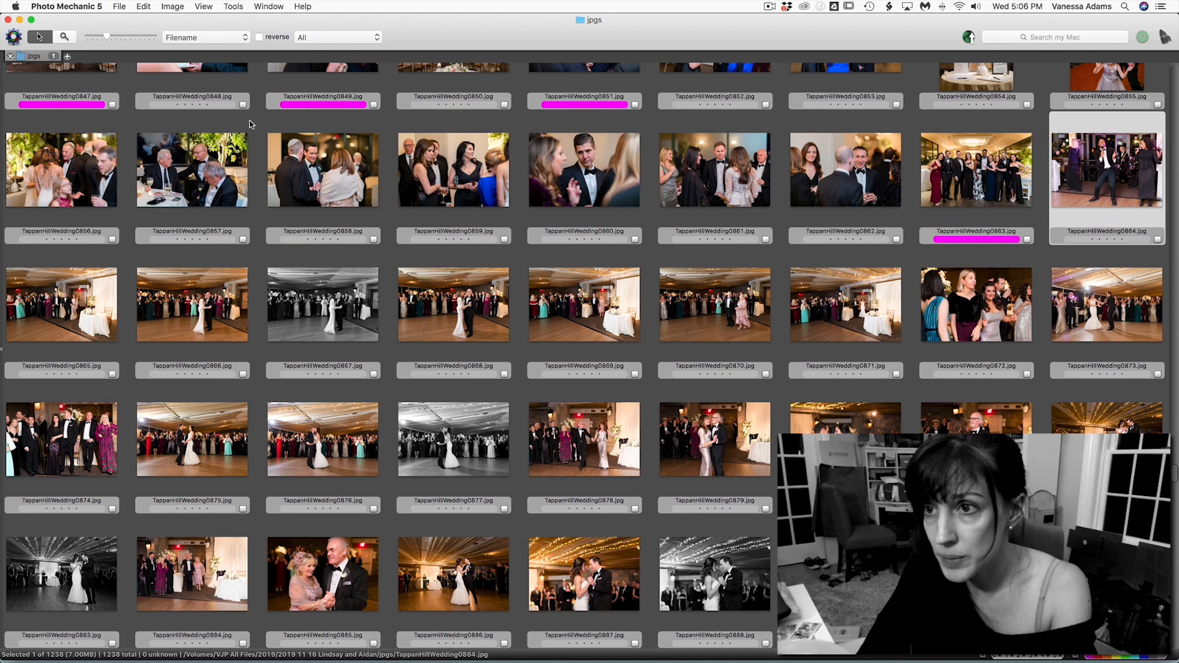
scroll("down", 3)
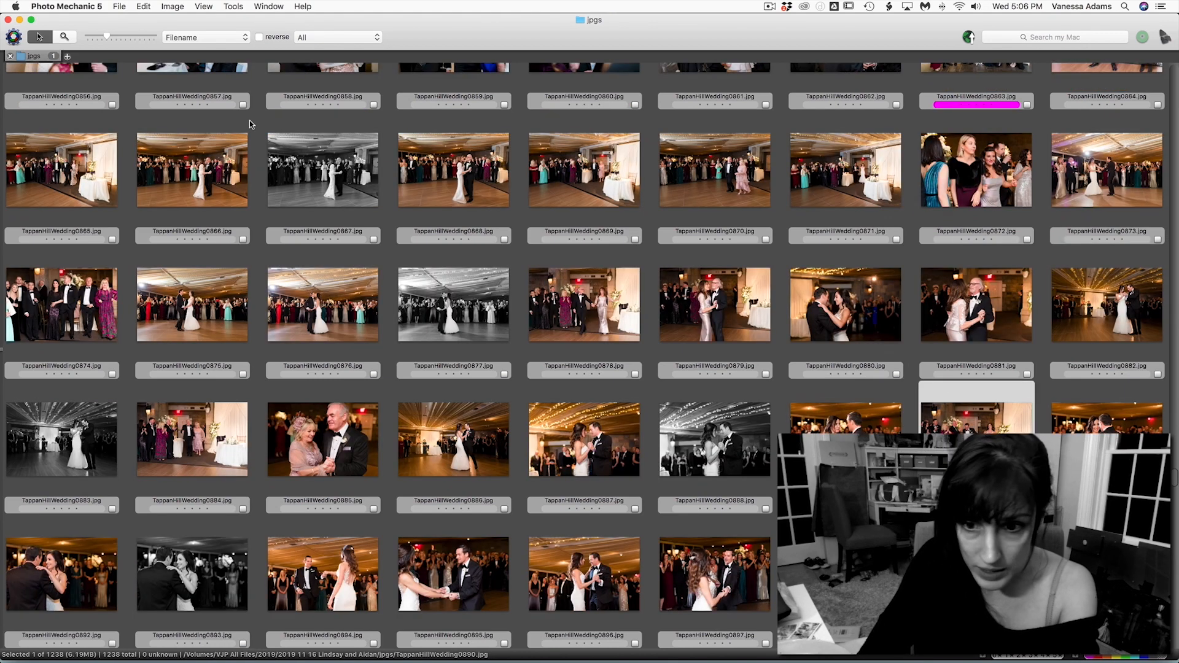
left_click(584, 440)
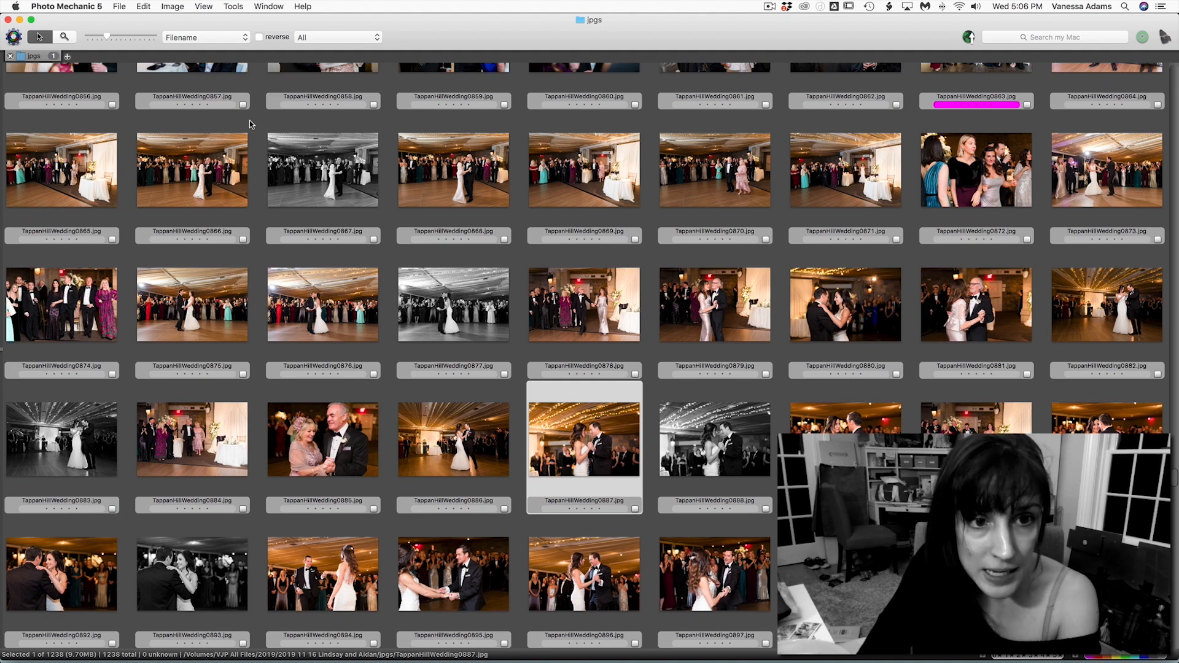
scroll("down", 3)
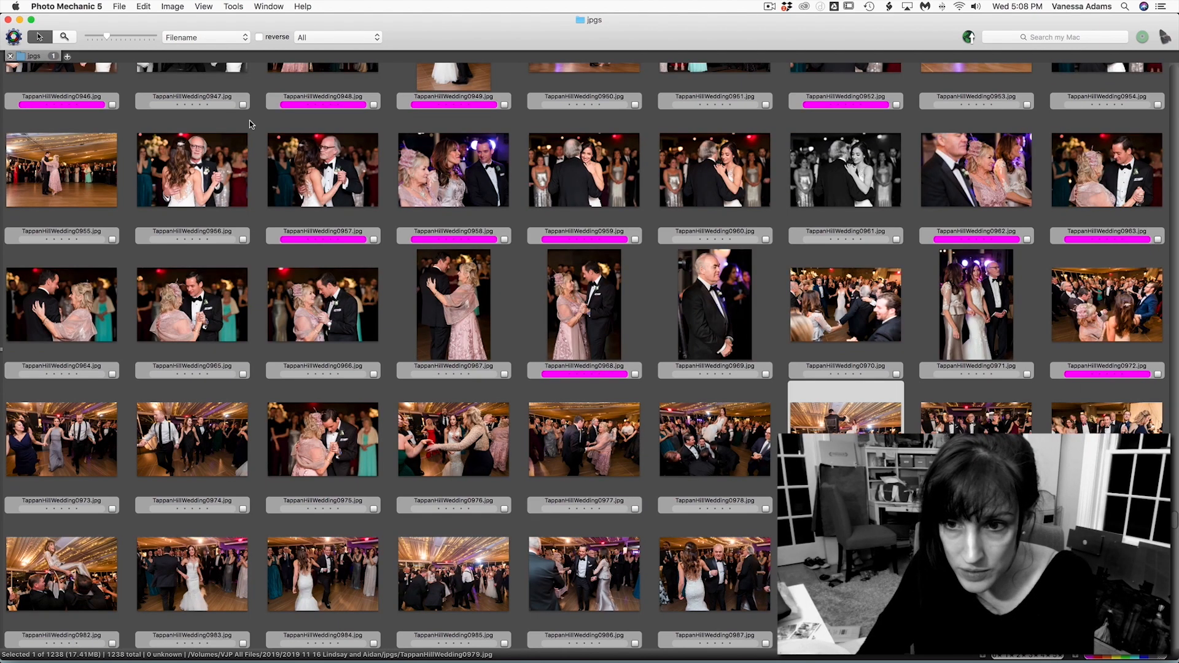
Tag dance-floor photos 0978, 0976, 1042 and one more magenta.
left_click(714, 439)
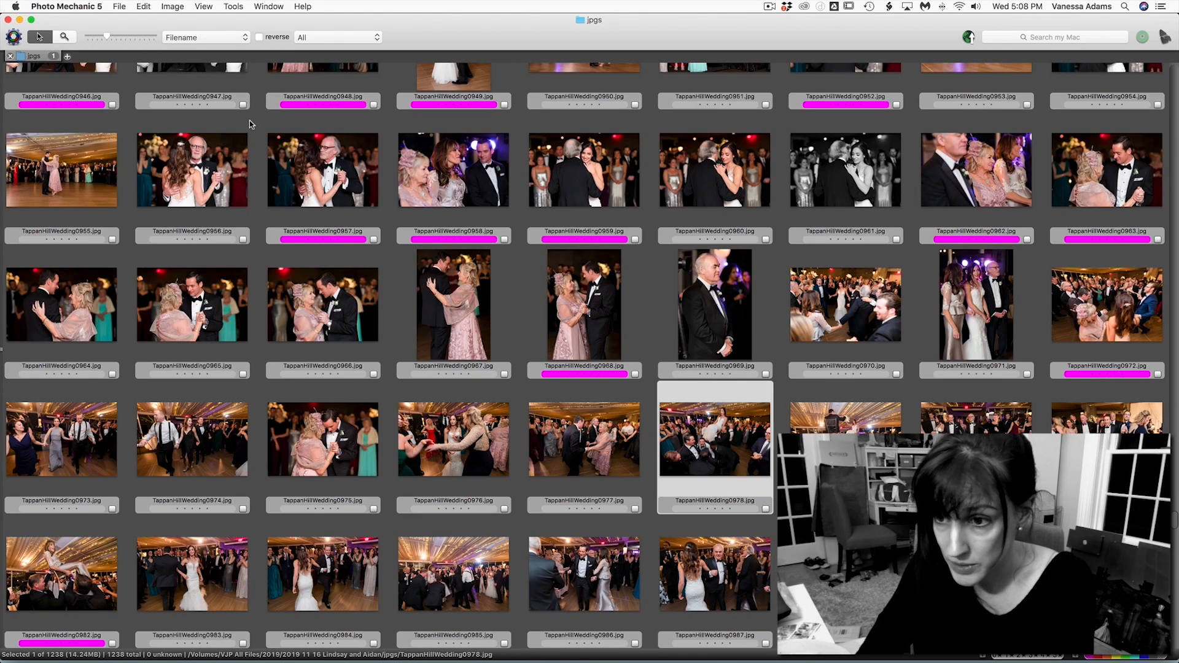
left_click(453, 439)
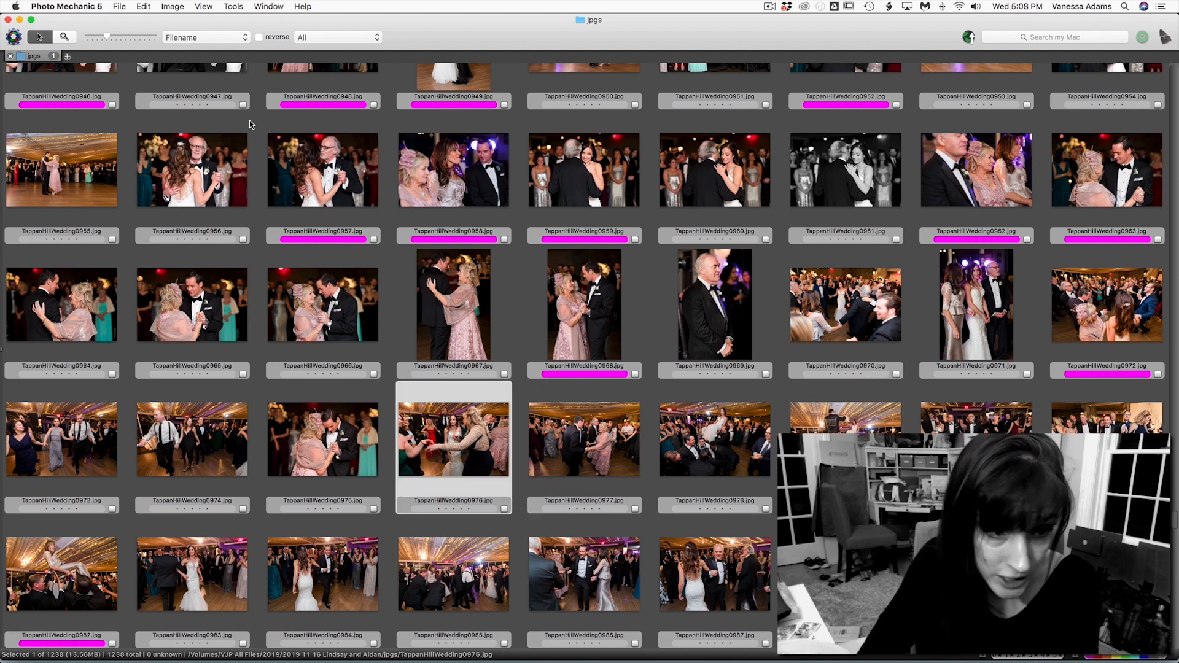
scroll("down", 3)
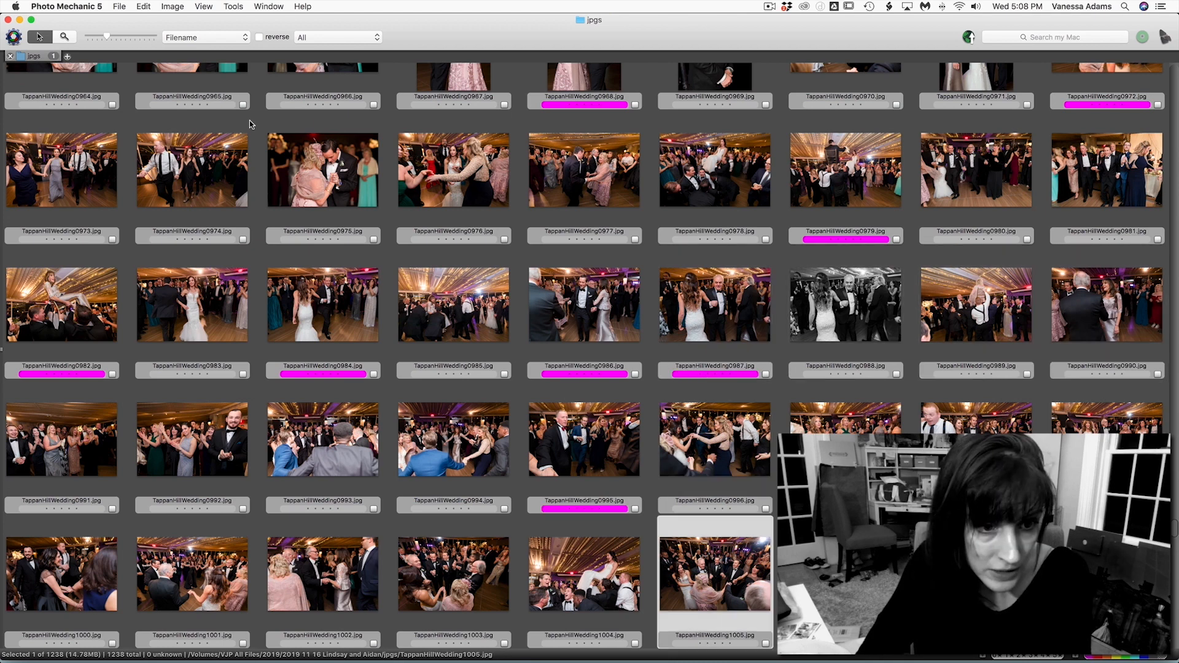
scroll("down", 3)
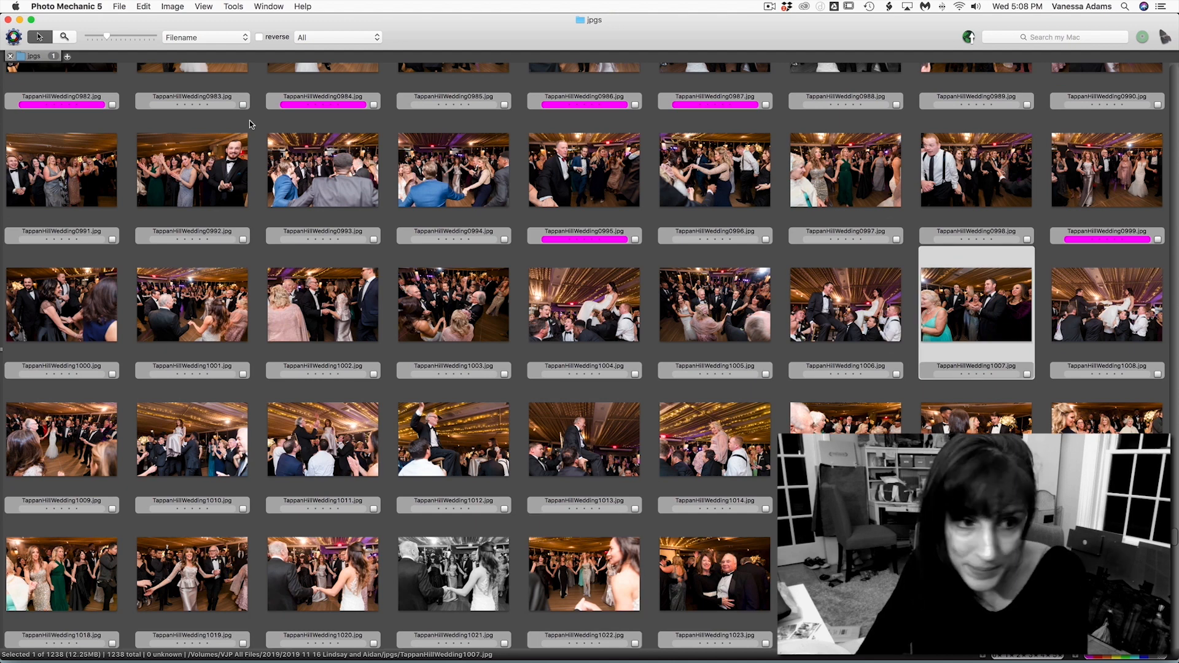
scroll("down", 3)
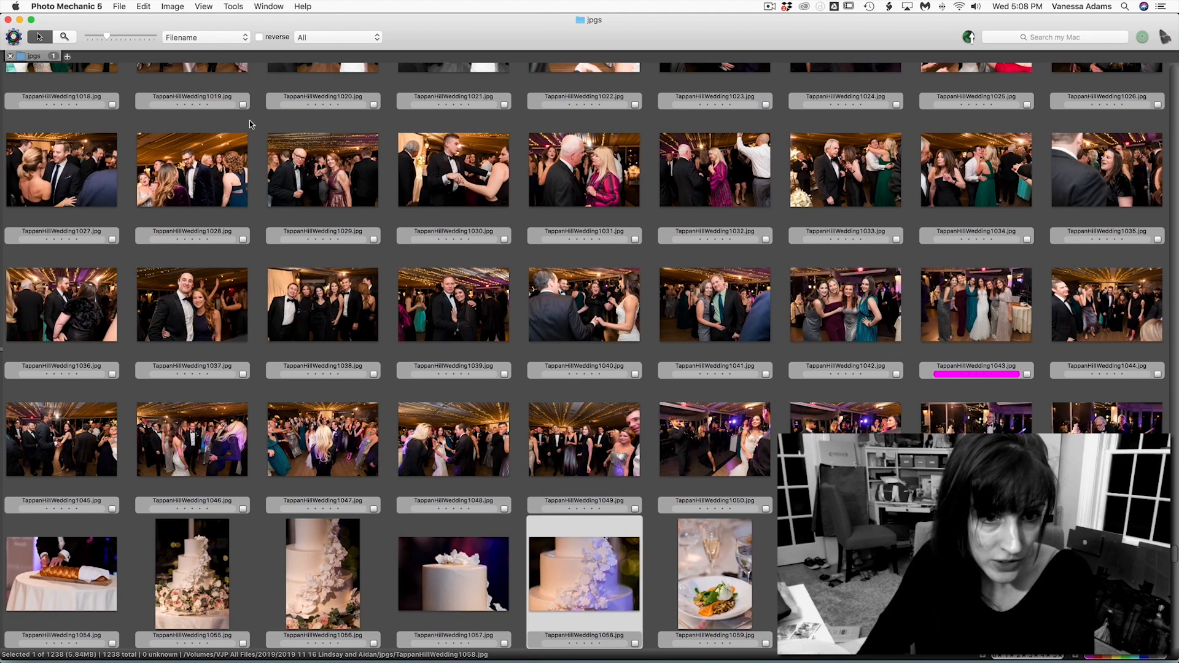
left_click(453, 439)
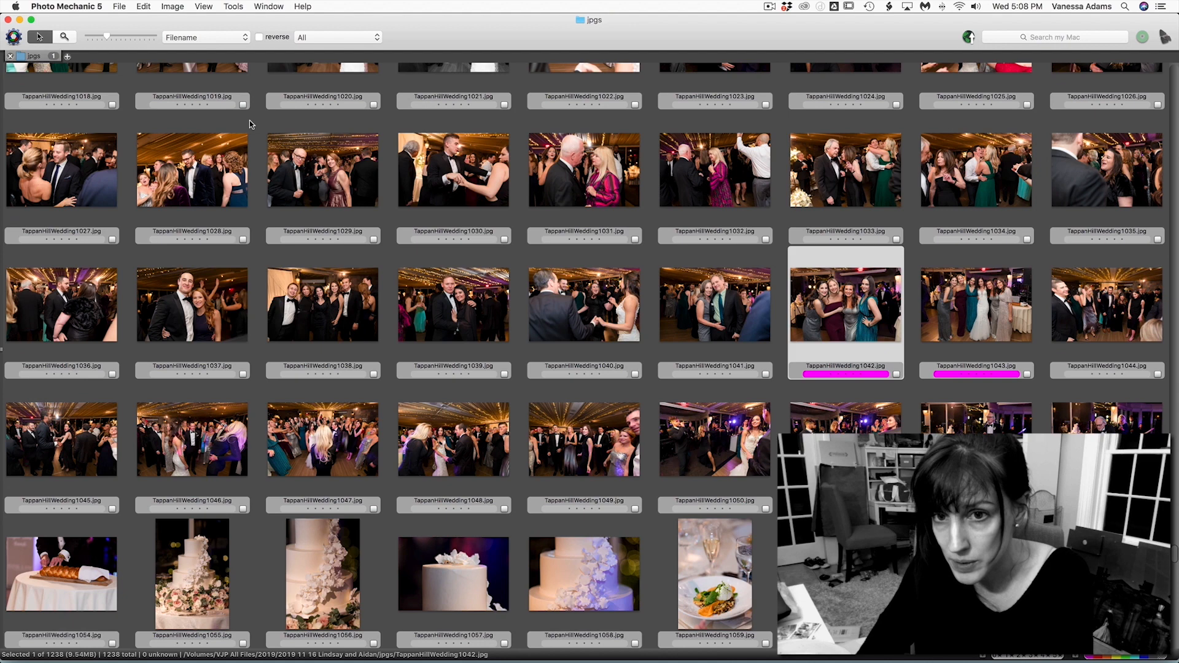
scroll("down", 3)
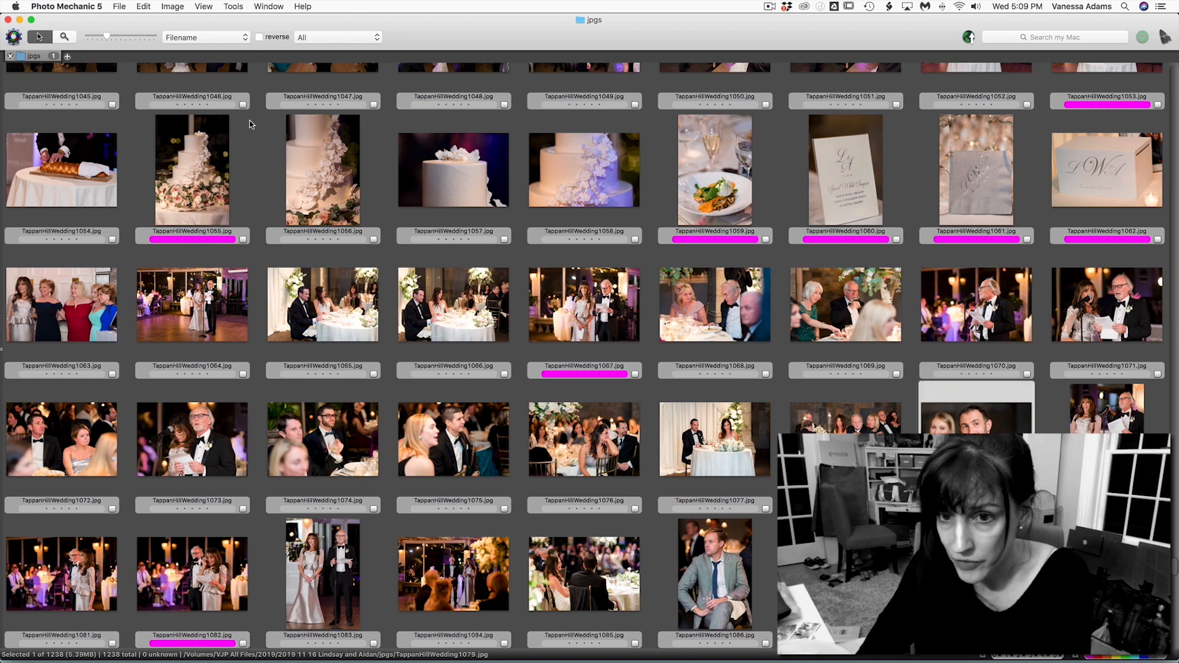
scroll("down", 3)
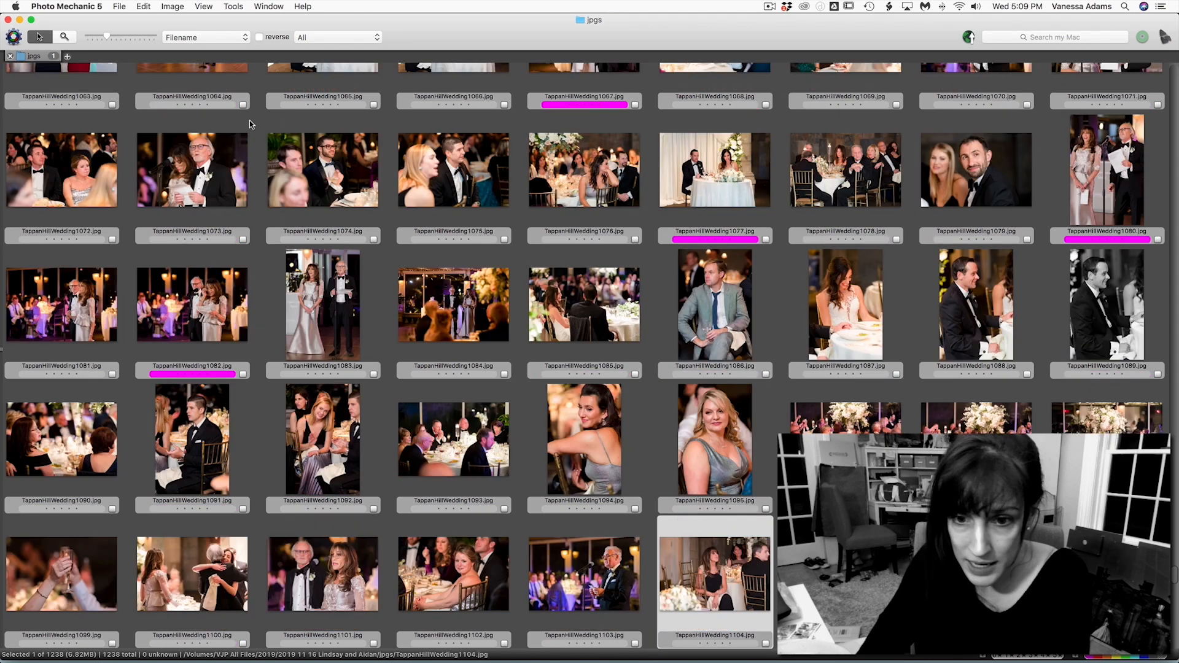
left_click(322, 440)
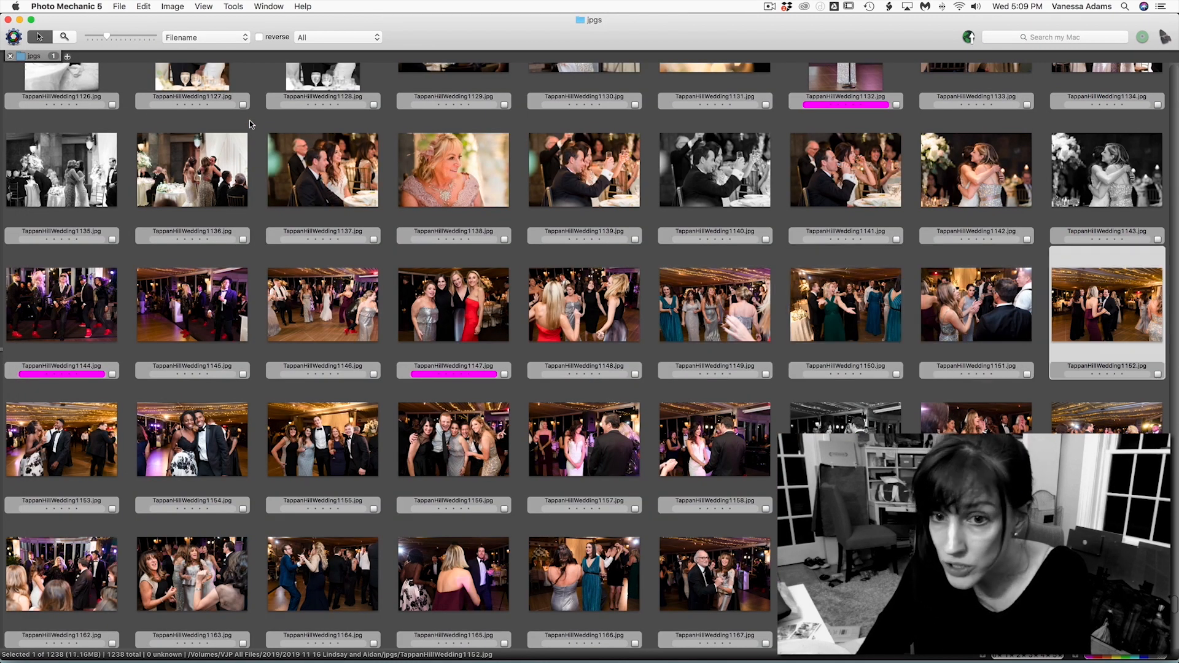
Tag three more dance photos and a cake-cutting photo magenta.
scroll("down", 3)
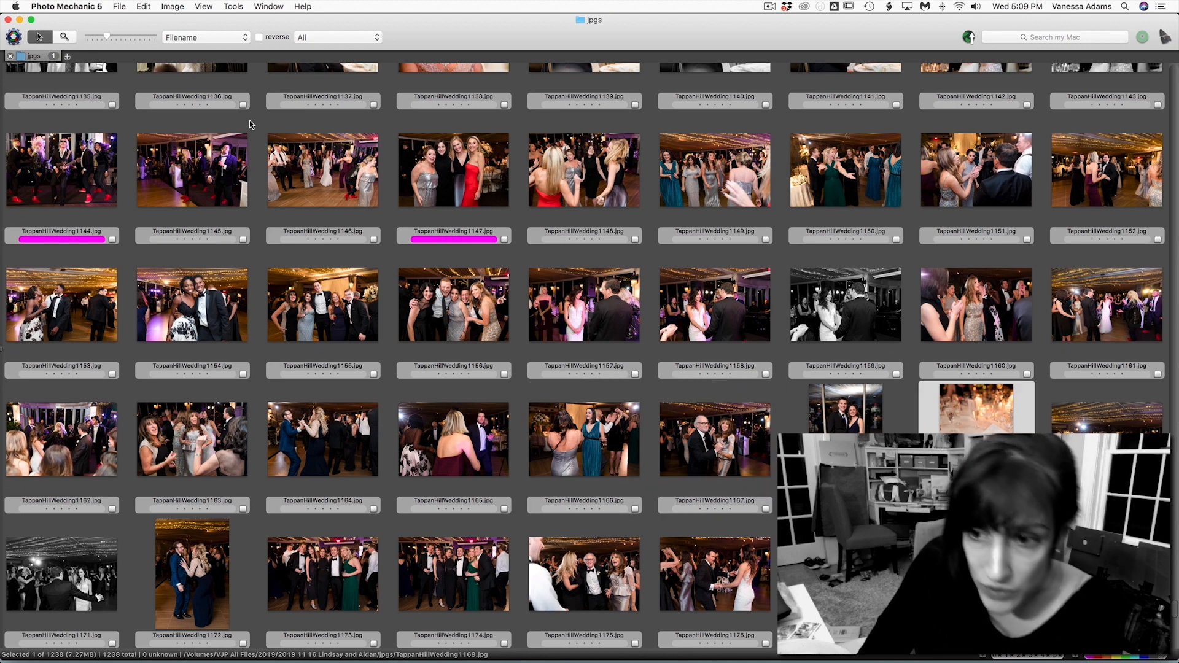
left_click(713, 304)
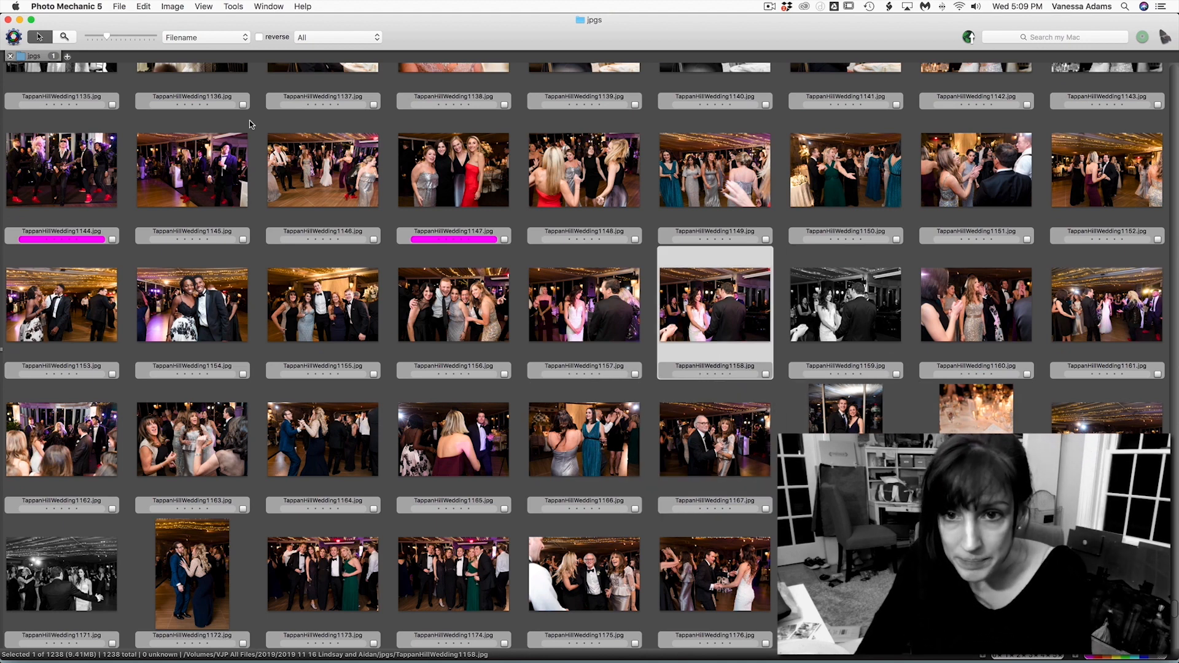
left_click(323, 305)
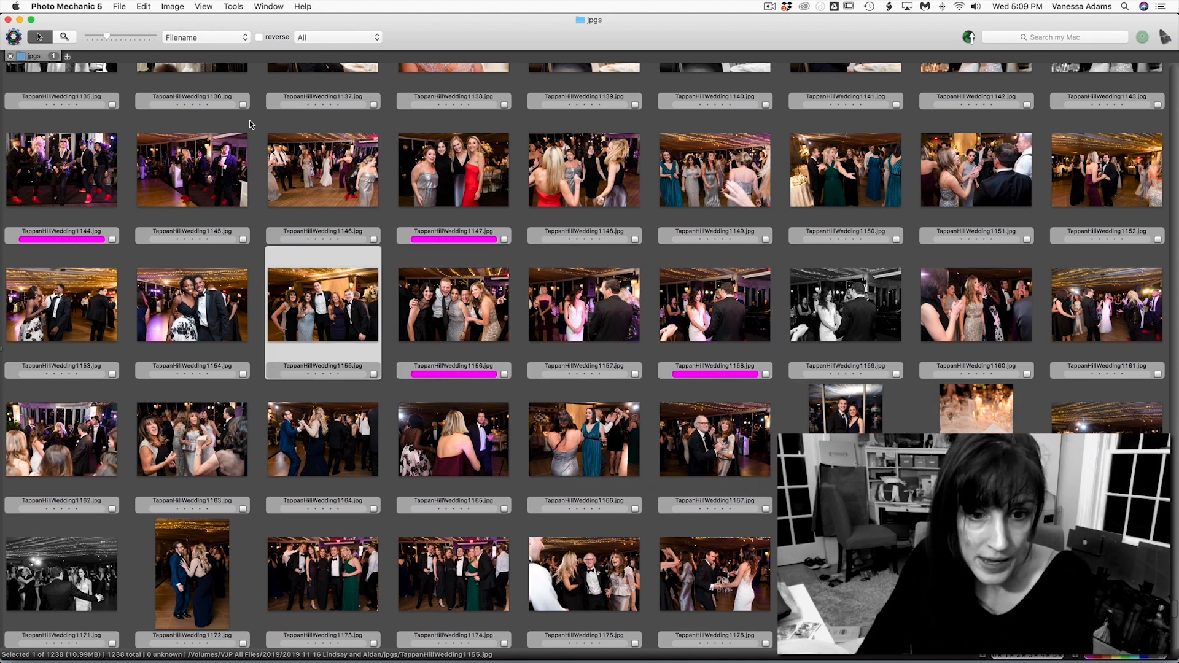
left_click(583, 575)
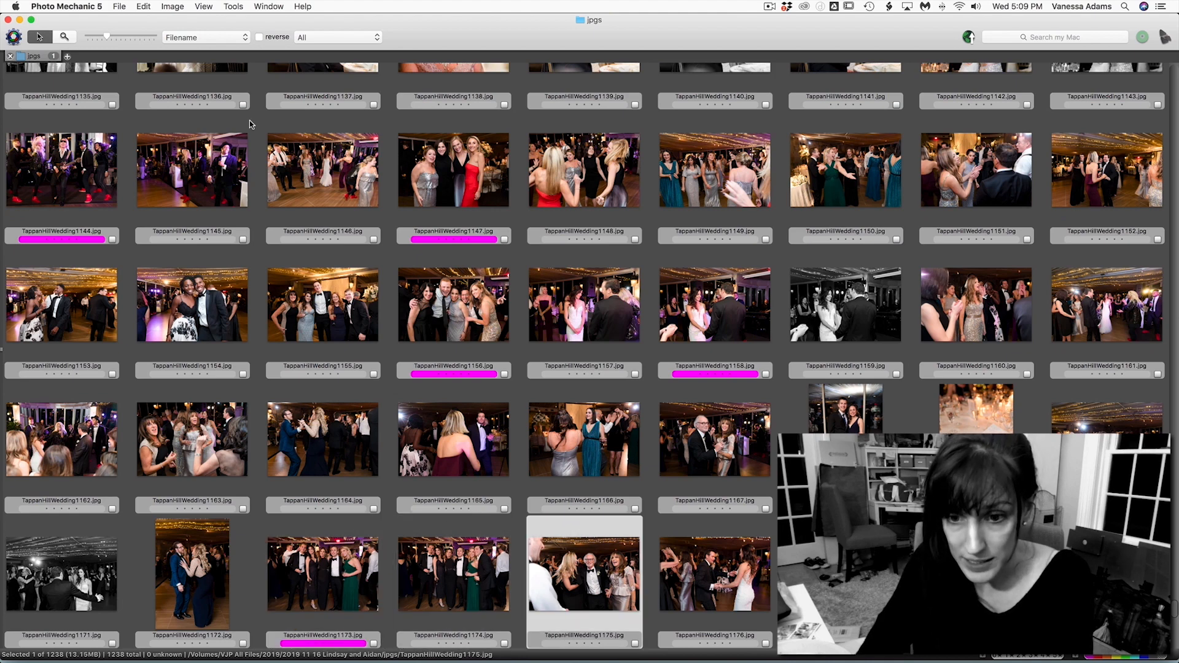
scroll("down", 3)
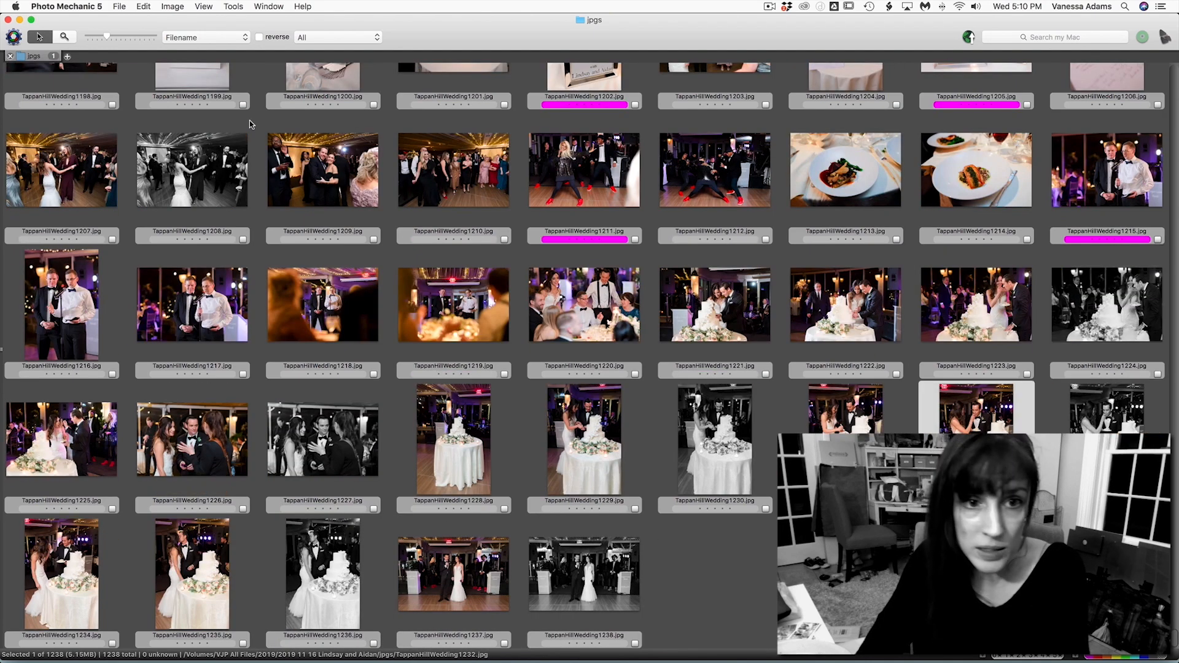
left_click(714, 305)
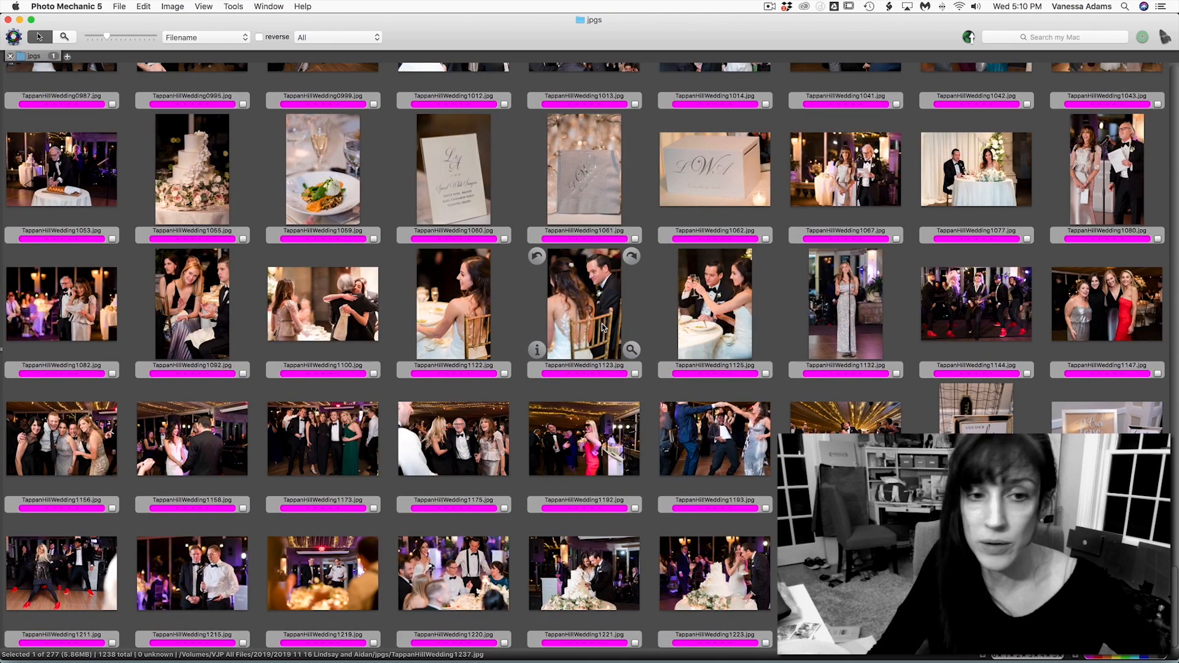
mouse_move(608, 325)
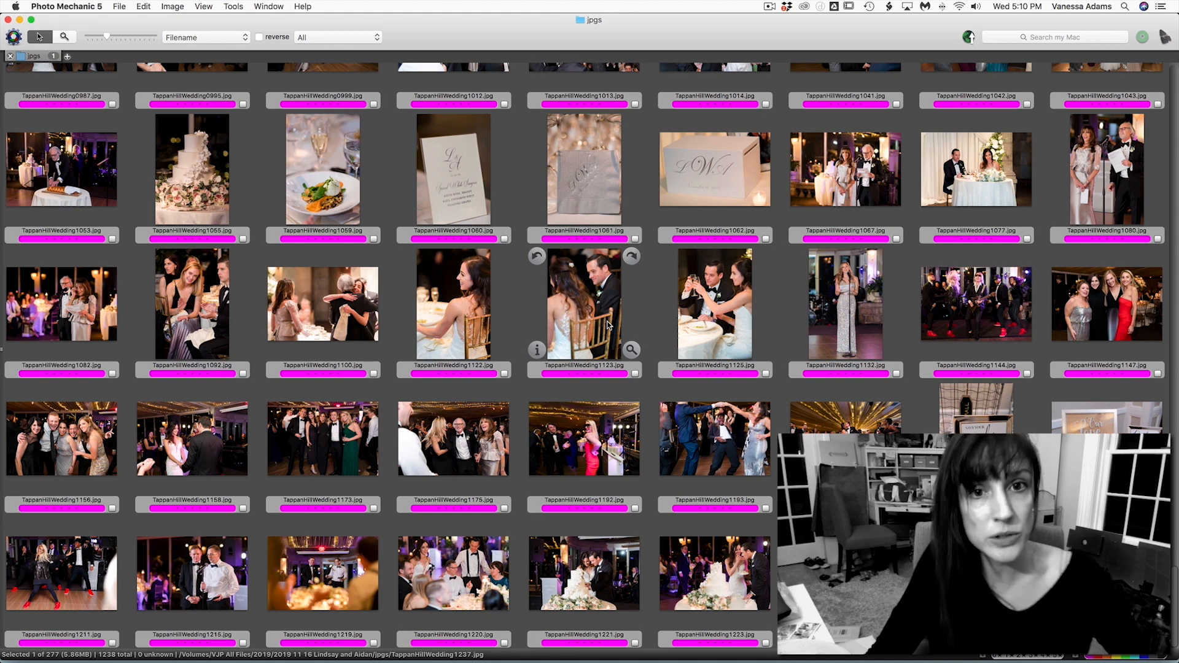
mouse_move(681, 244)
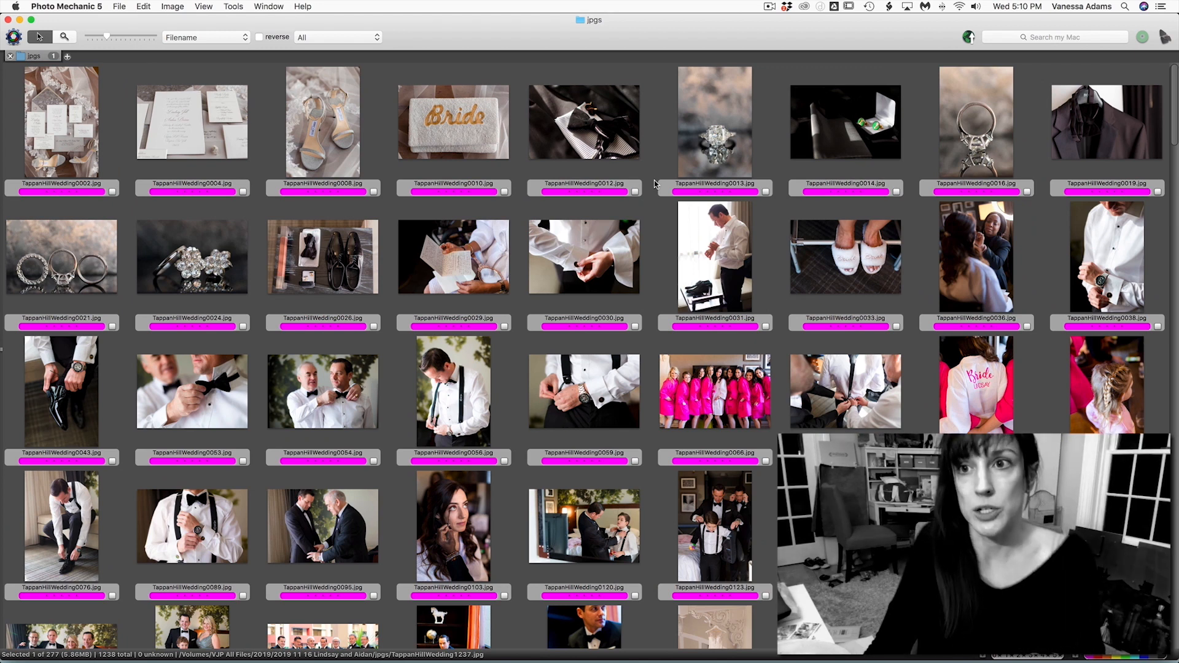
Select the engagement ring photo among the magenta-filtered picks and scroll down.
left_click(976, 128)
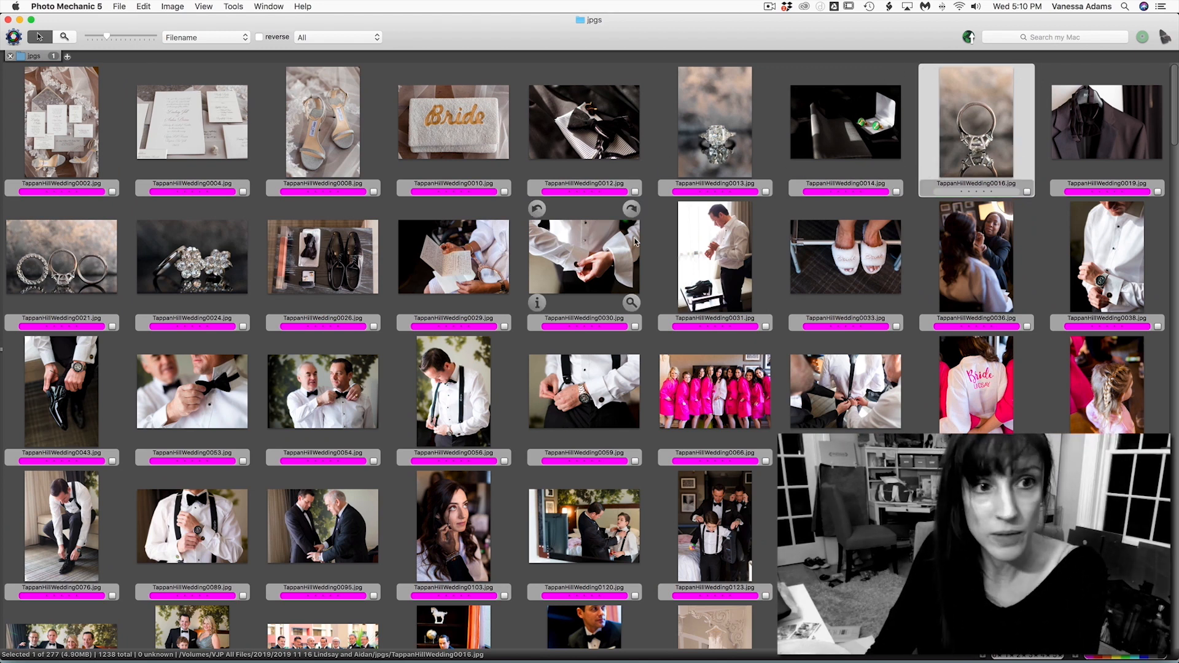
scroll("down", 3)
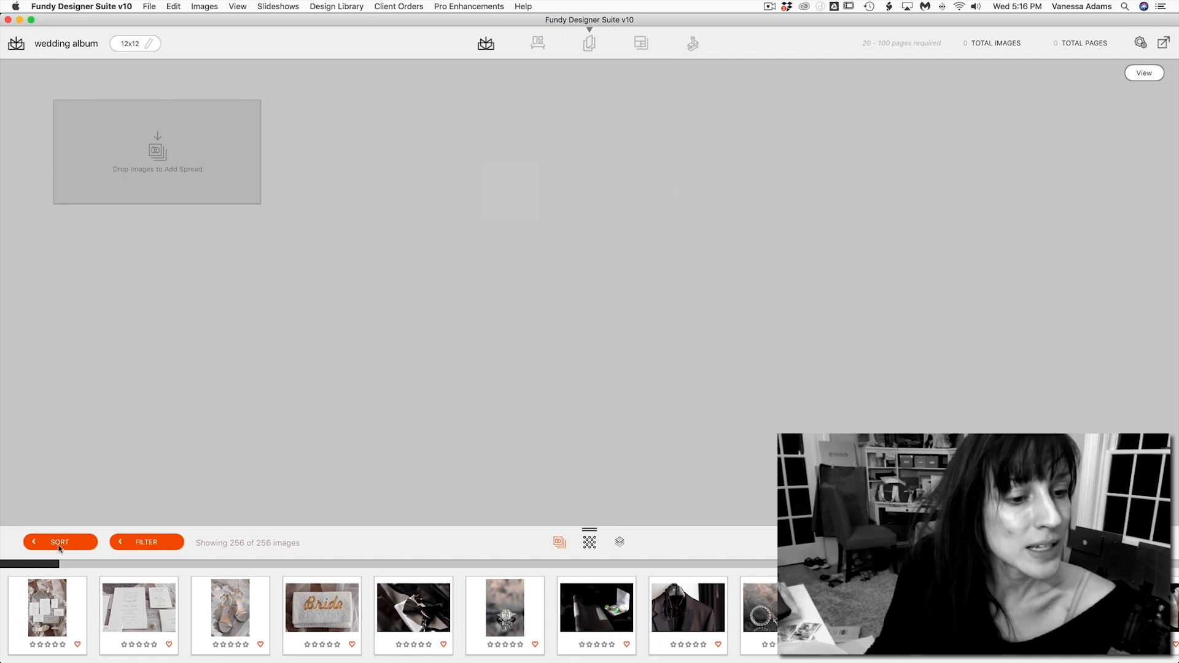
Show the sort options for the 256 images in the album filmstrip.
left_click(59, 542)
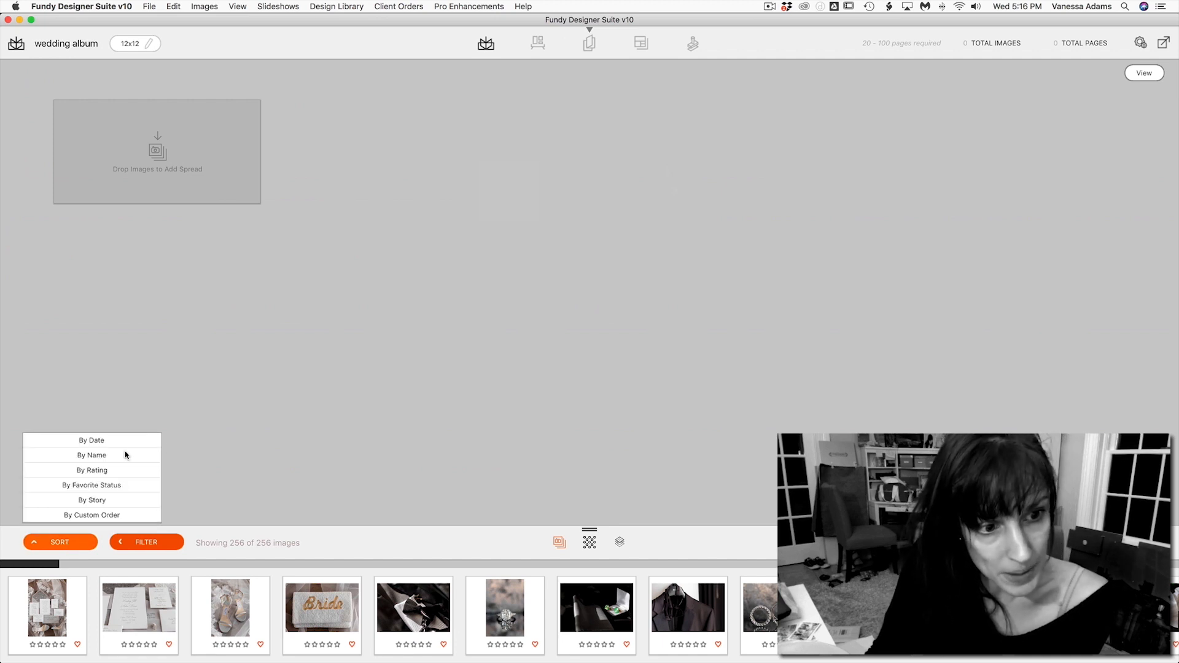
mouse_move(147, 448)
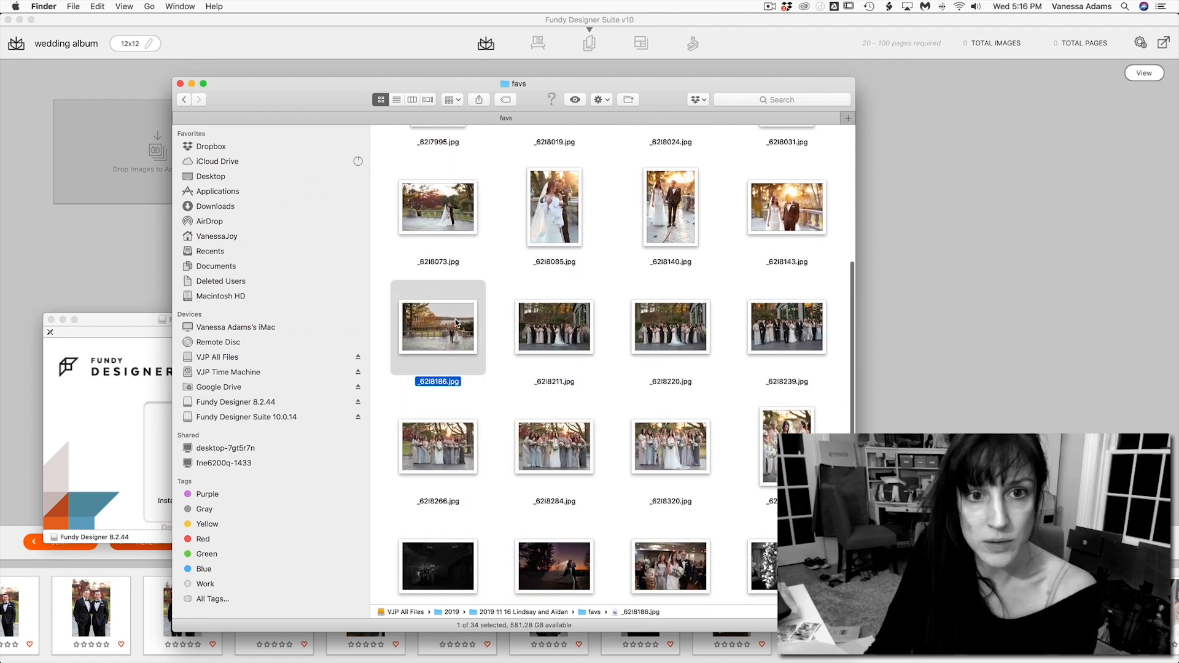
Quick Look favs-folder photos, including the night shot _62I8463.jpg.
key("space")
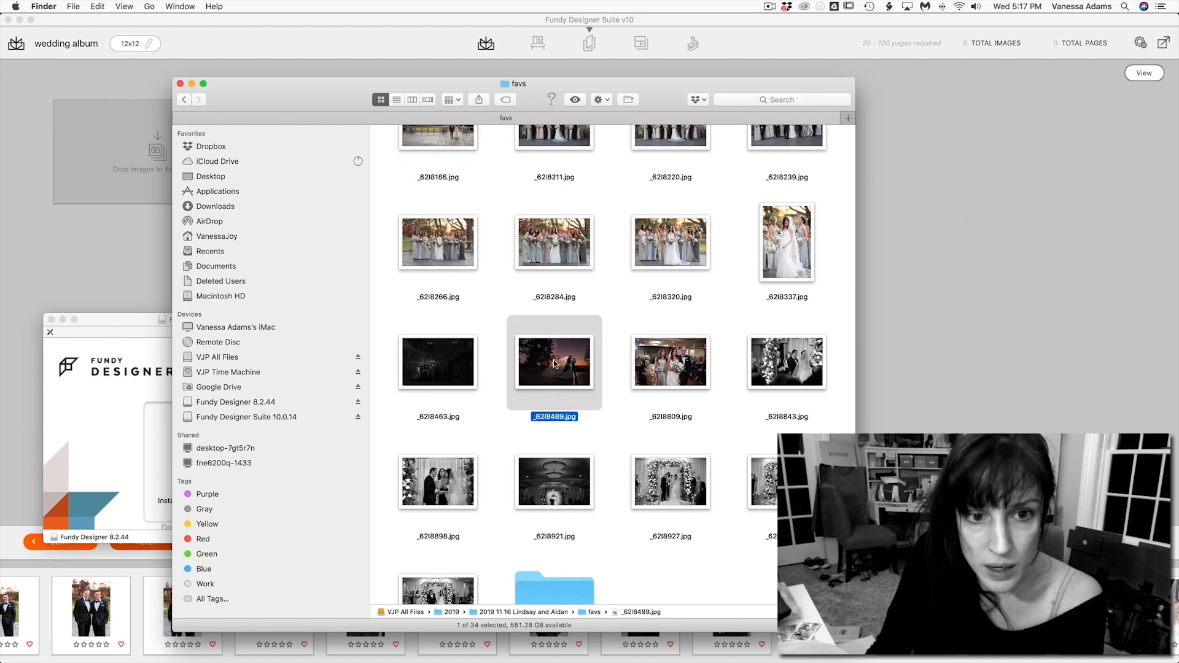
left_click(437, 361)
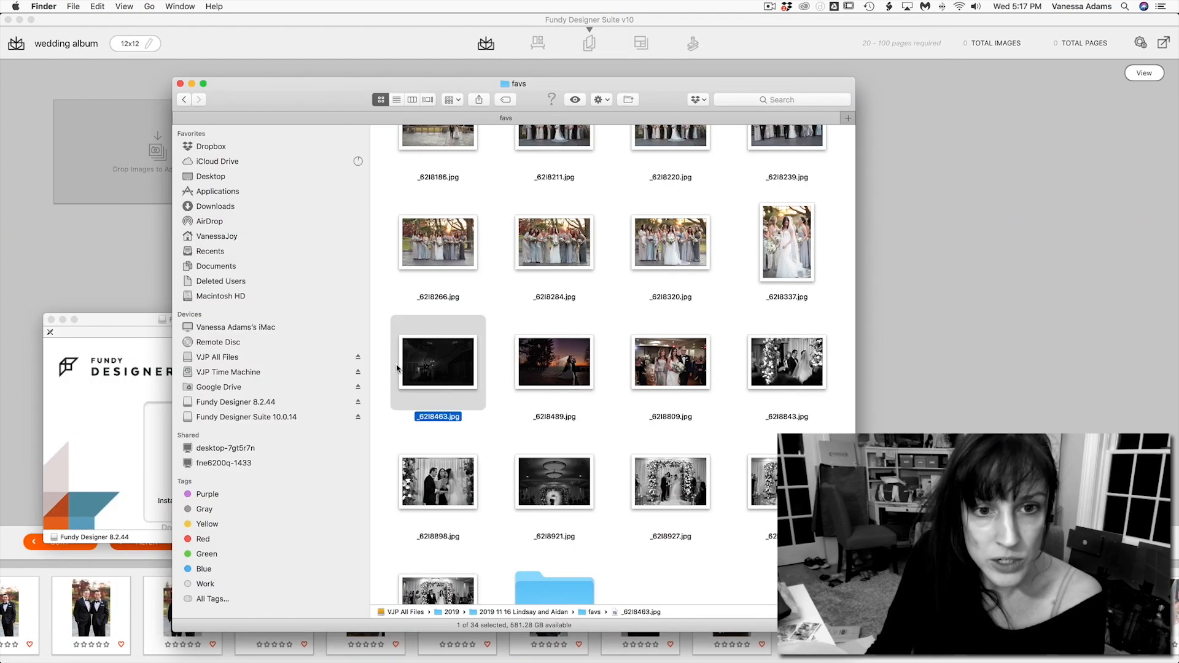
key("space")
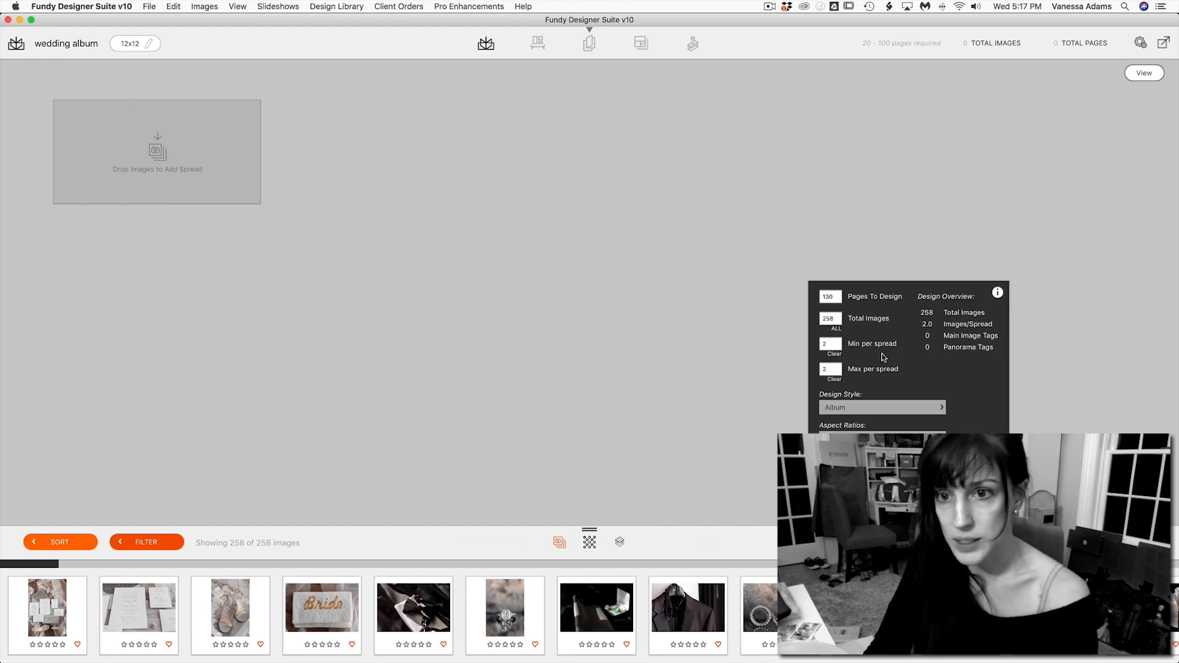
Auto-design the album at 100 pages, two images per spread, then regenerate pages 5–6.
left_click(827, 295)
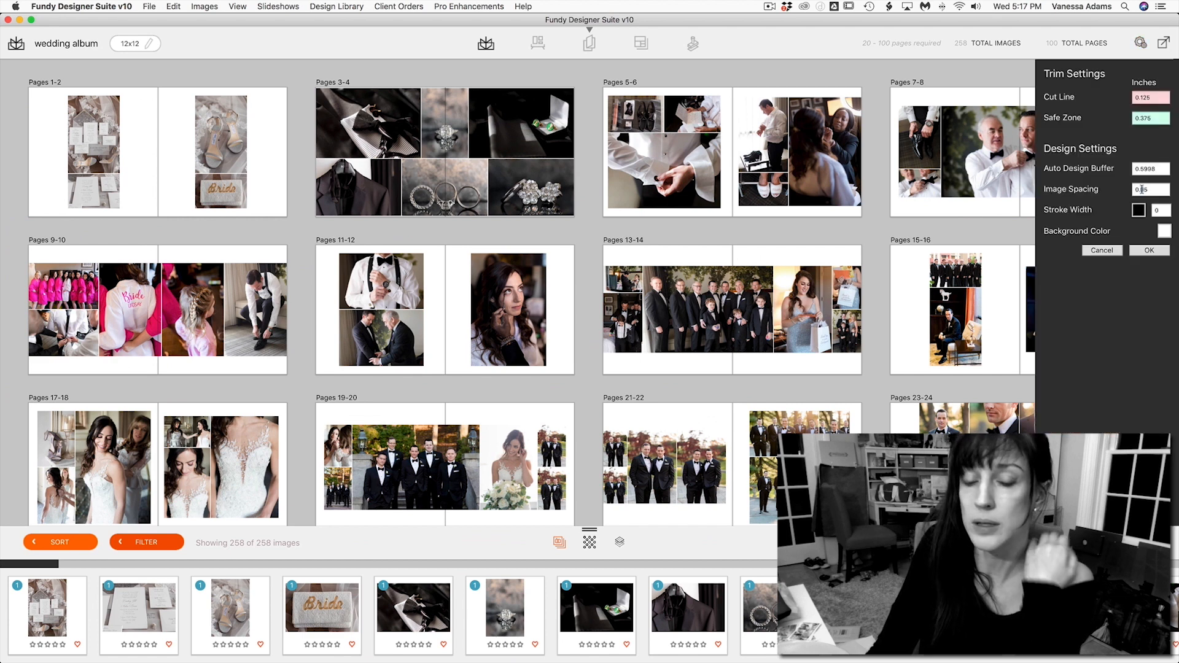
left_click(1149, 251)
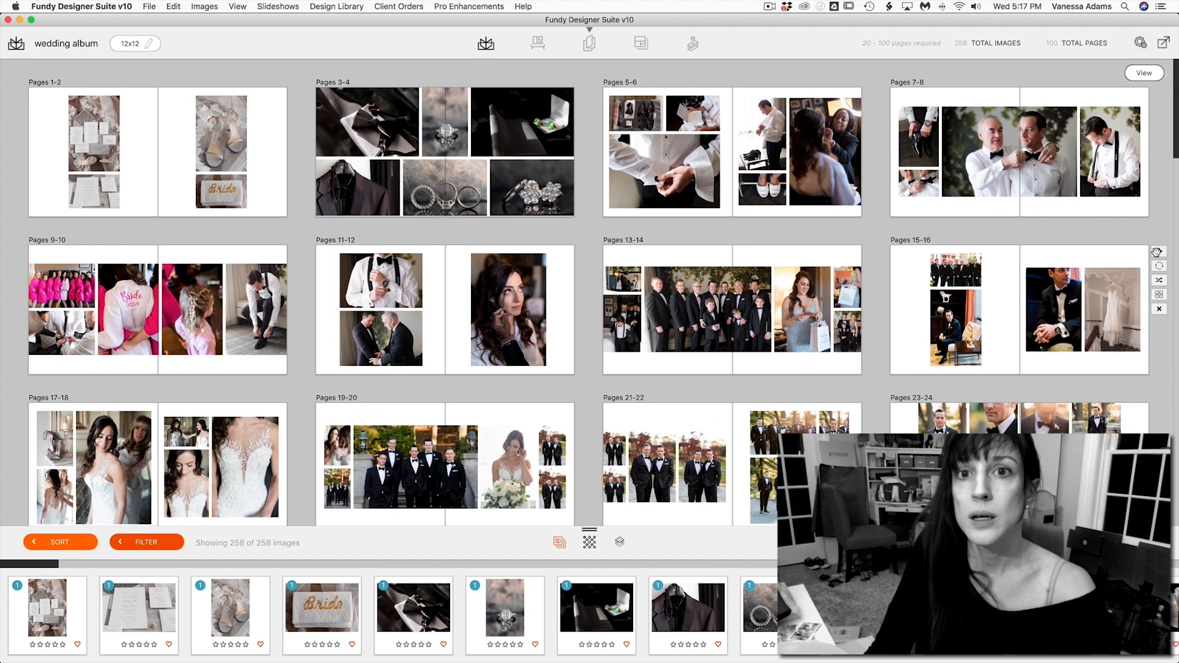
mouse_move(196, 155)
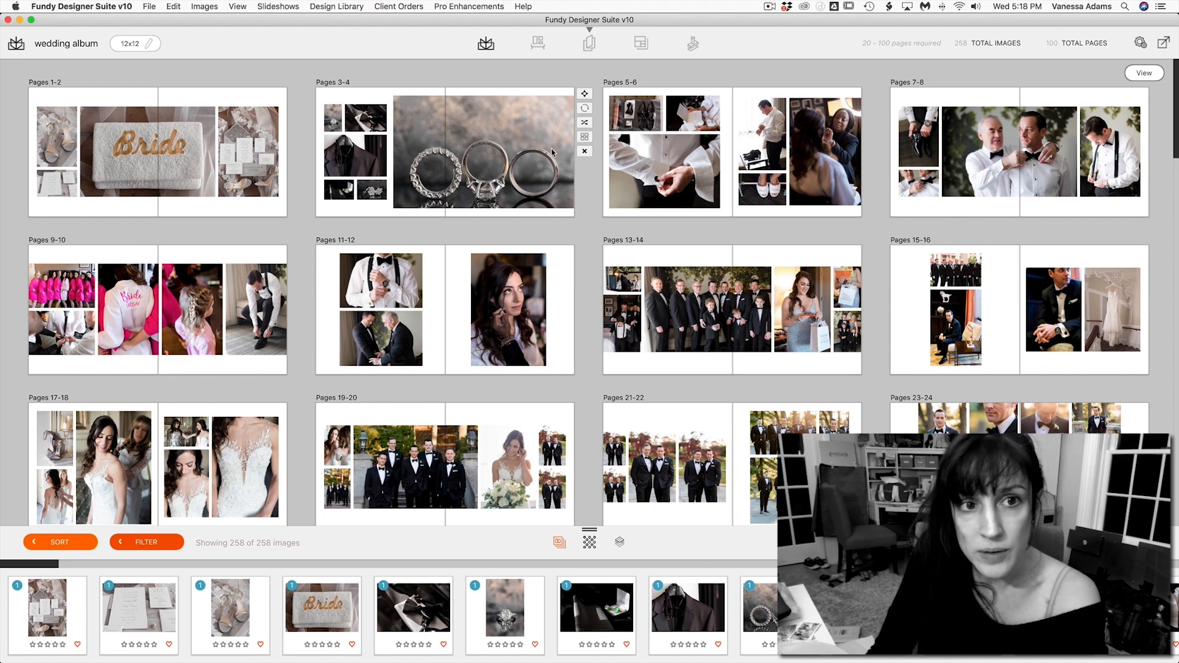
mouse_move(741, 157)
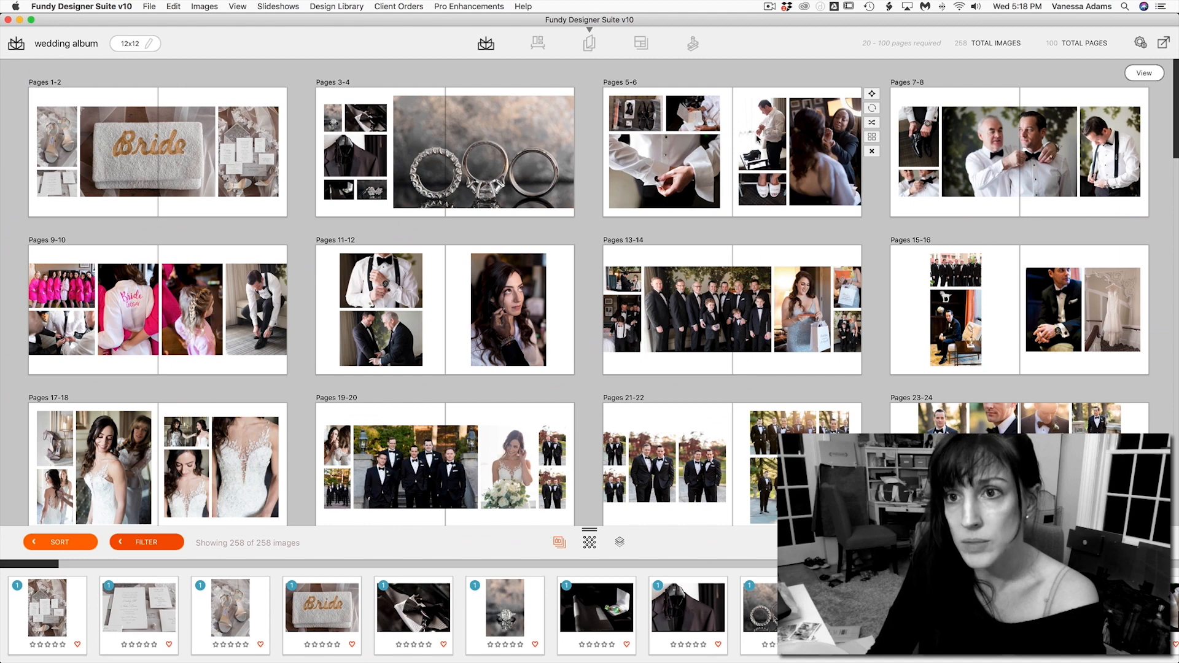
left_click(589, 151)
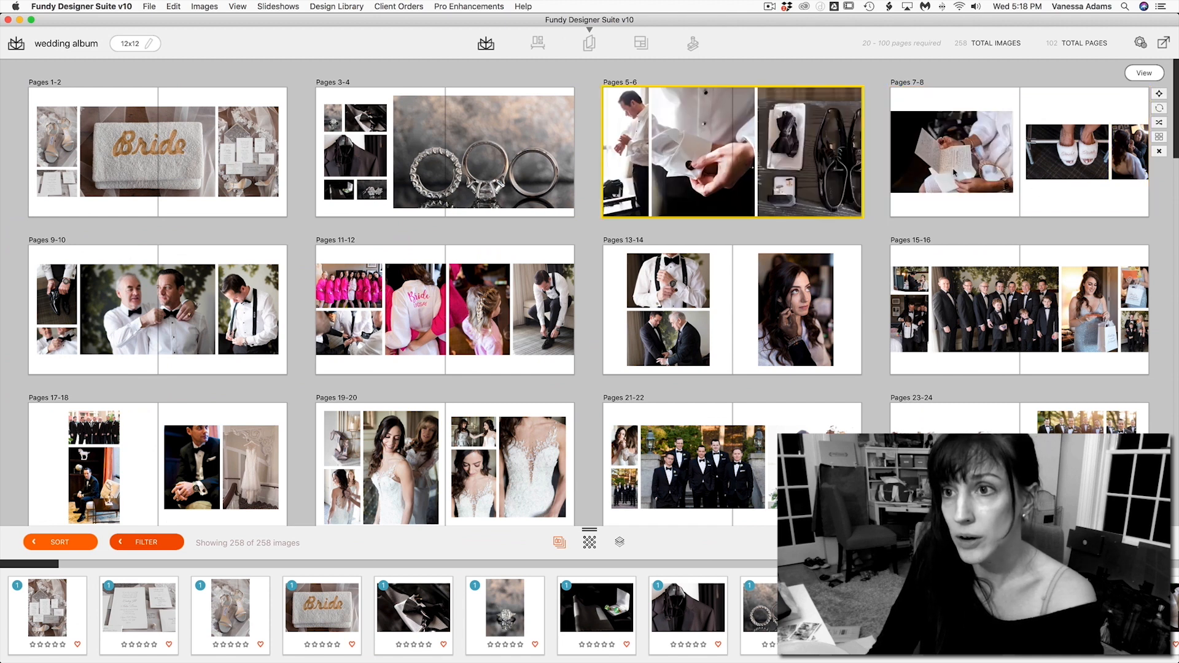
mouse_move(215, 323)
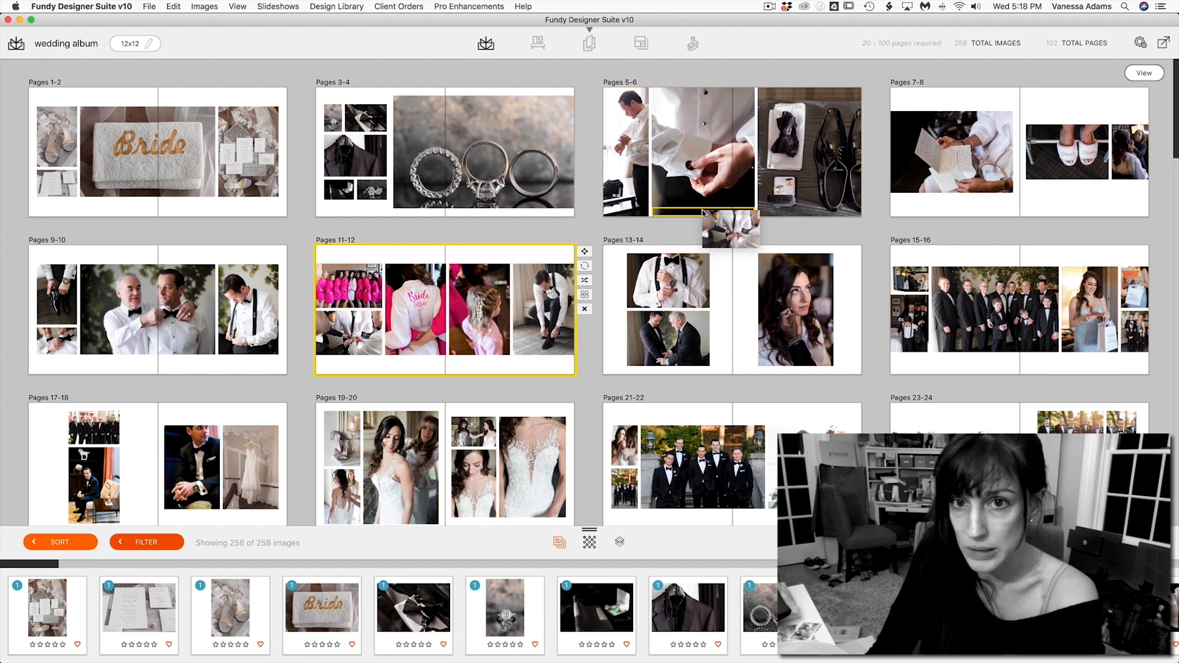
On pages 5–6, drag the divider up so the lower photo grows taller.
double_click(678, 151)
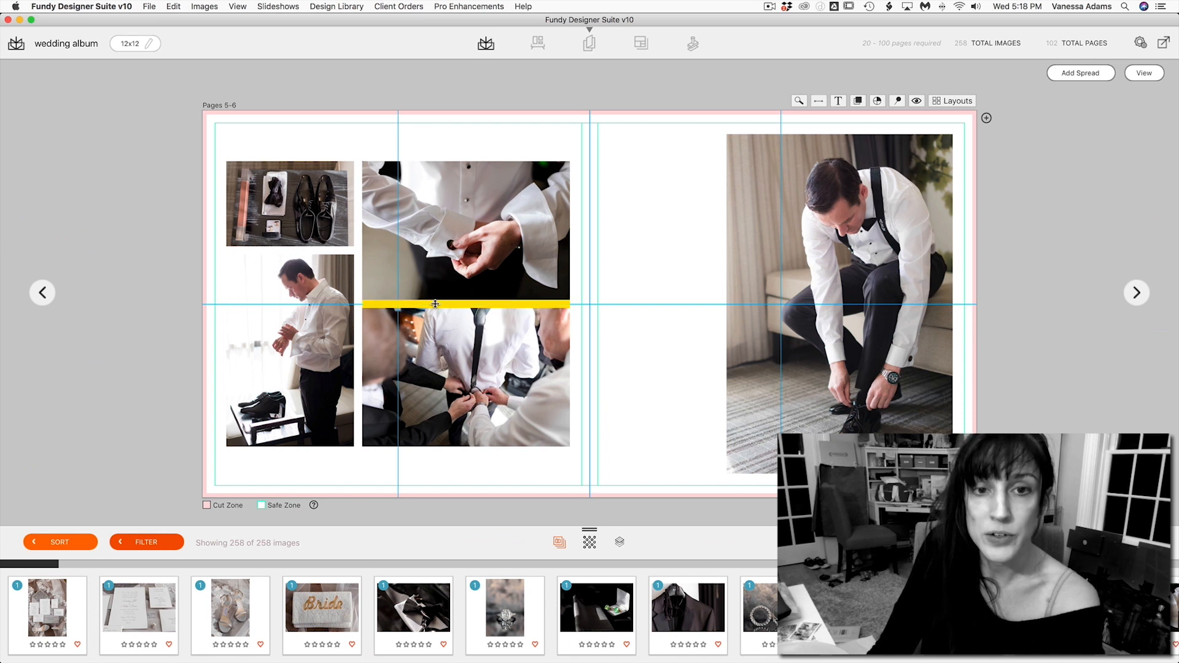
left_click_drag(435, 305, 435, 241)
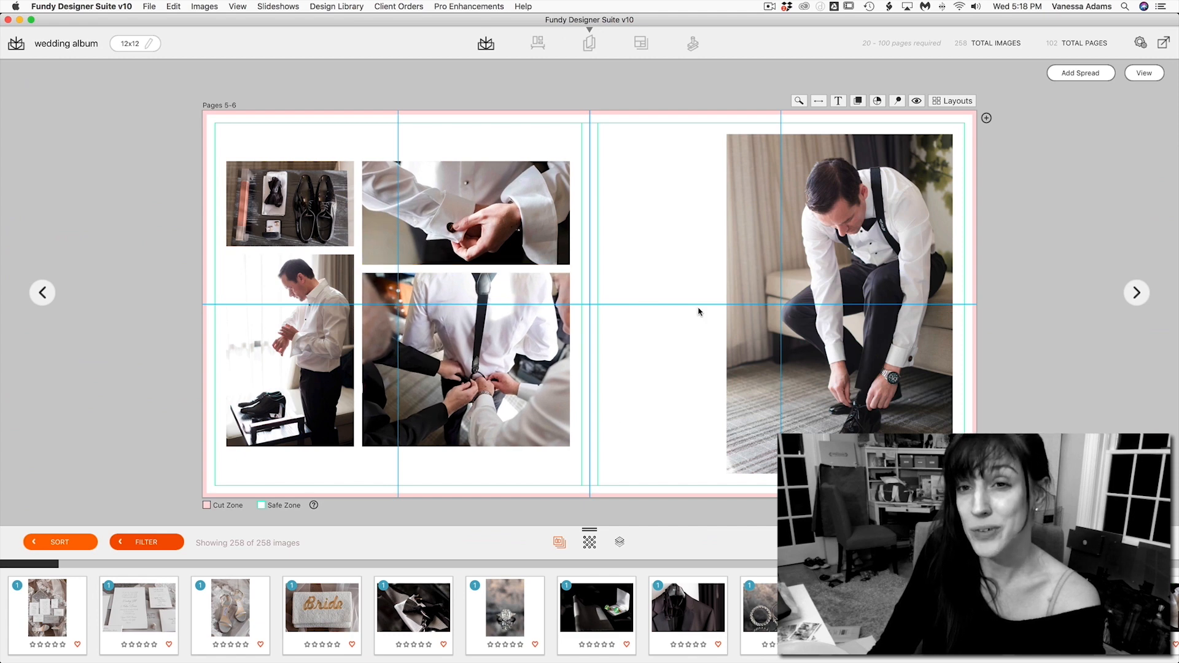
left_click(1143, 73)
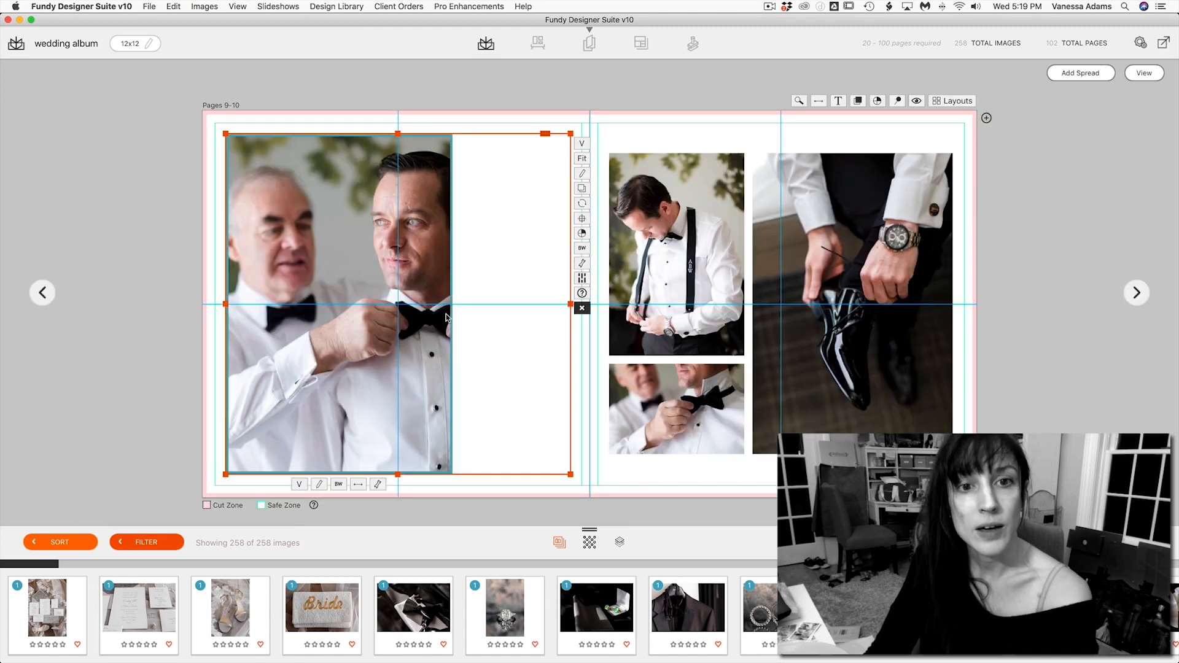
Make the bowtie portrait on pages 9–10 fill its frame.
left_click(582, 159)
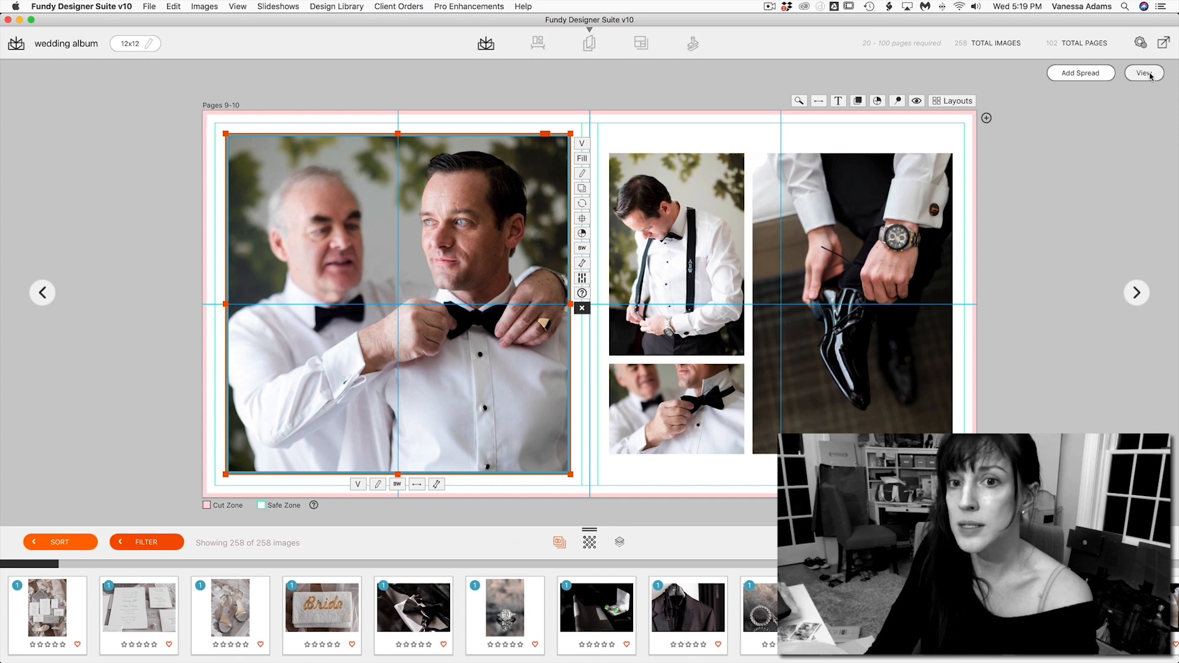
left_click(1143, 73)
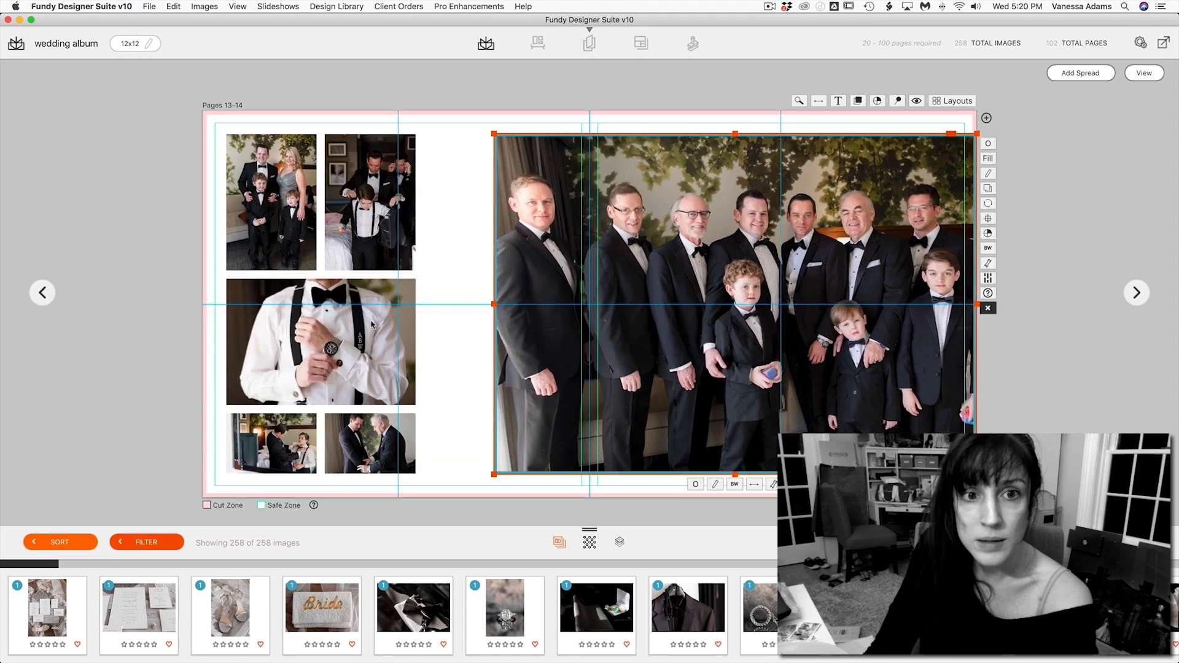
left_click(319, 341)
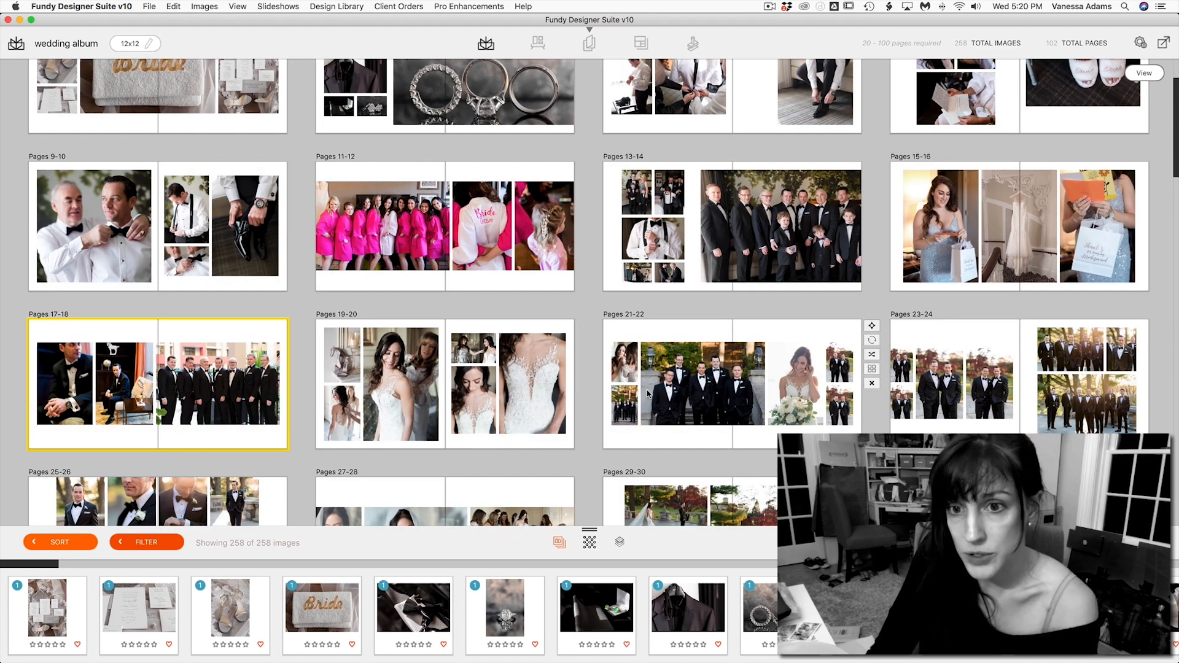
Adjust the exposure correction on the hanging-dress photo from pages 15–16.
scroll("down", 3)
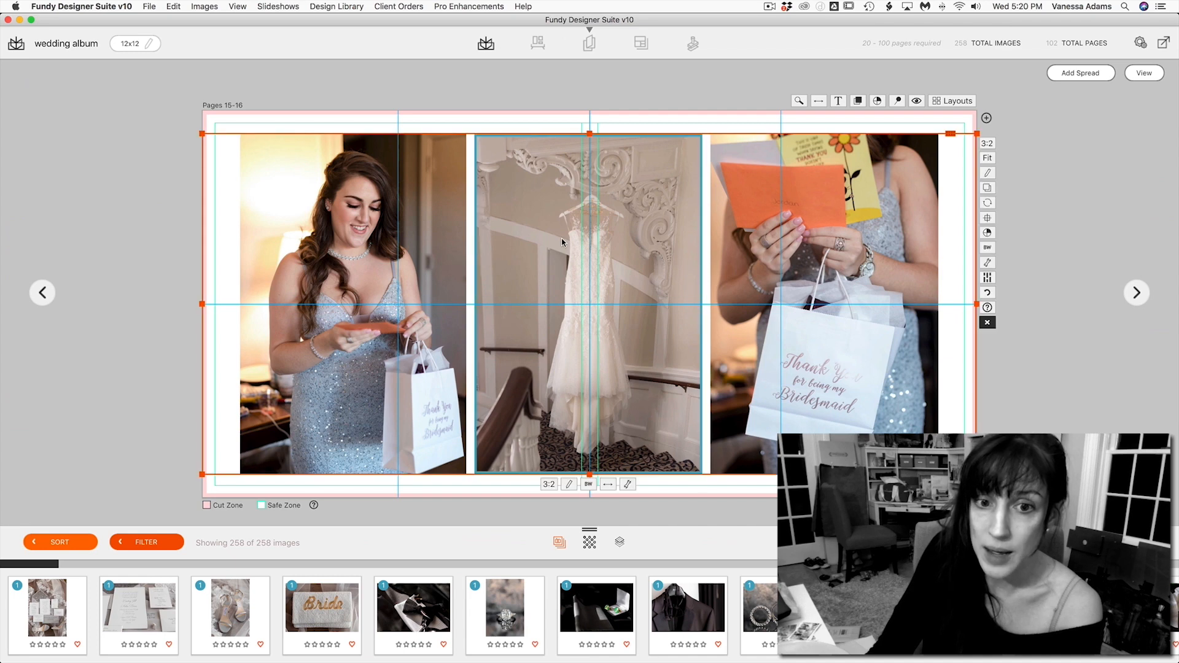
mouse_move(640, 306)
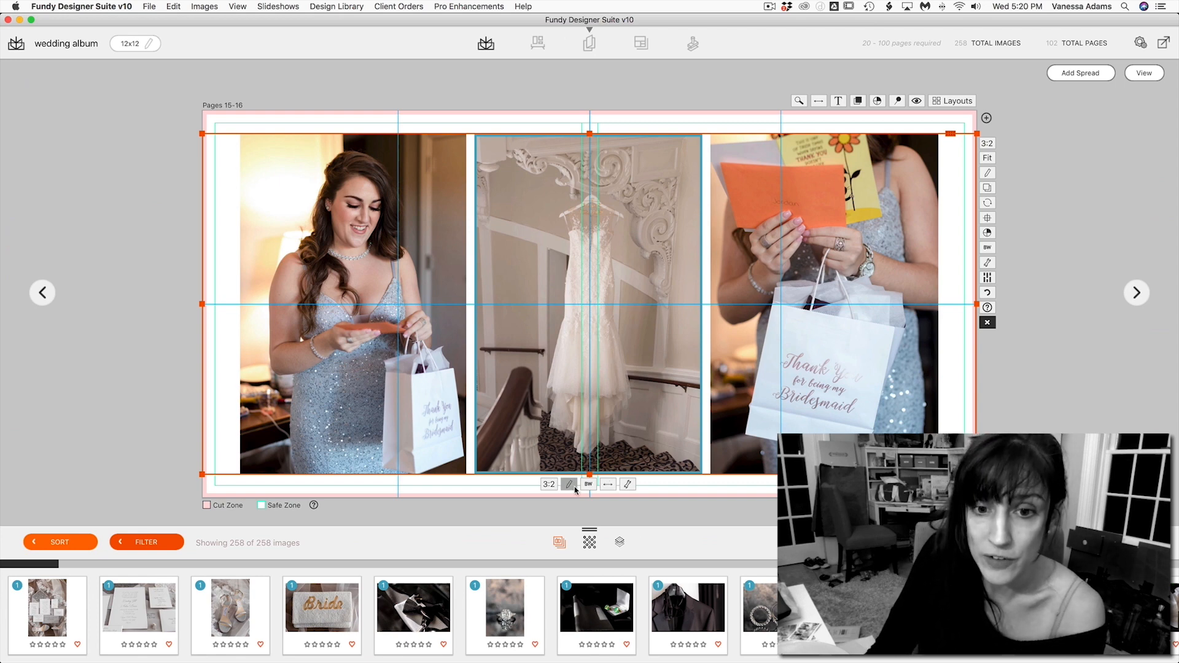
mouse_move(627, 483)
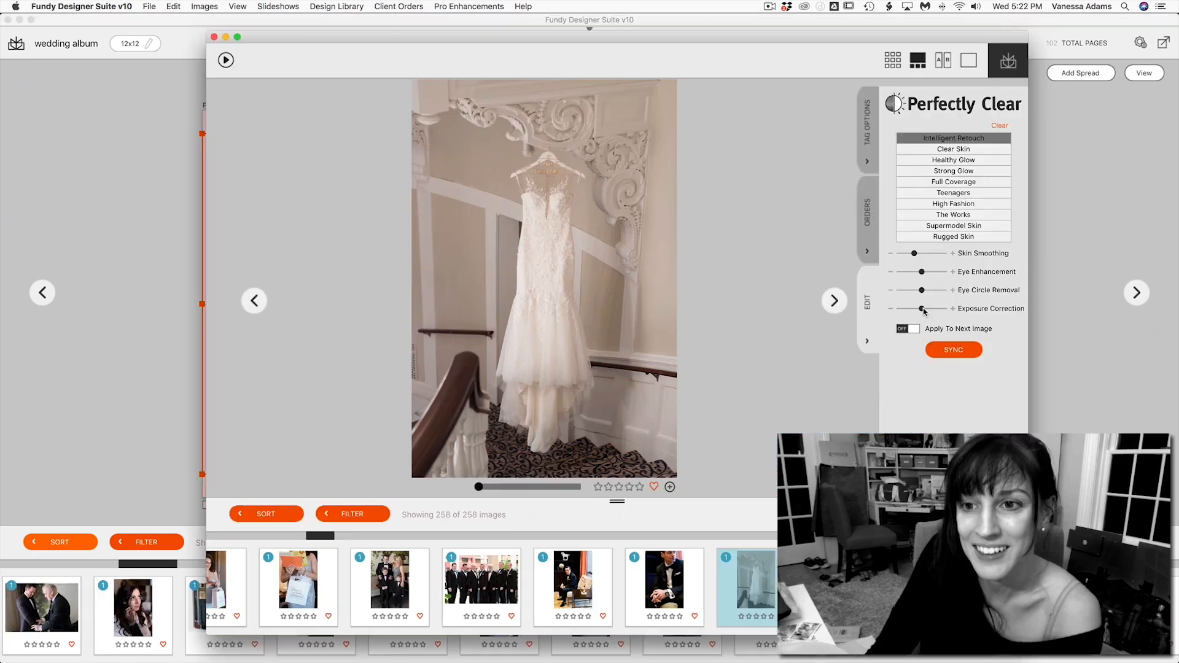
left_click_drag(927, 308, 938, 308)
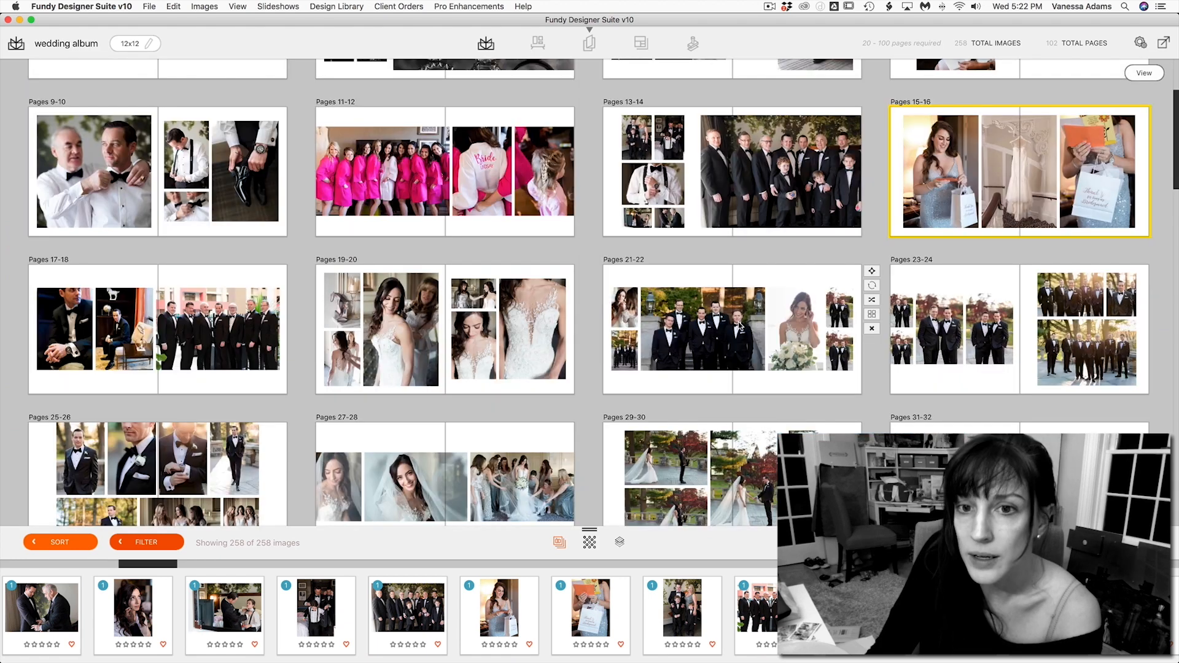
Cycle through alternate designs for pages 21–22.
double_click(730, 329)
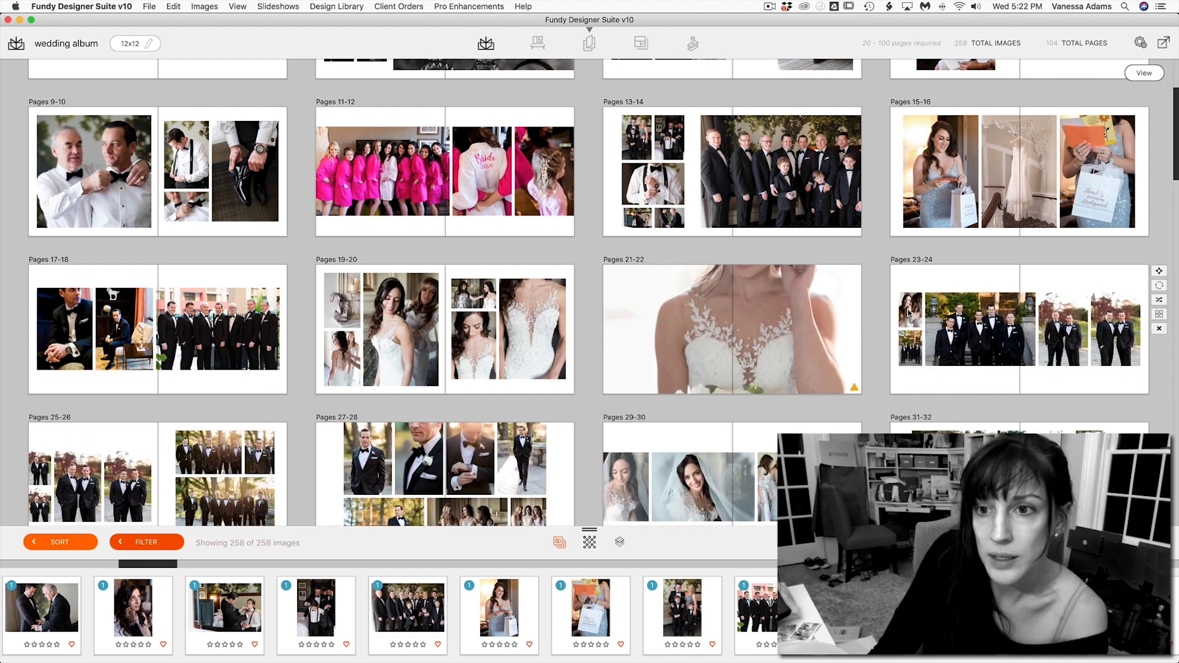
left_click(730, 328)
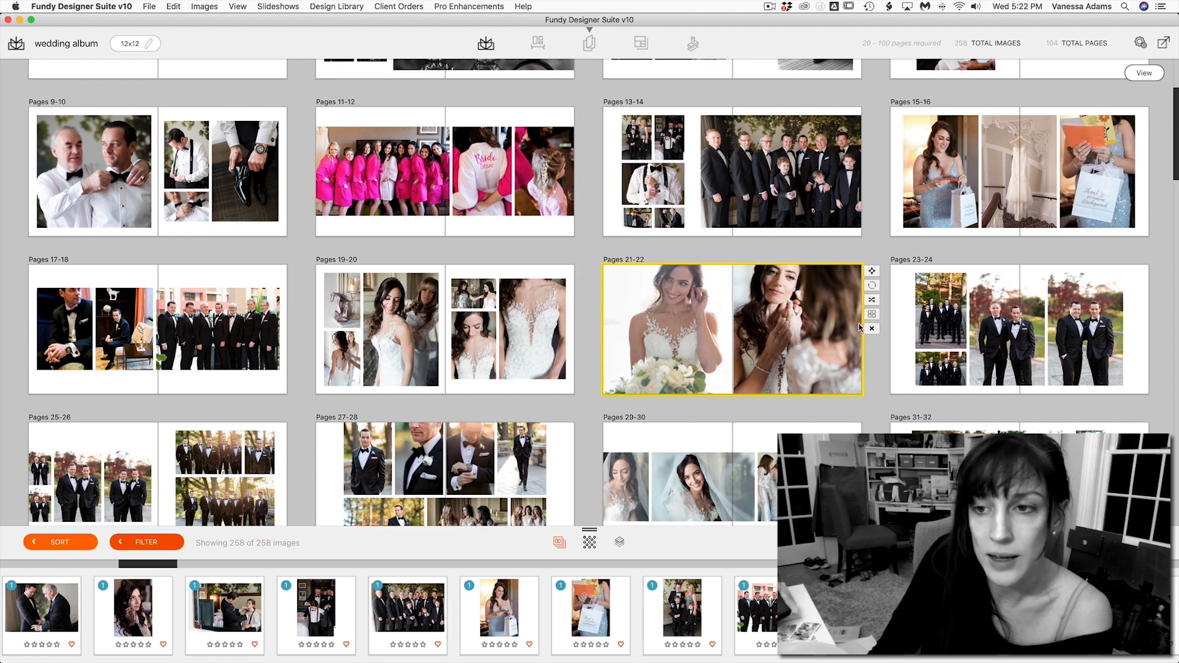
scroll("down", 3)
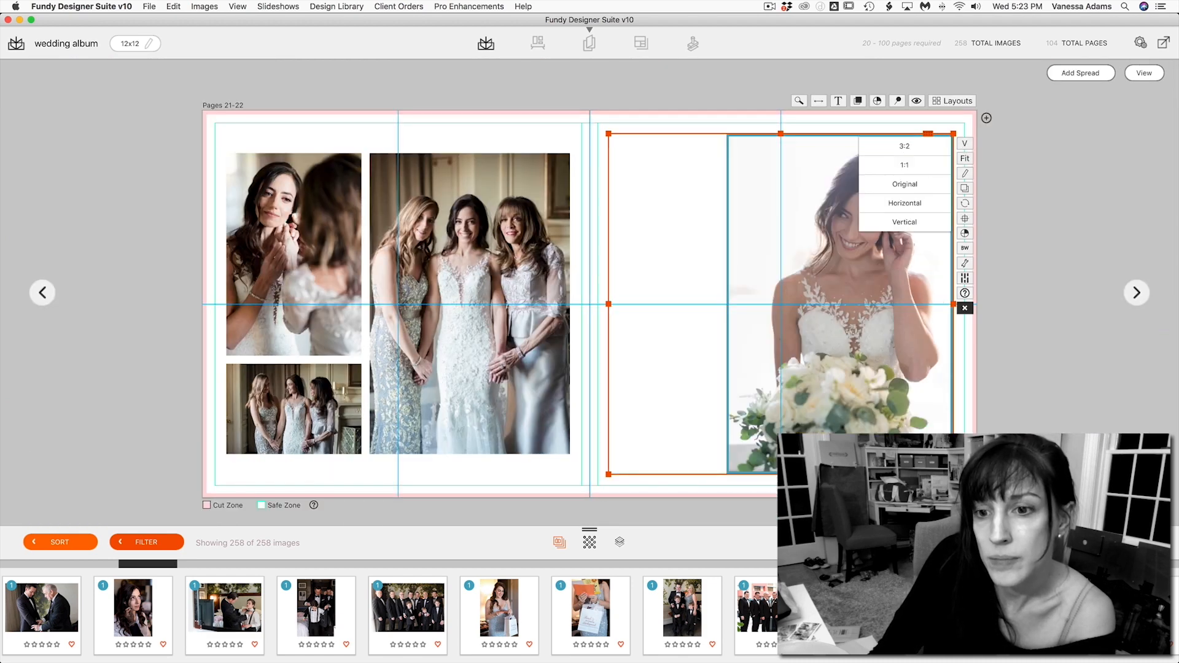
left_click(964, 159)
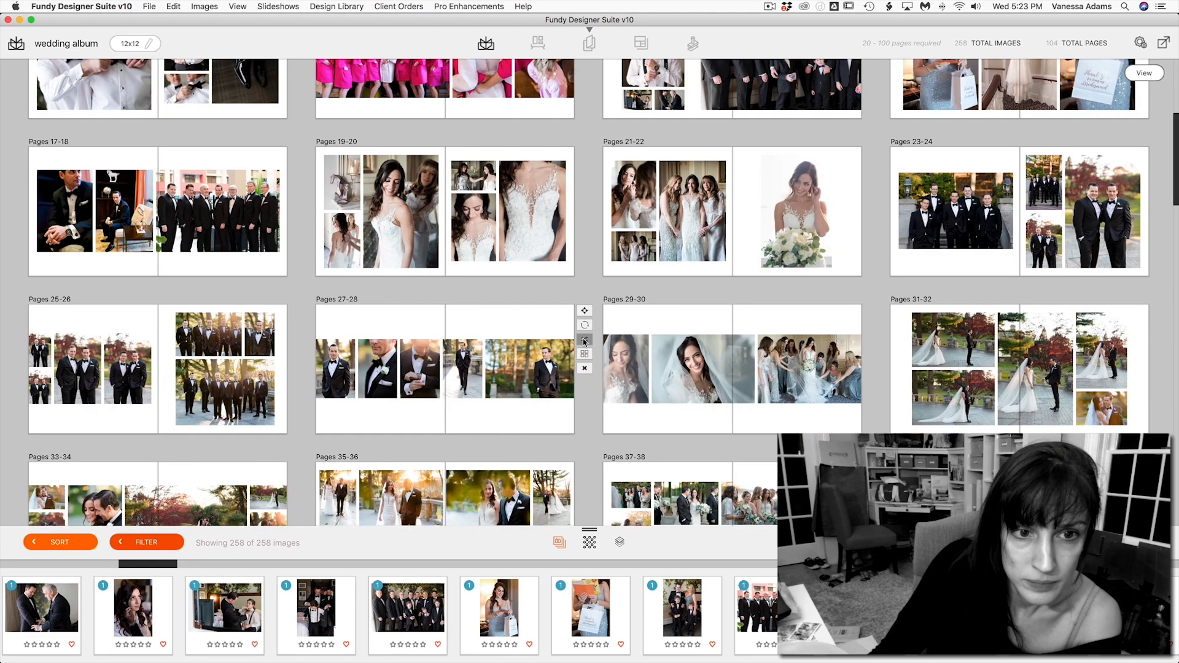
Generate new designs for pages 23–24, 31–32 and 41–42.
left_click(157, 368)
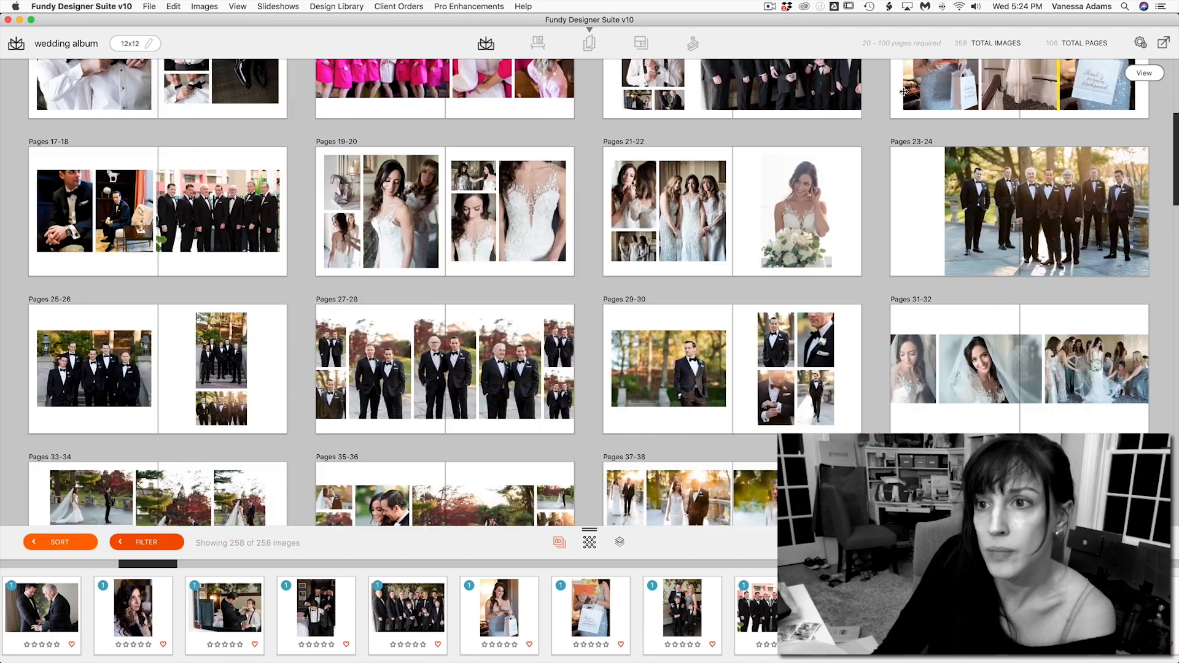
scroll("down", 3)
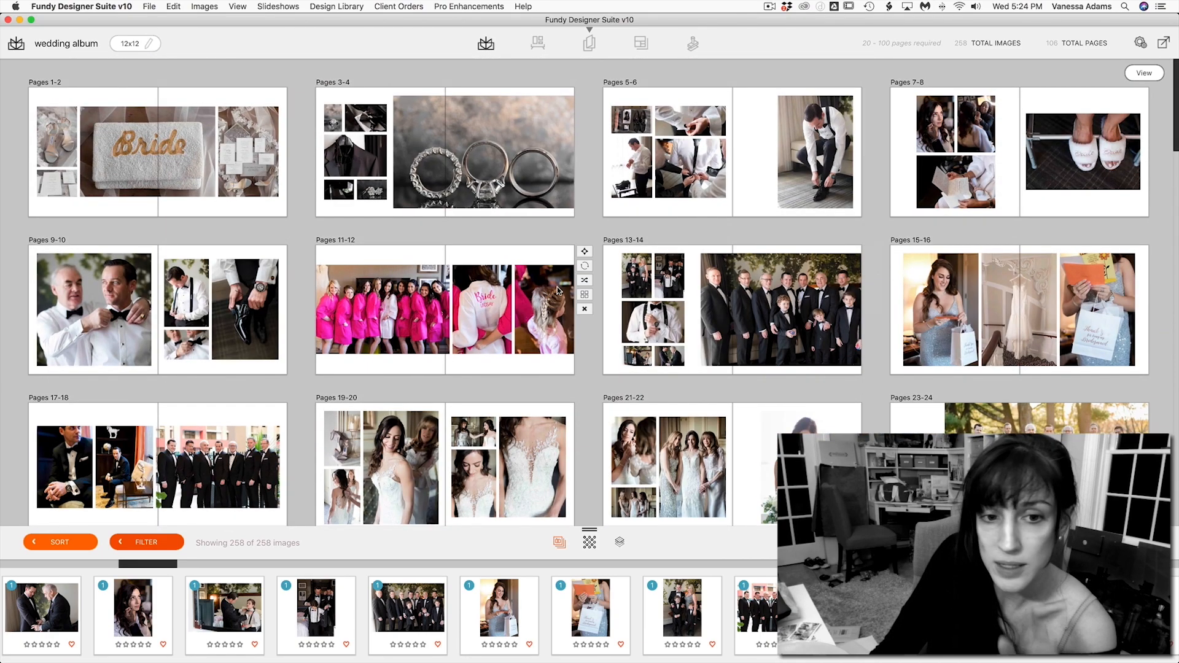
scroll("down", 3)
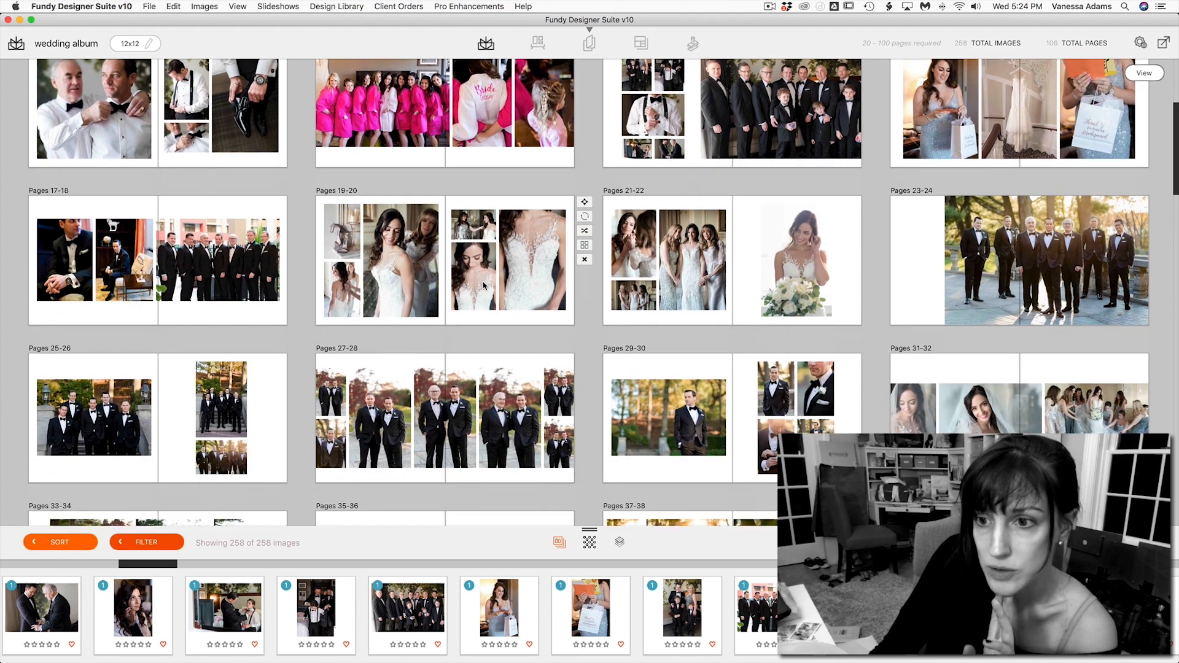
scroll("down", 3)
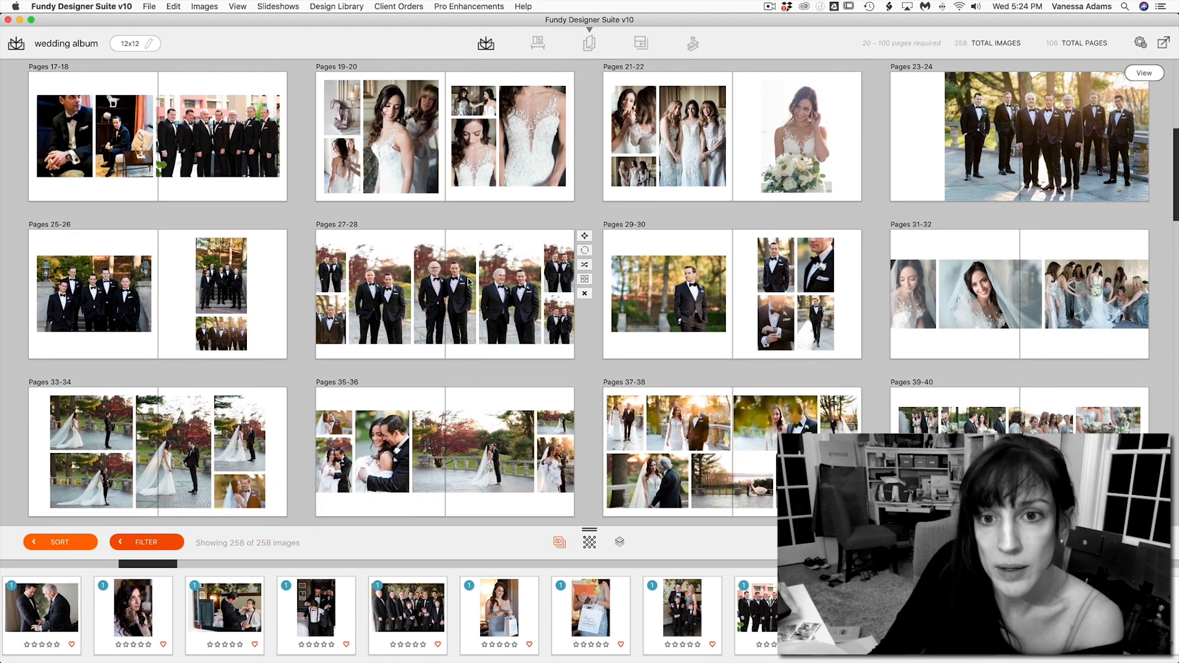
double_click(667, 294)
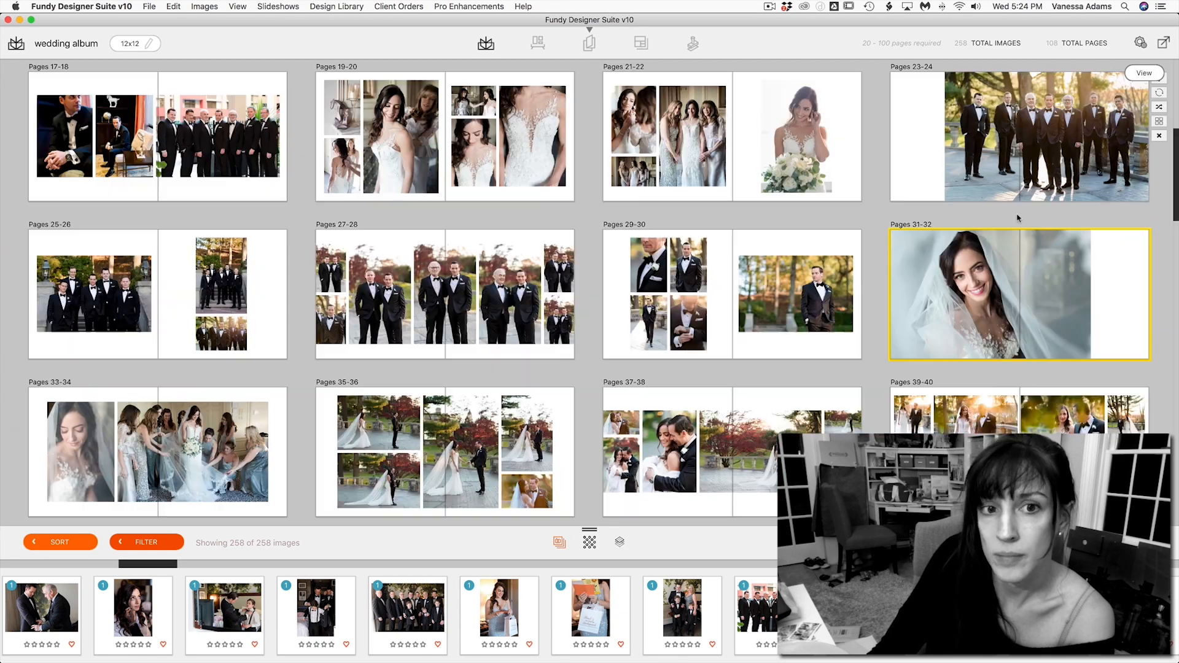
scroll("down", 3)
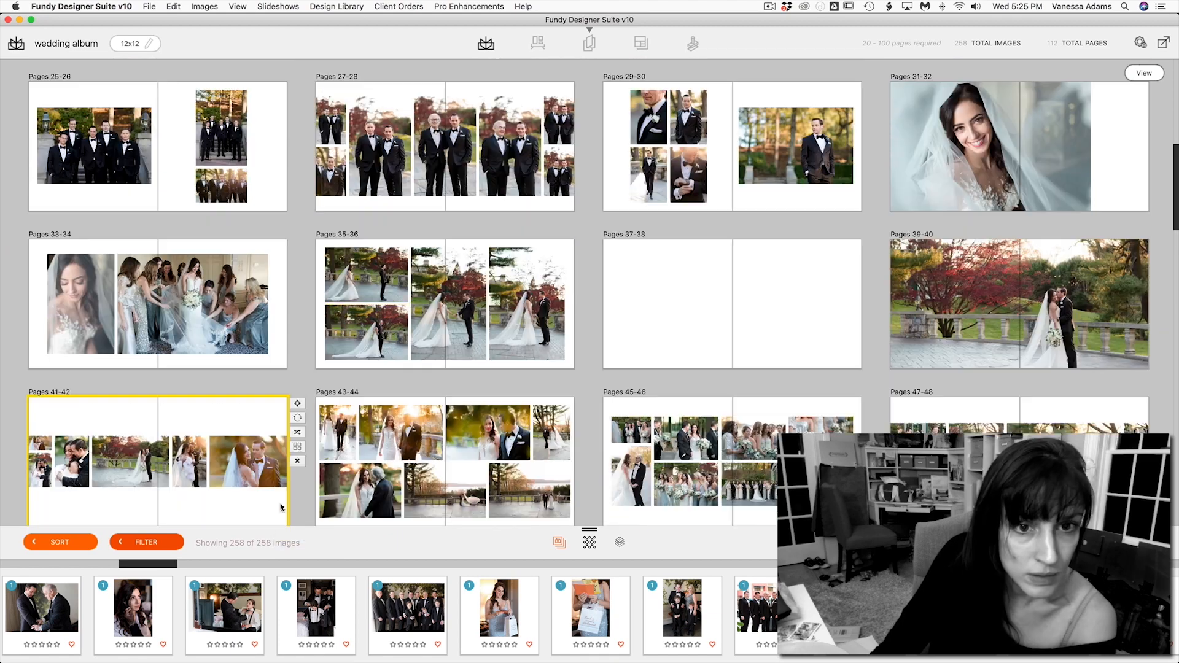
double_click(443, 303)
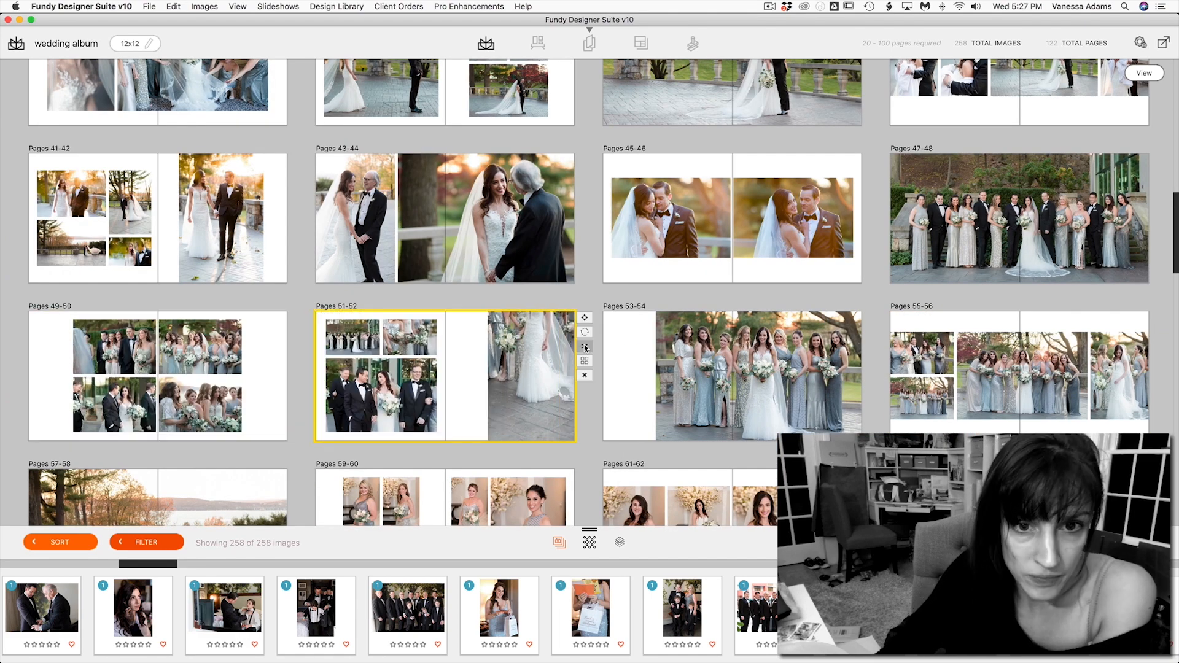
Try new designs on the spreads for pages 51-52, 65-66 and 75-76.
left_click(584, 362)
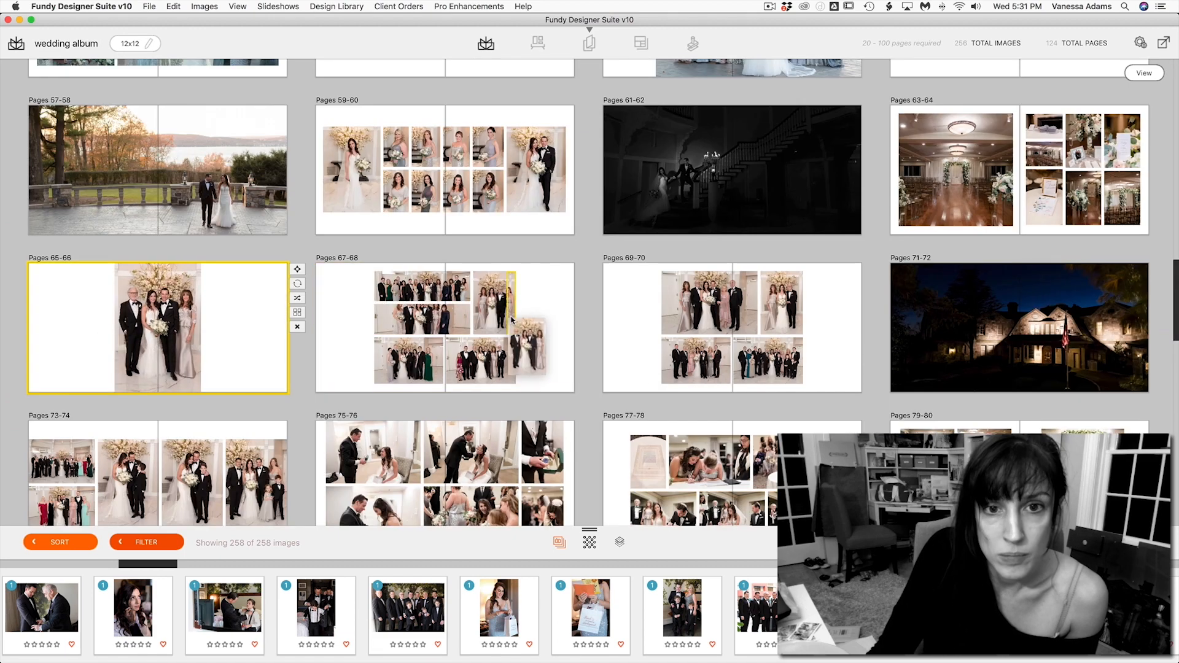
double_click(157, 327)
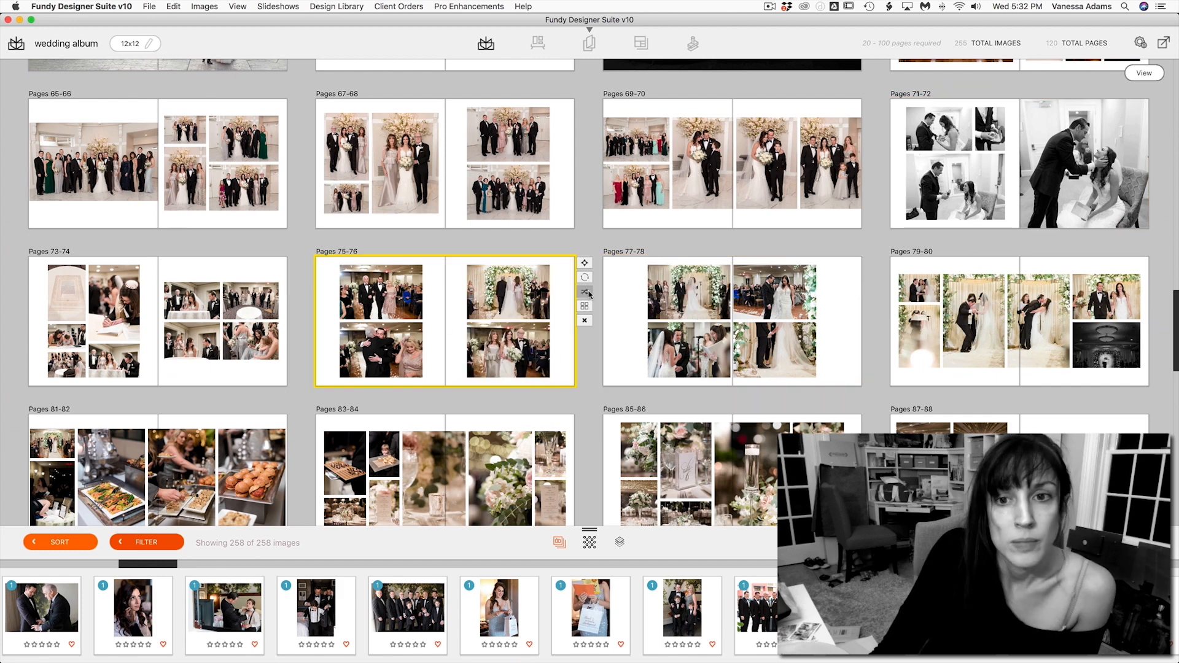
left_click(585, 291)
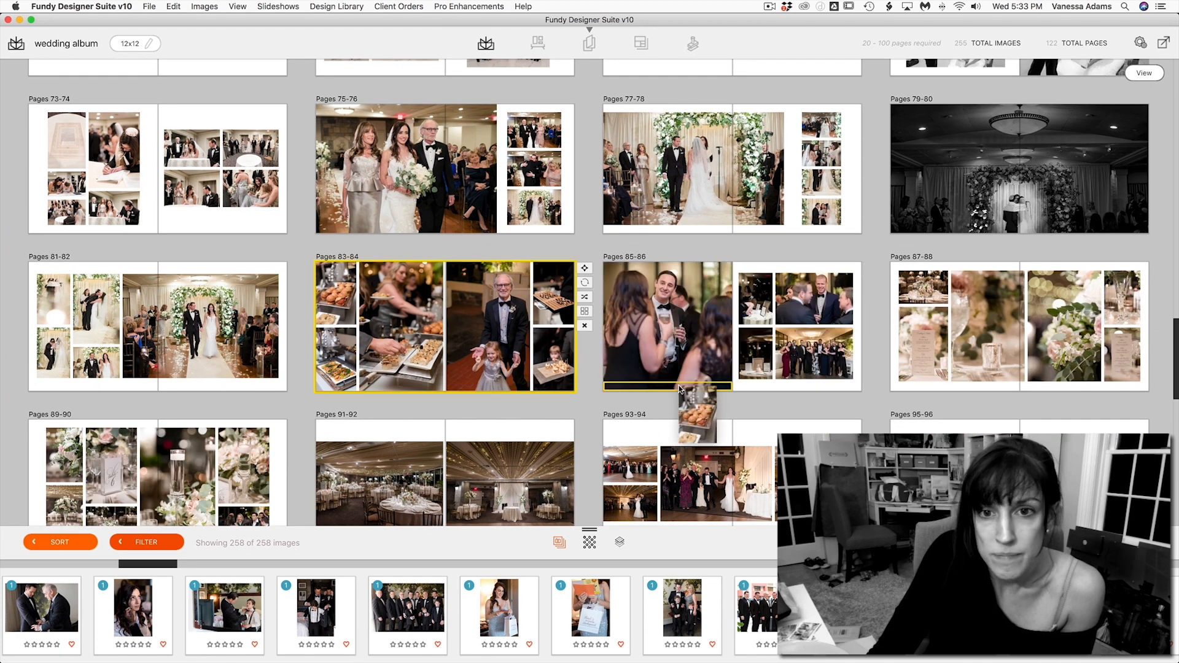
Add a food photo to pages 87-88 and delete the extra dance spread at the album's end.
double_click(666, 324)
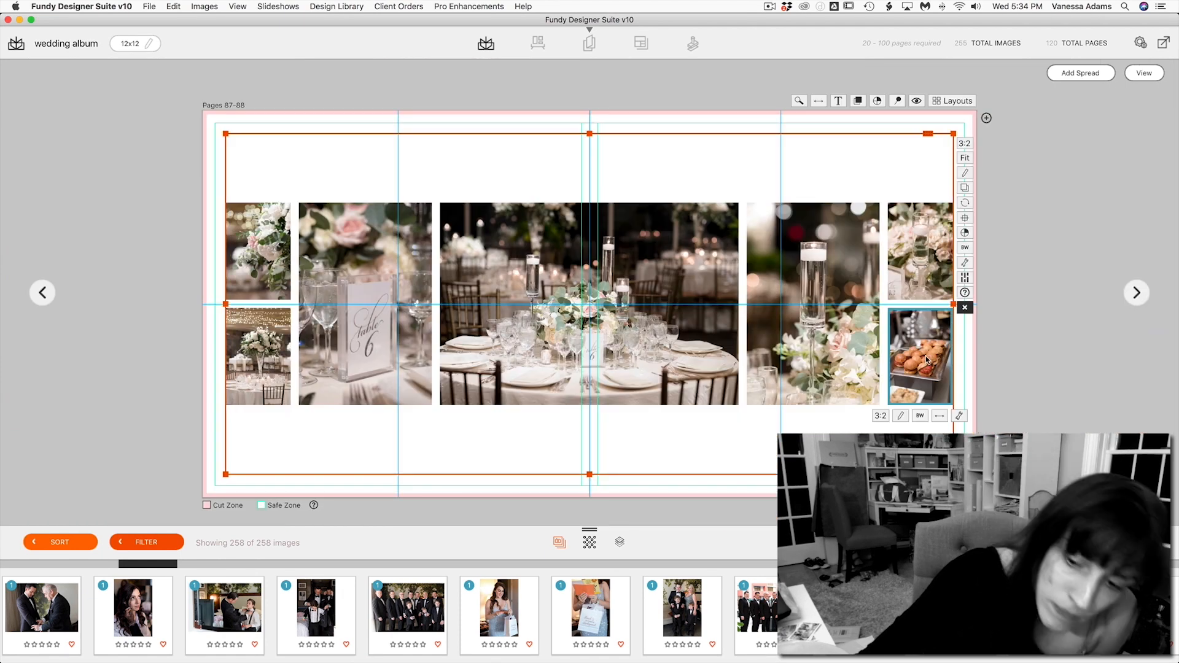
left_click(43, 292)
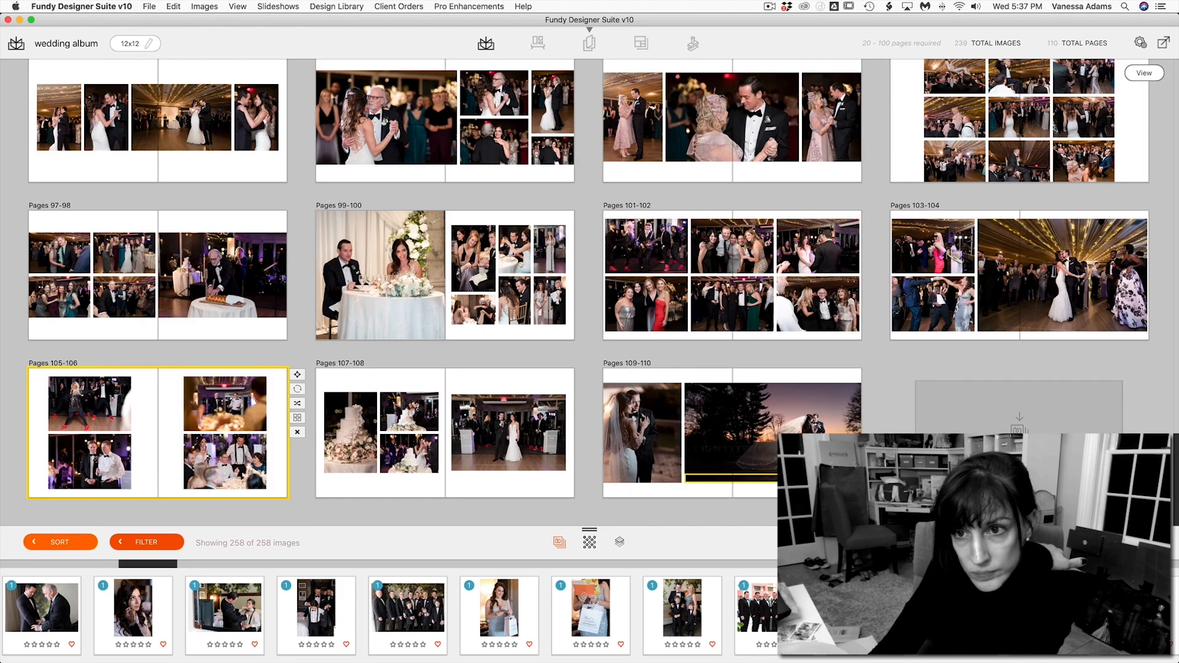
left_click(730, 275)
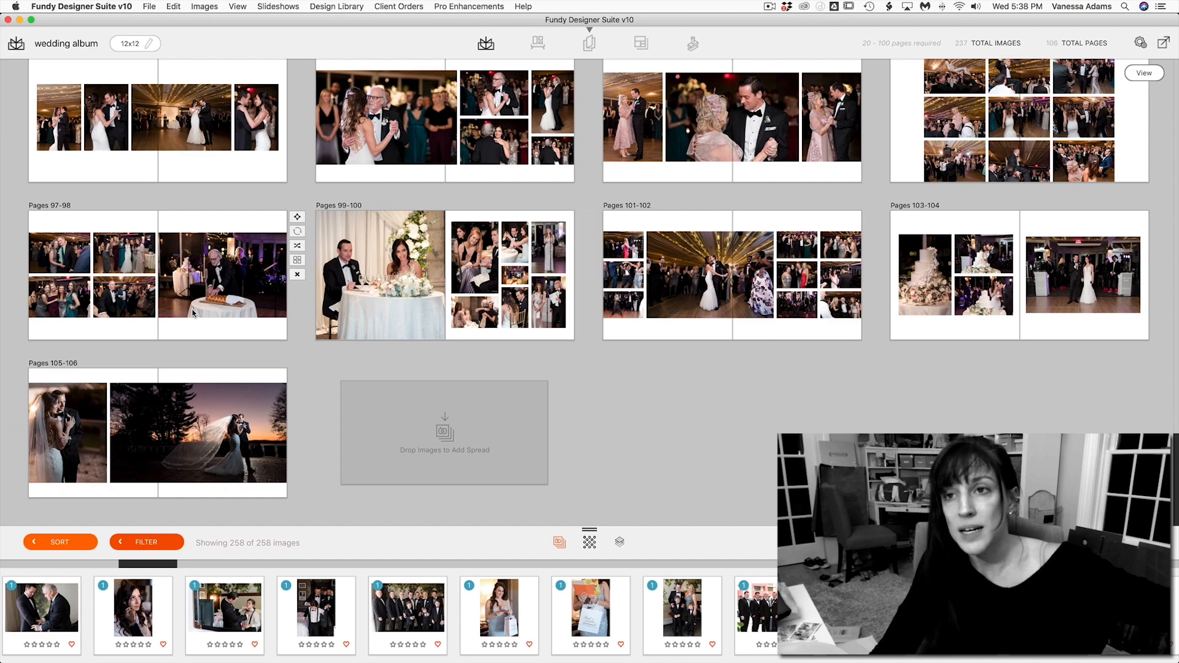
mouse_move(530, 356)
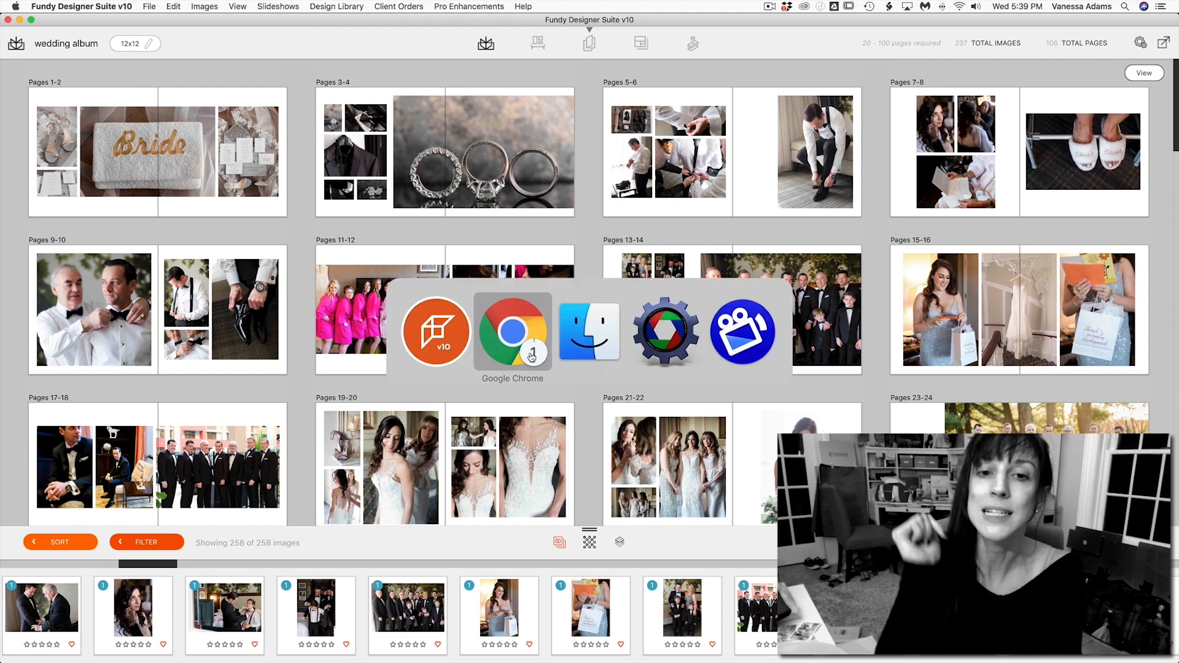
Scroll Chrome's What's New in 2020 page from slideshows down to exposure correction.
left_click(512, 332)
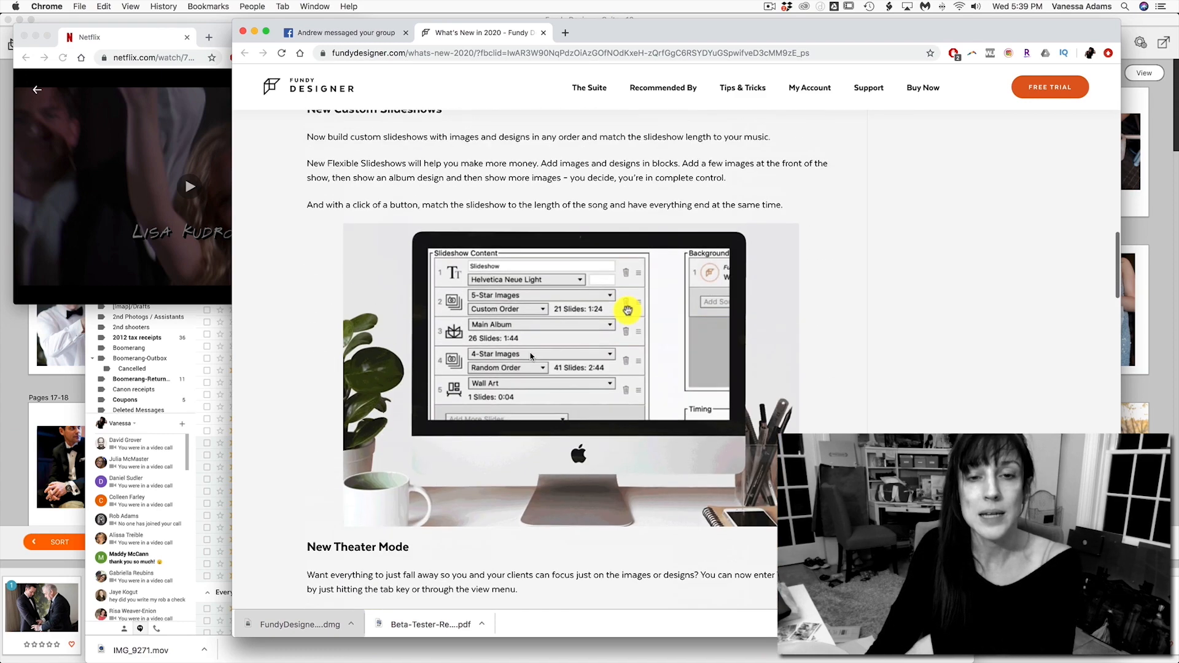
scroll("down", 3)
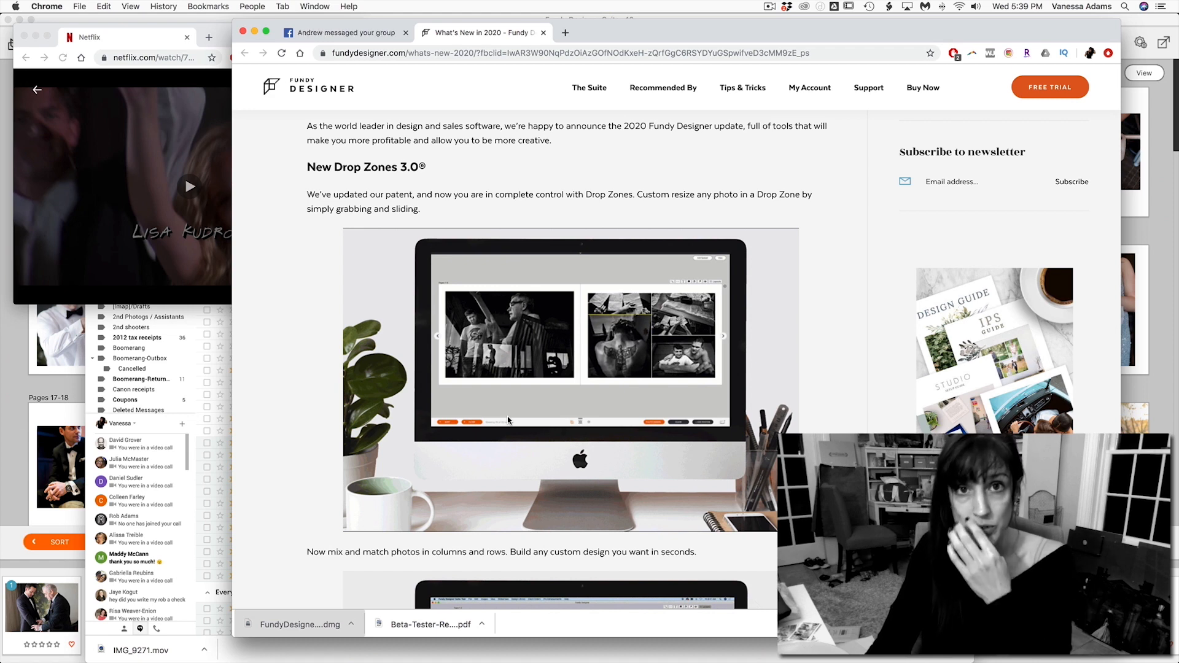
scroll("down", 3)
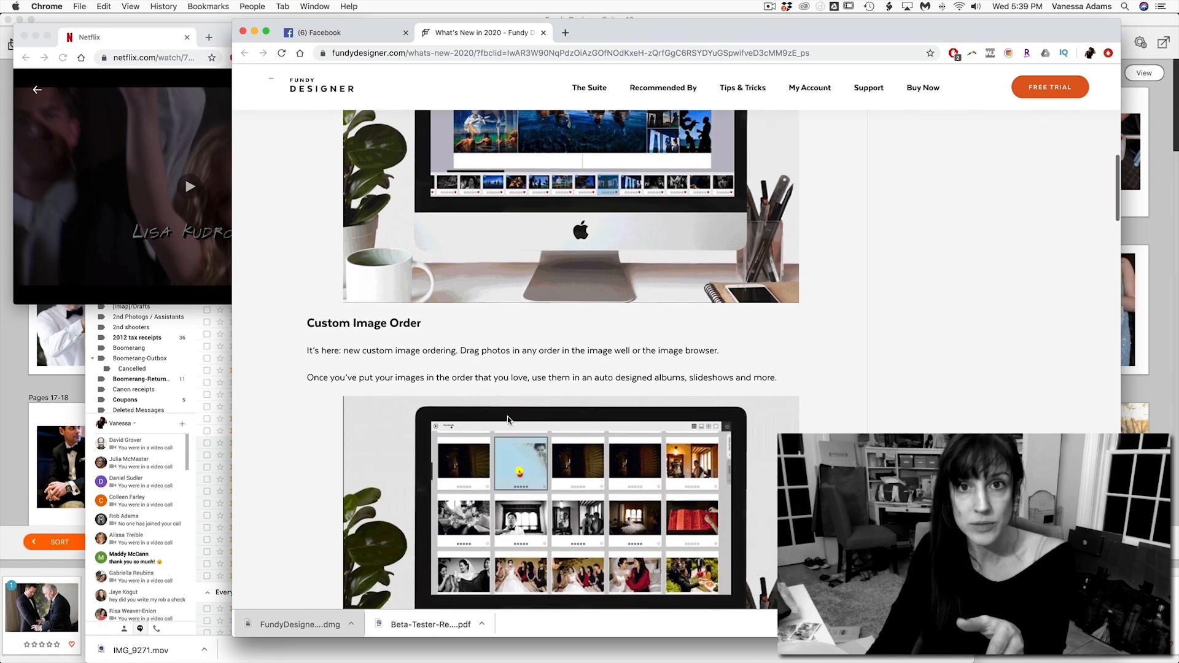
scroll("down", 3)
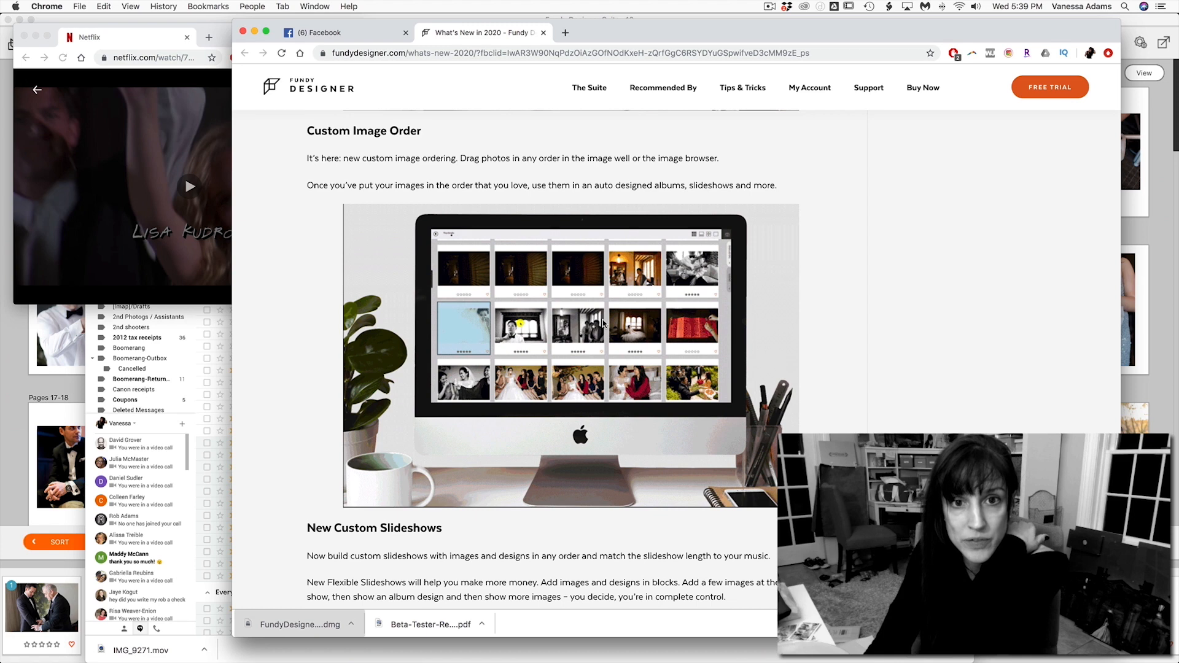
scroll("down", 3)
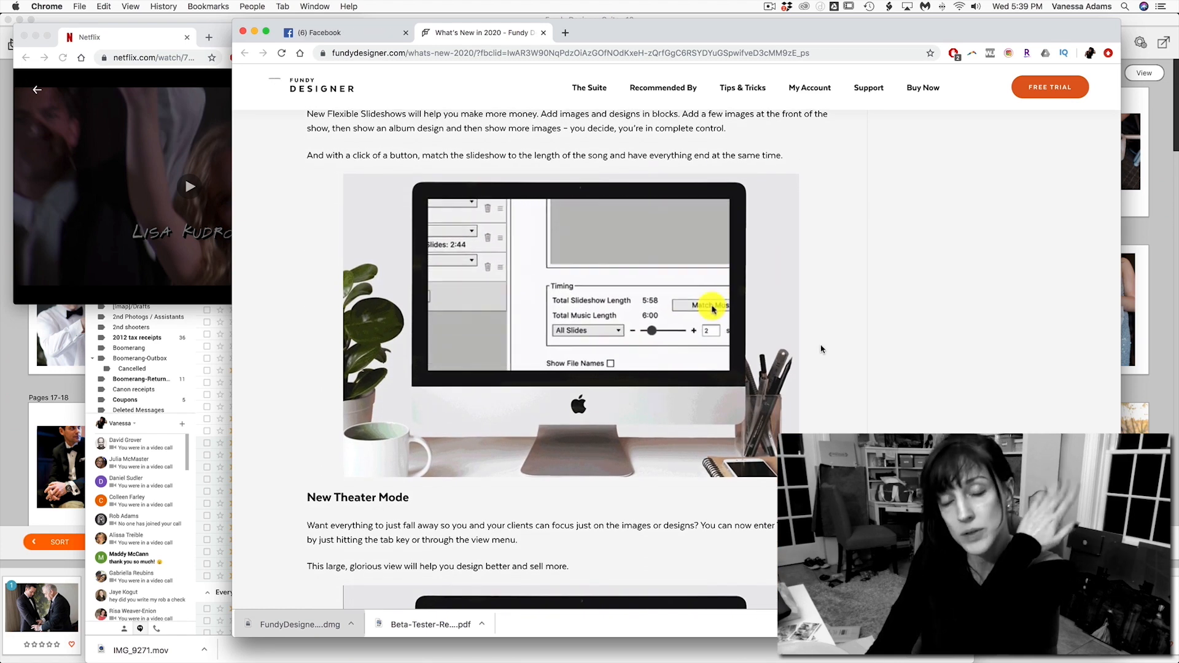
scroll("down", 3)
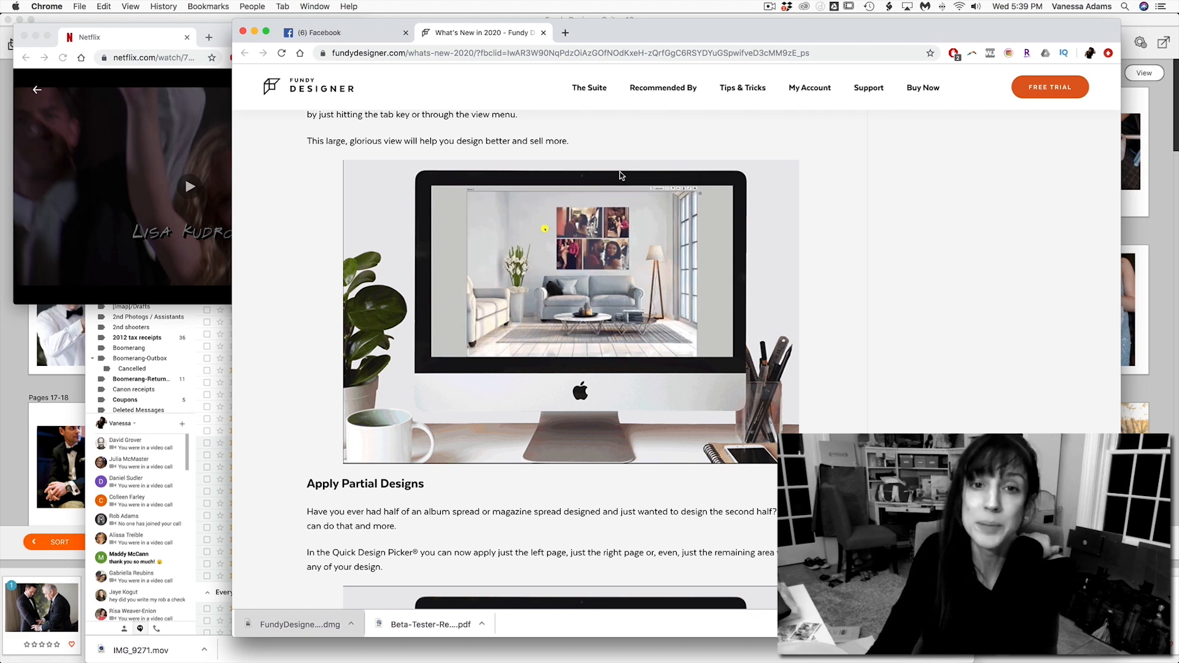
scroll("down", 3)
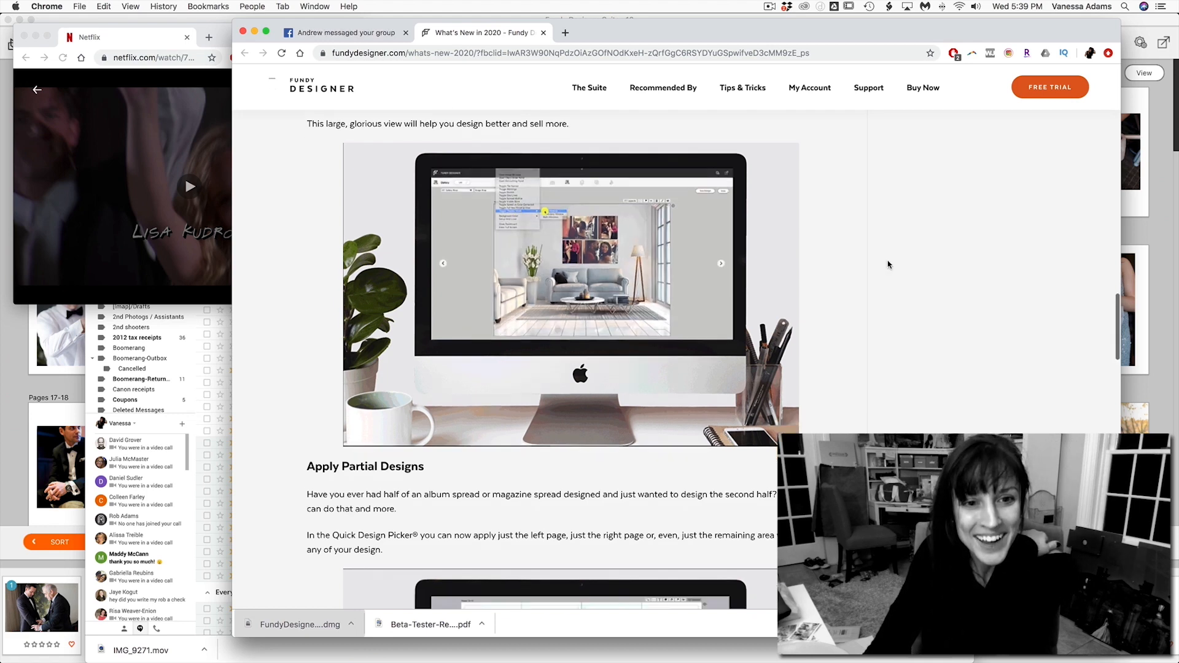
scroll("down", 3)
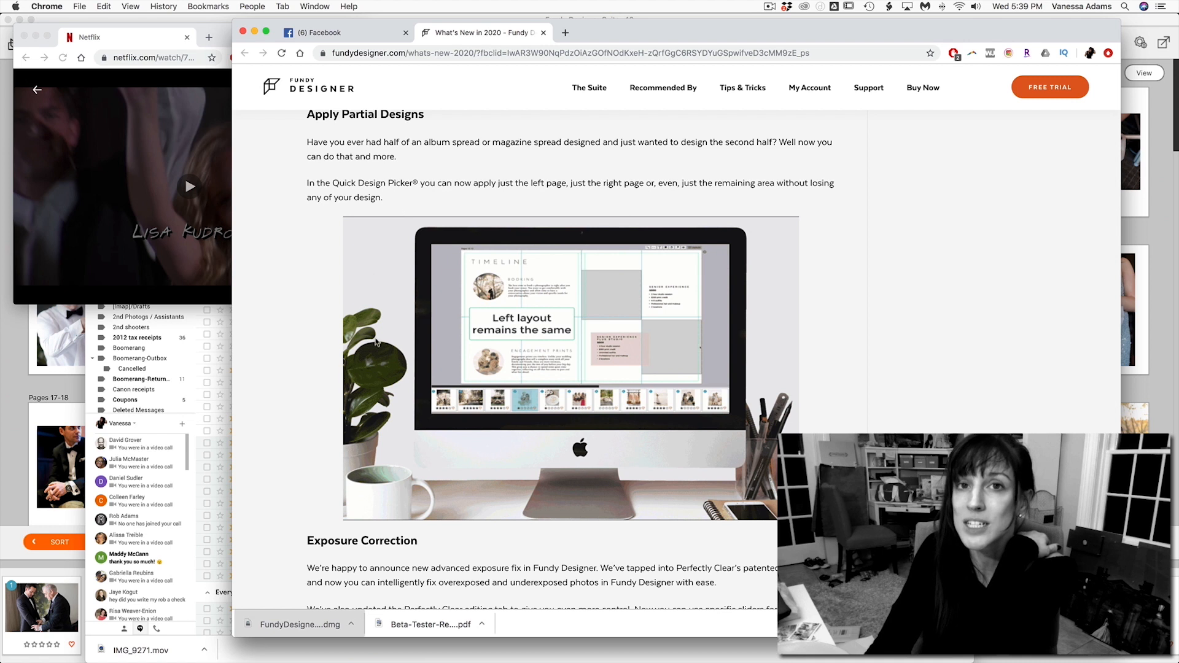